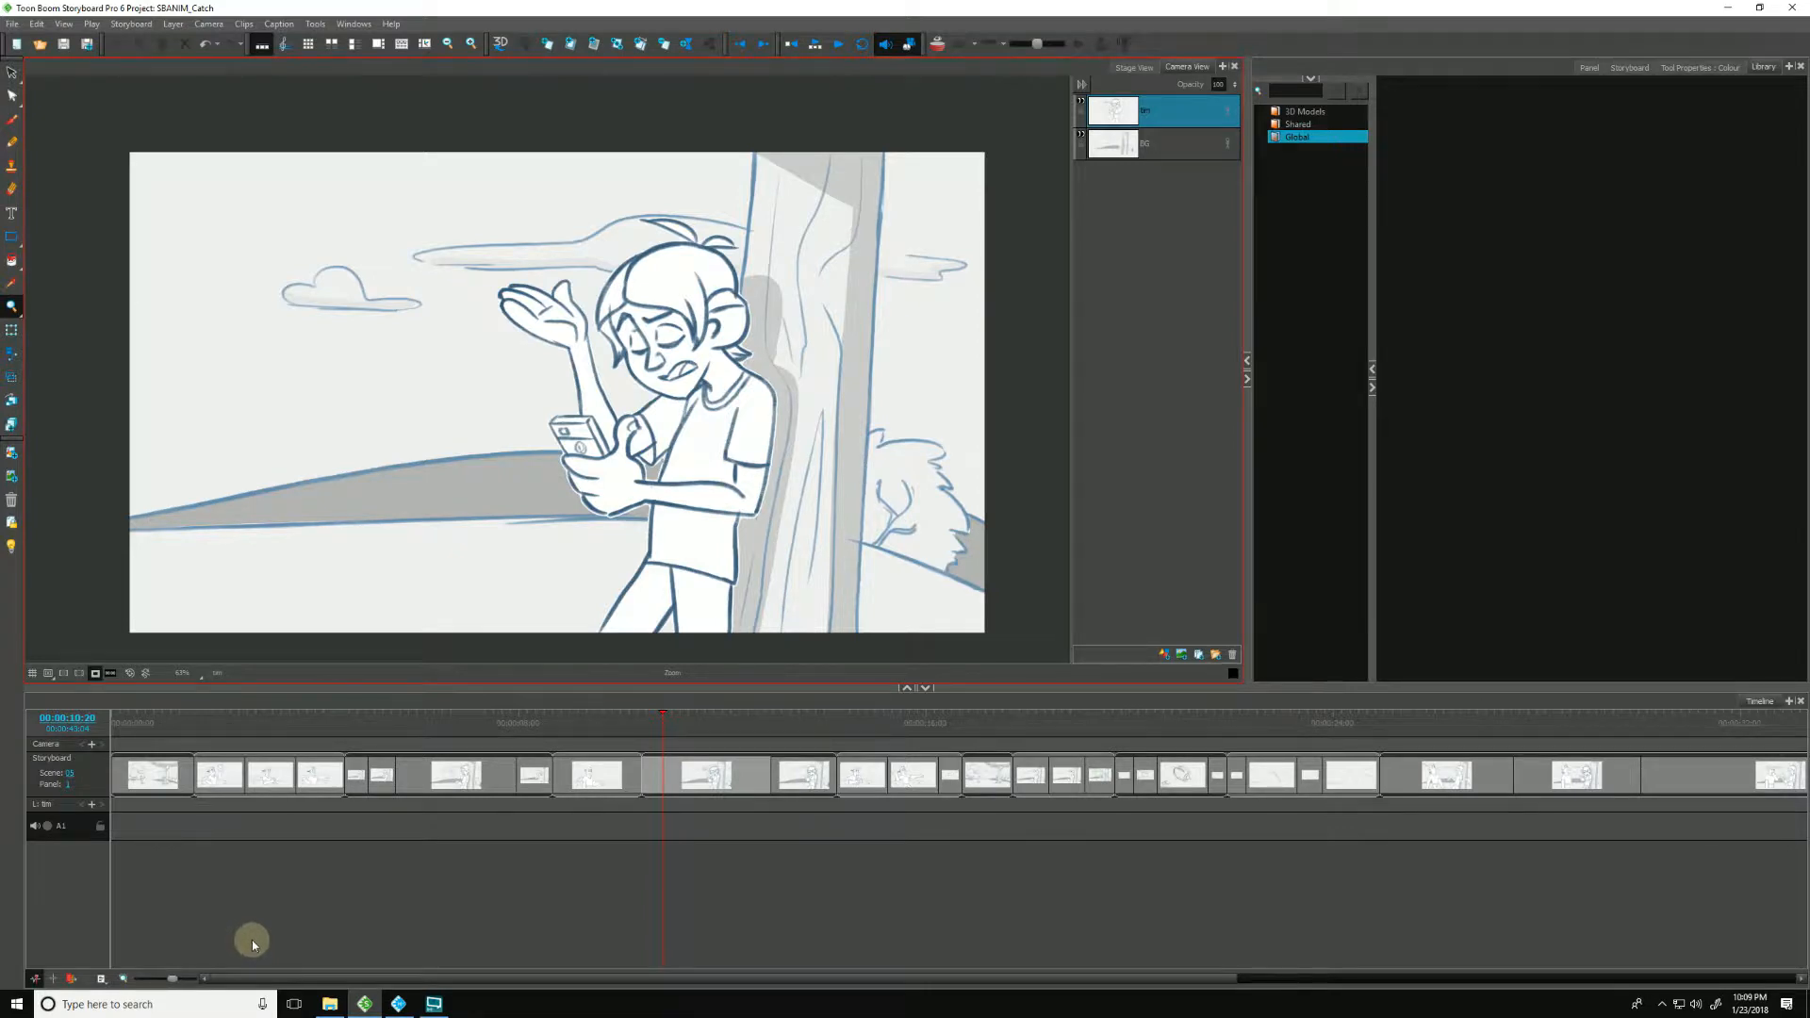
mouse_move(264, 936)
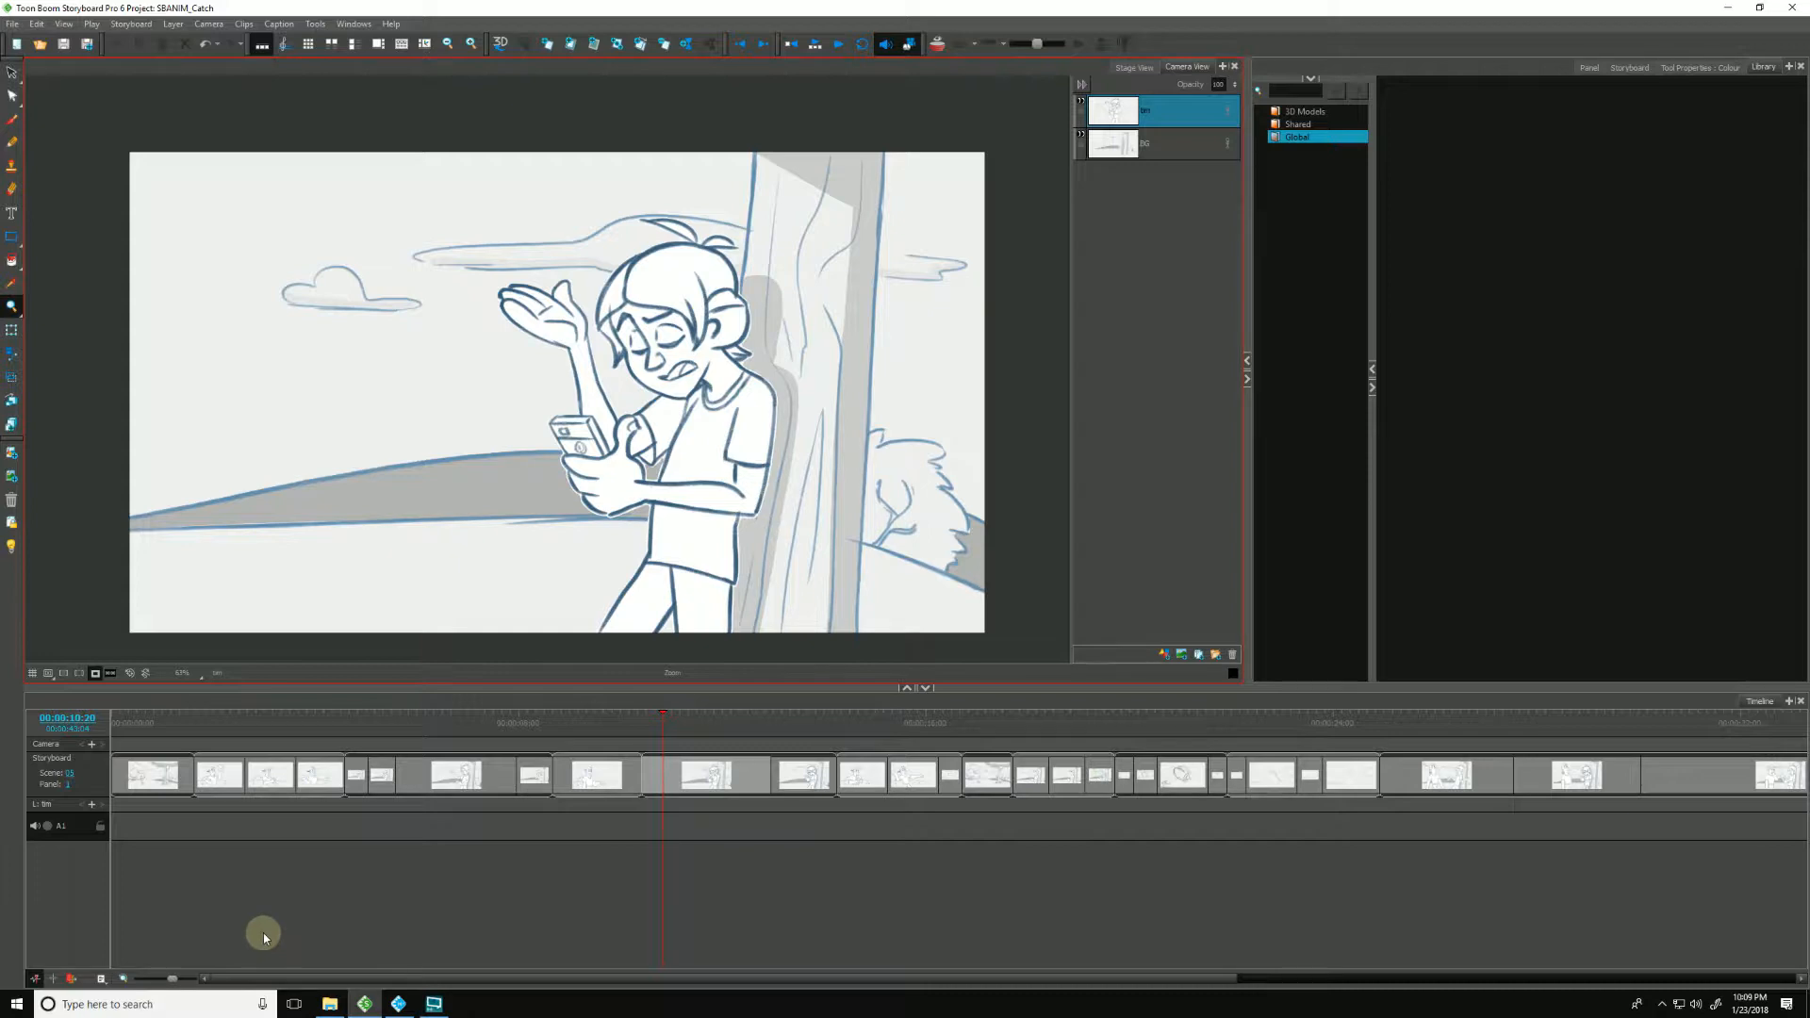
mouse_move(279, 935)
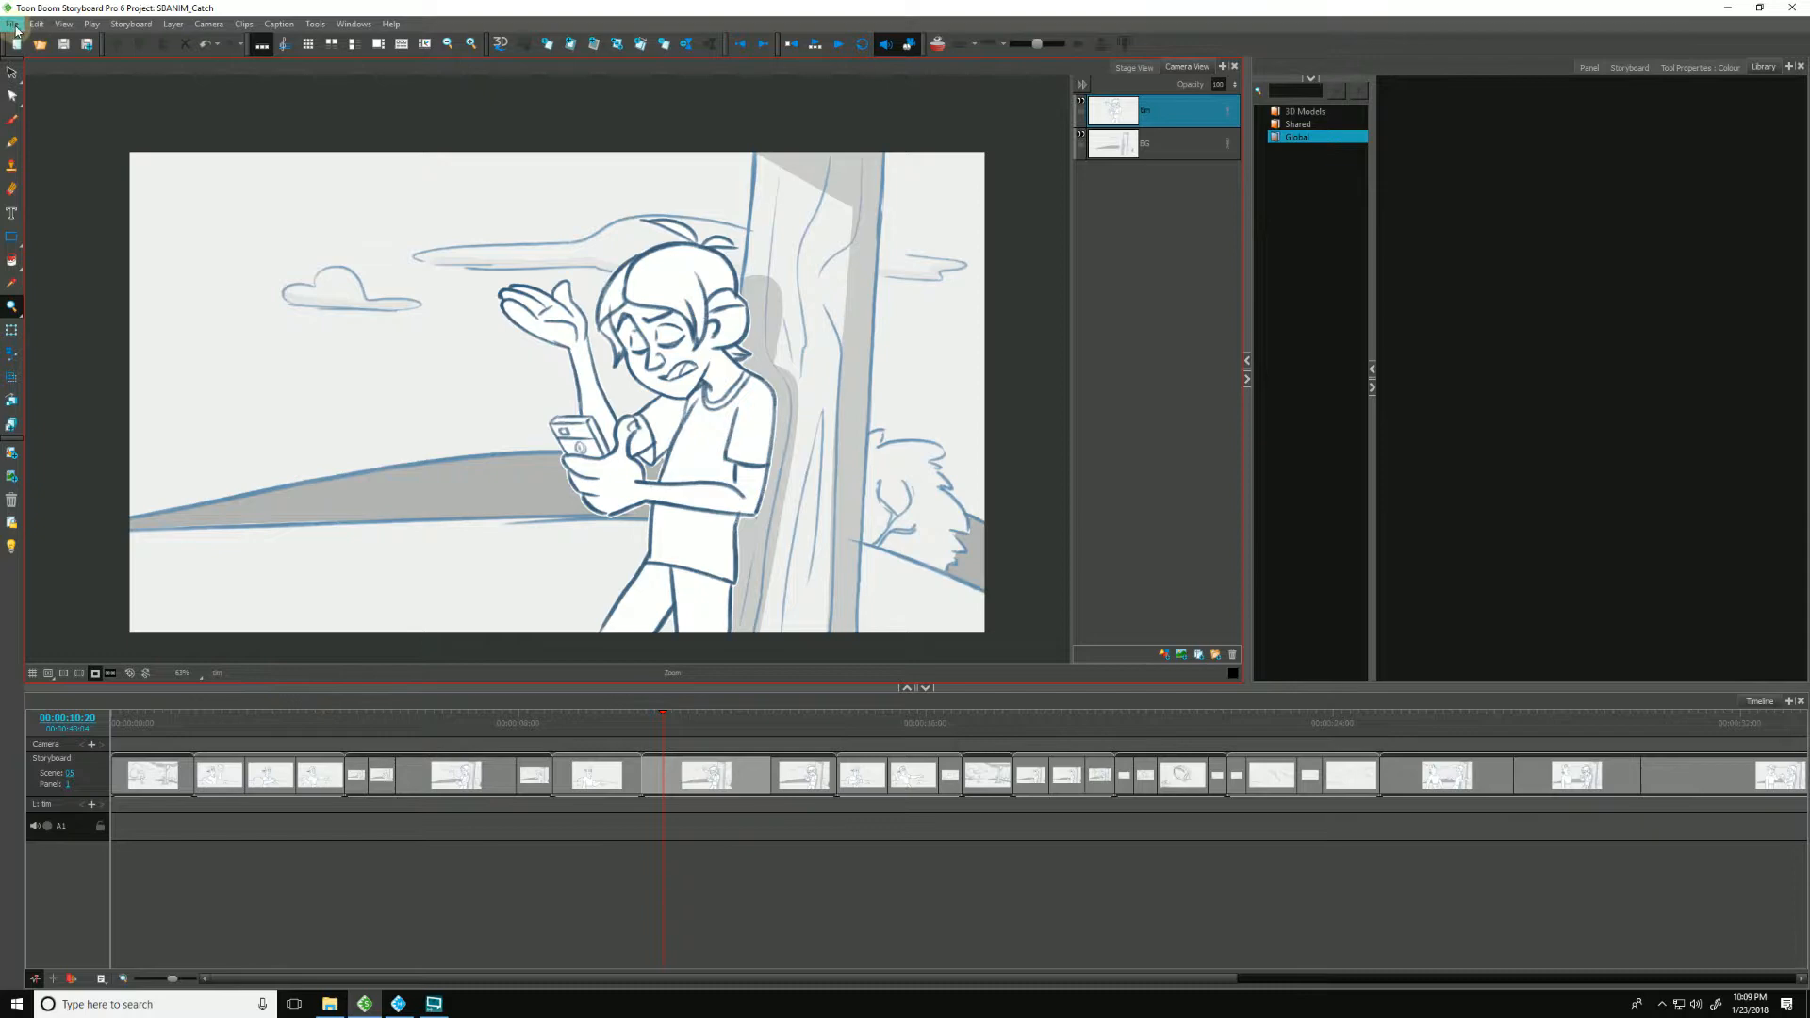
Step: Begin a Sound Clips import and browse for the source files
left_click(13, 23)
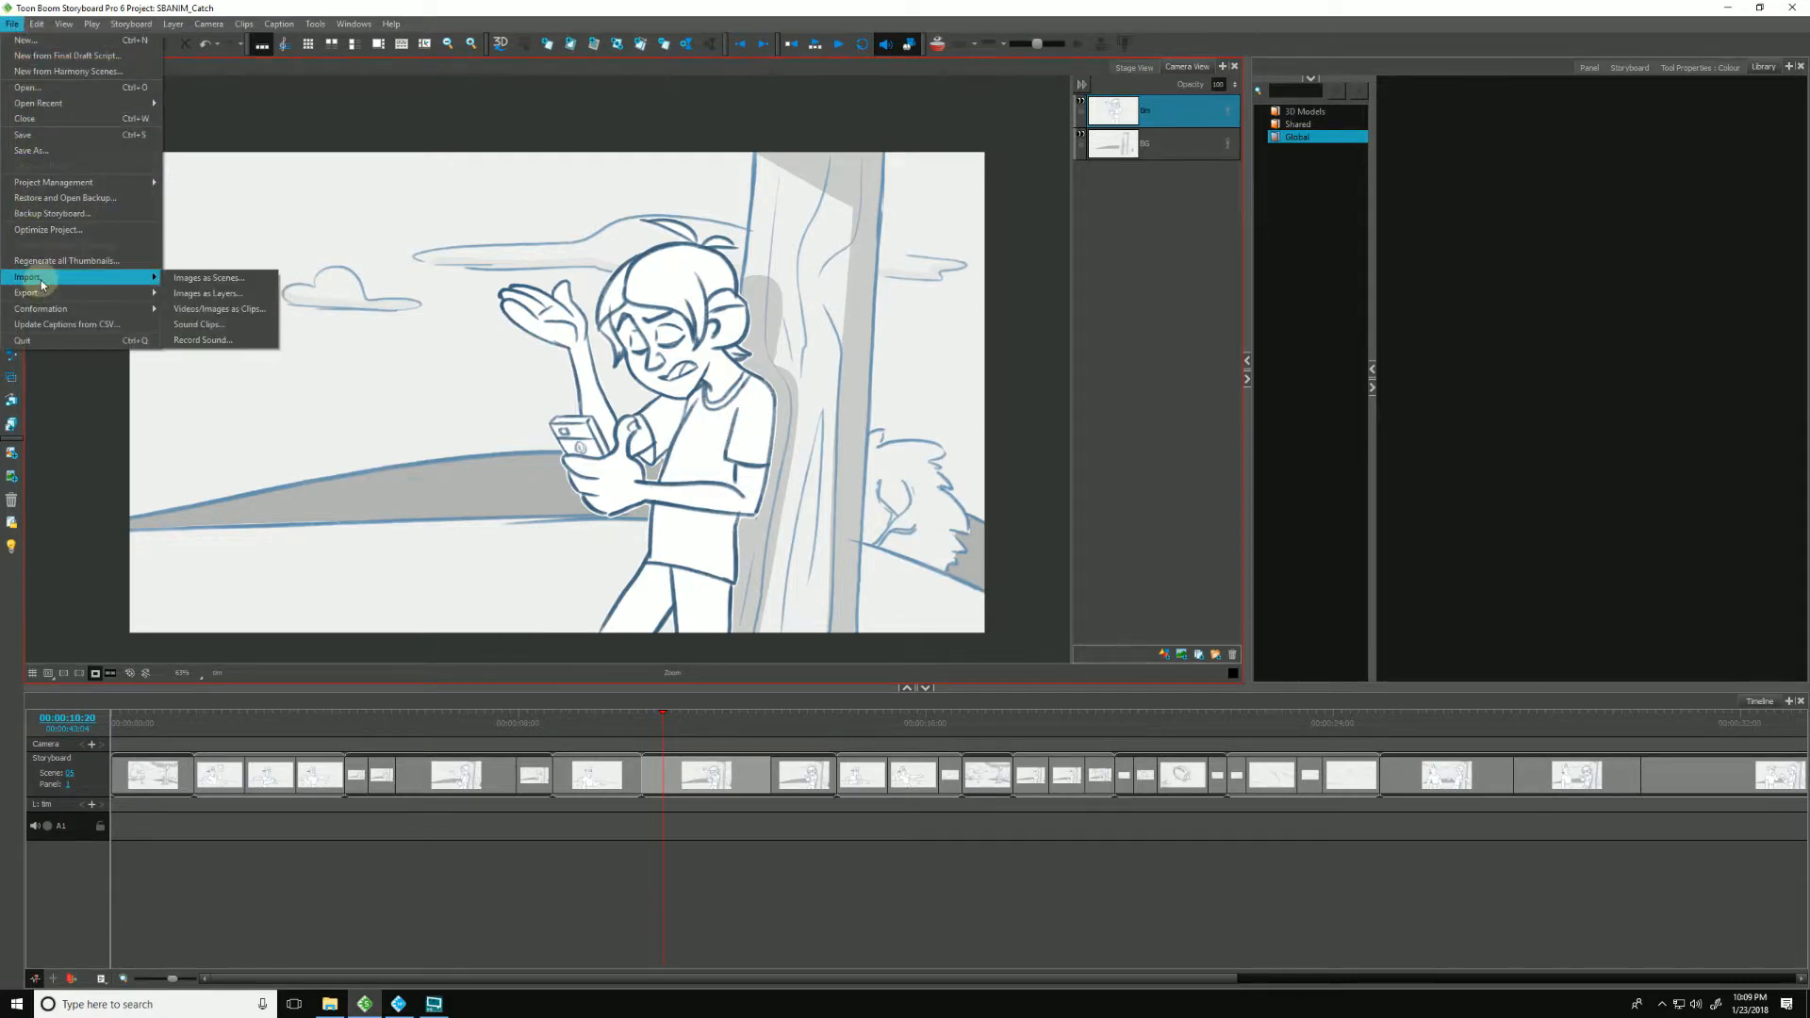
left_click(198, 324)
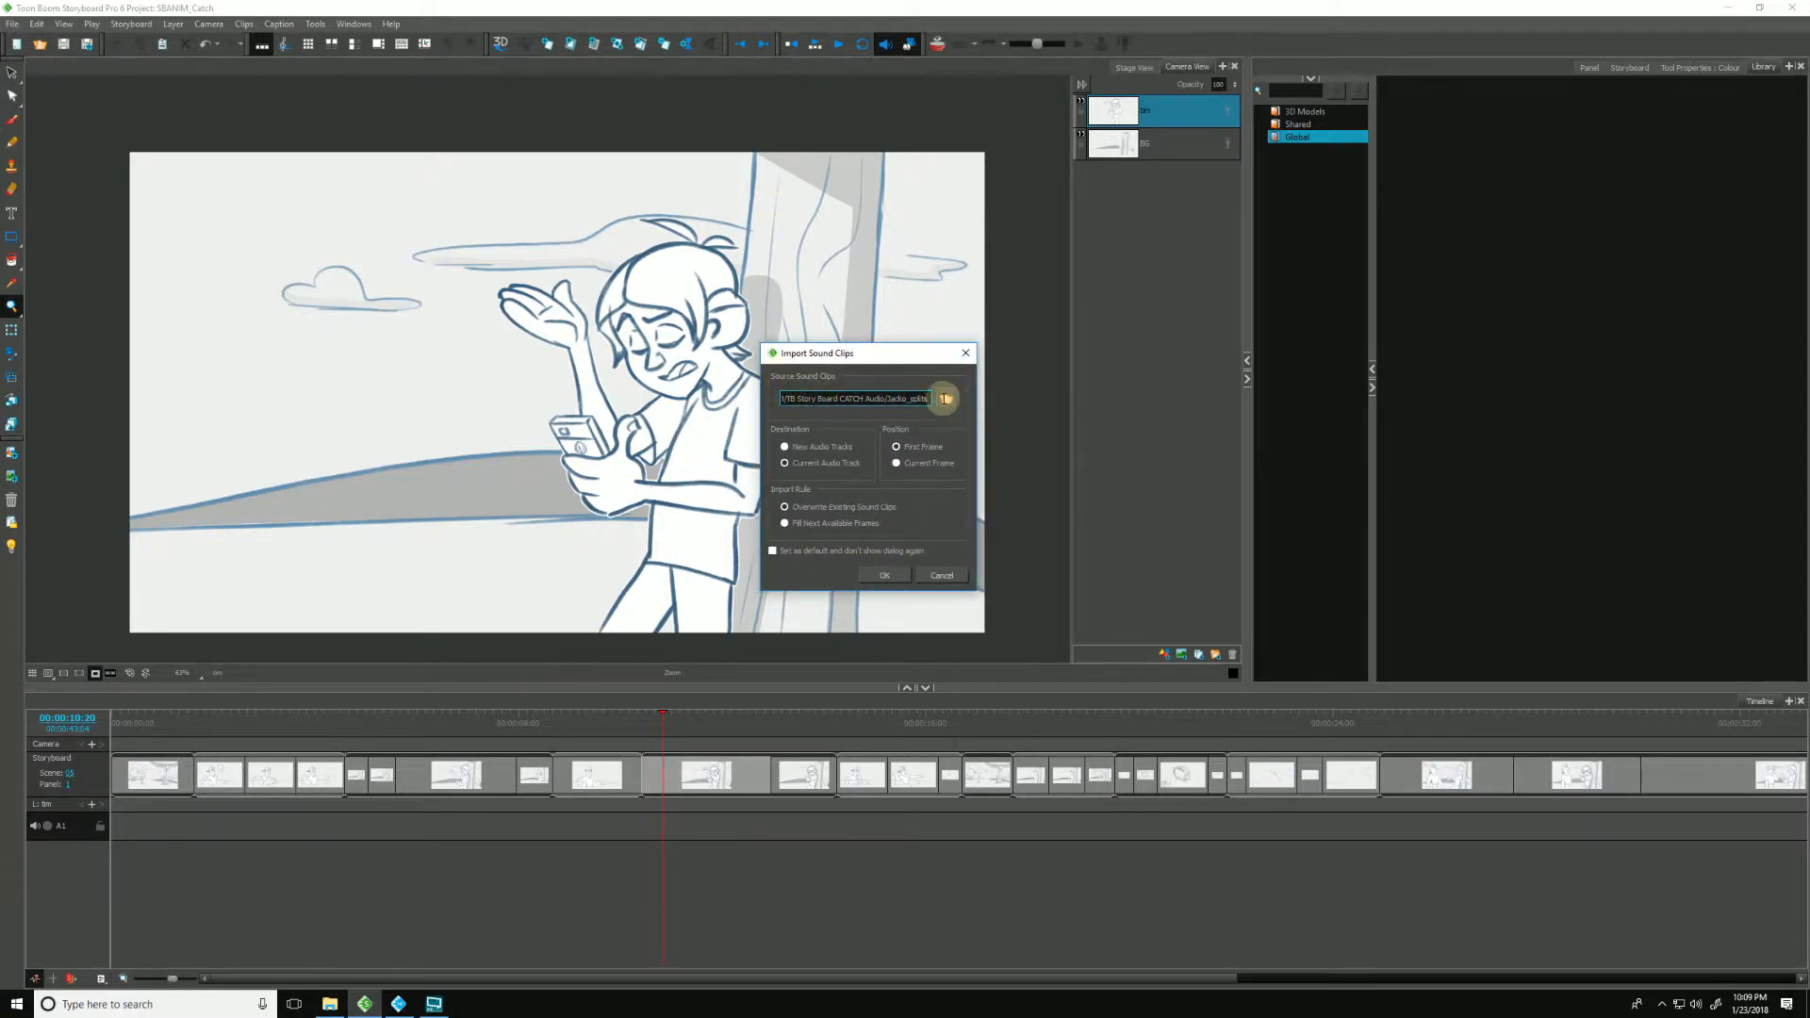
left_click(945, 398)
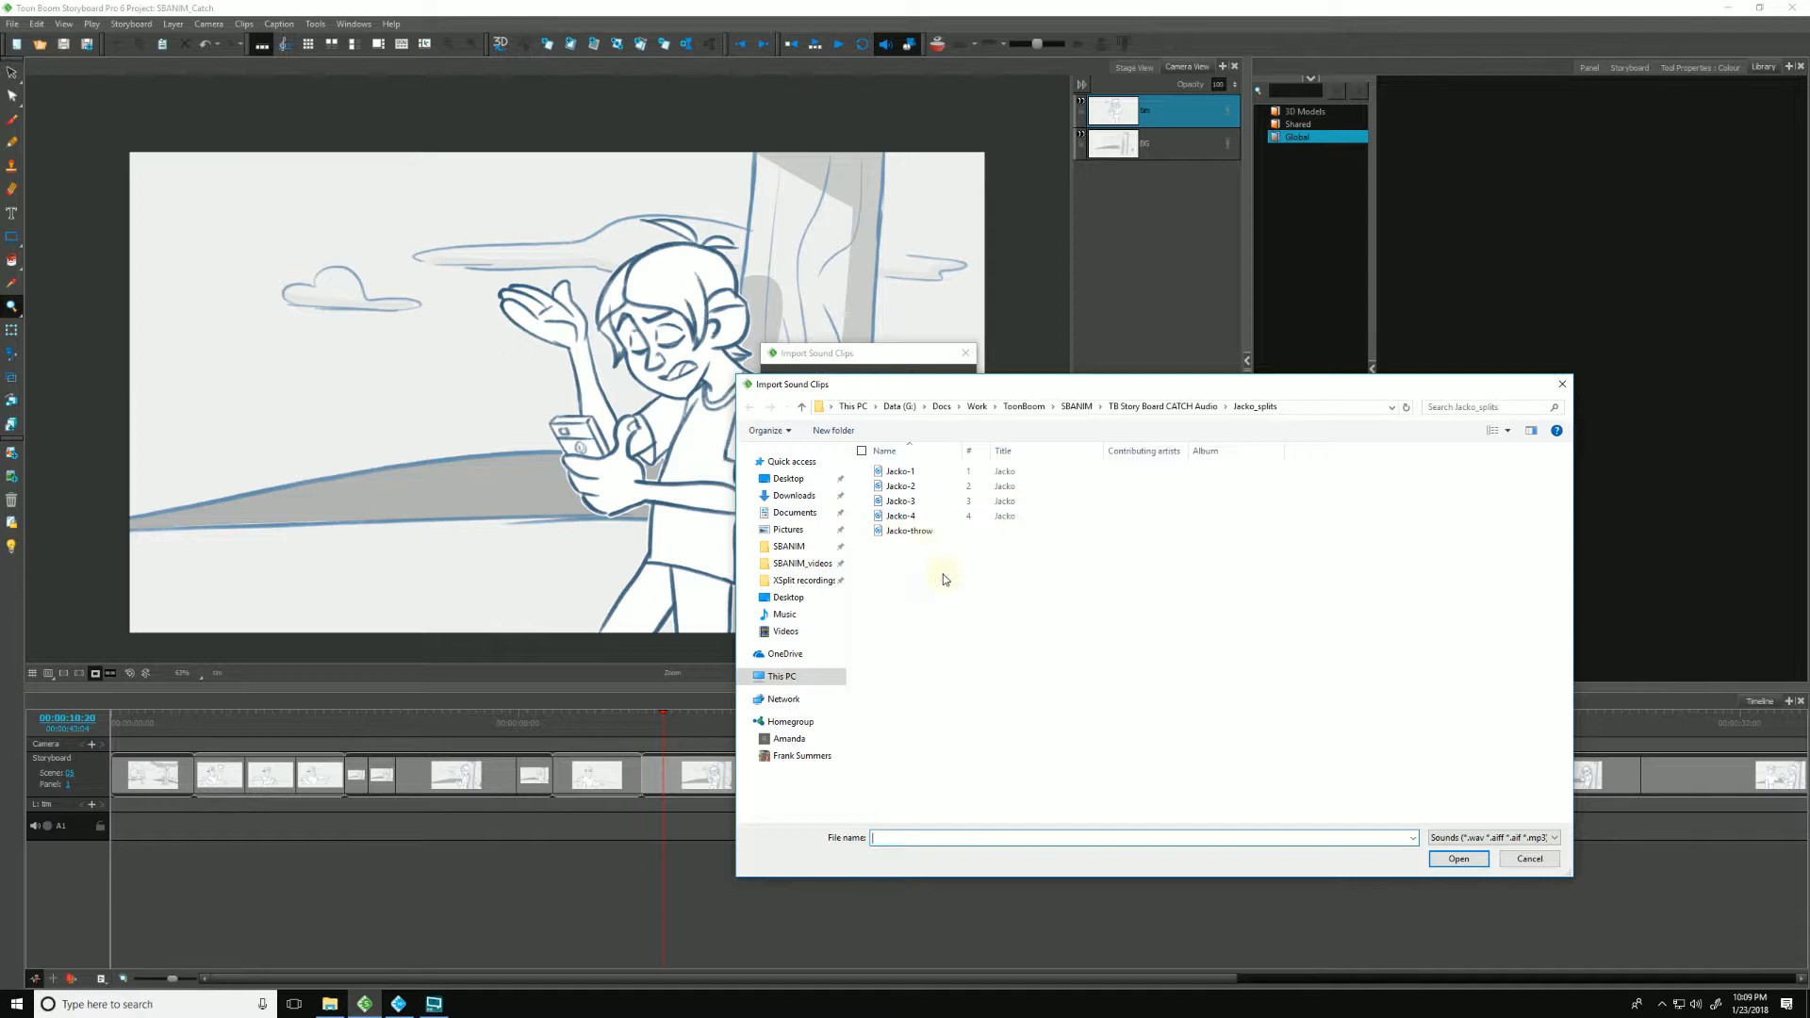
Step: Select the five jacko sound files, jacko-1 through jacko-throw, as the import source
left_click(900, 471)
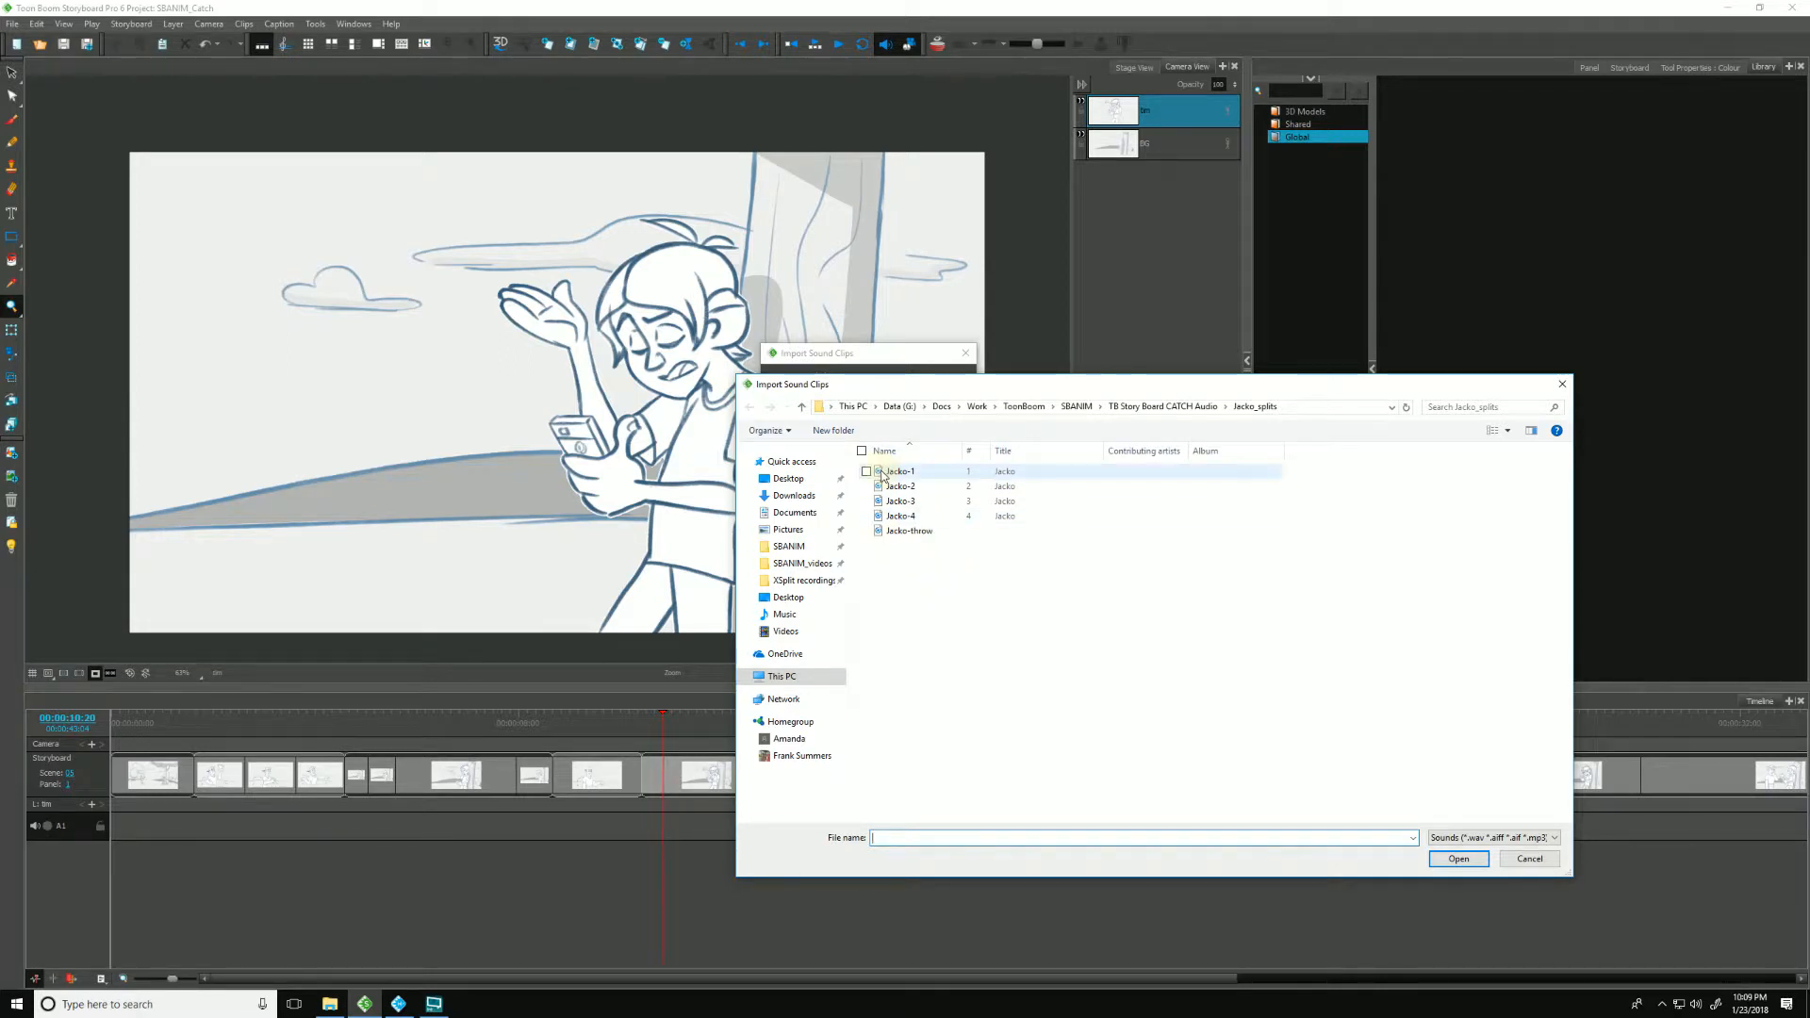
left_click(900, 471)
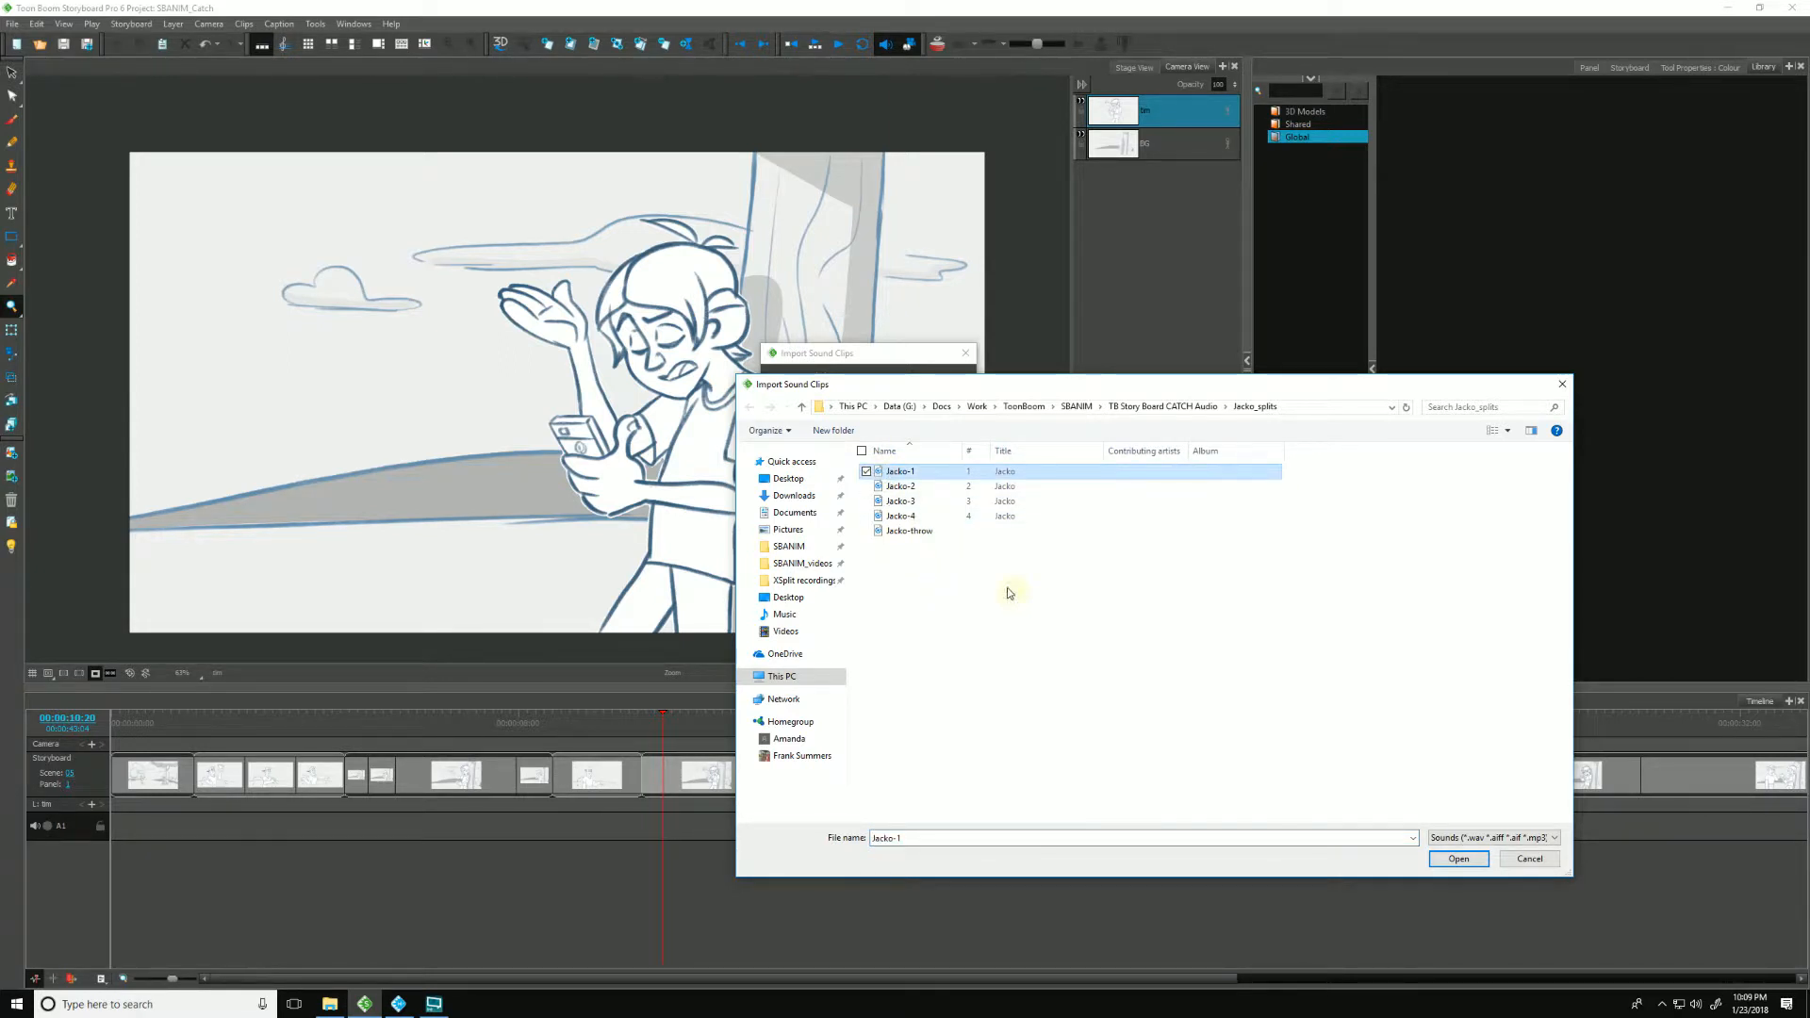
left_click(908, 530)
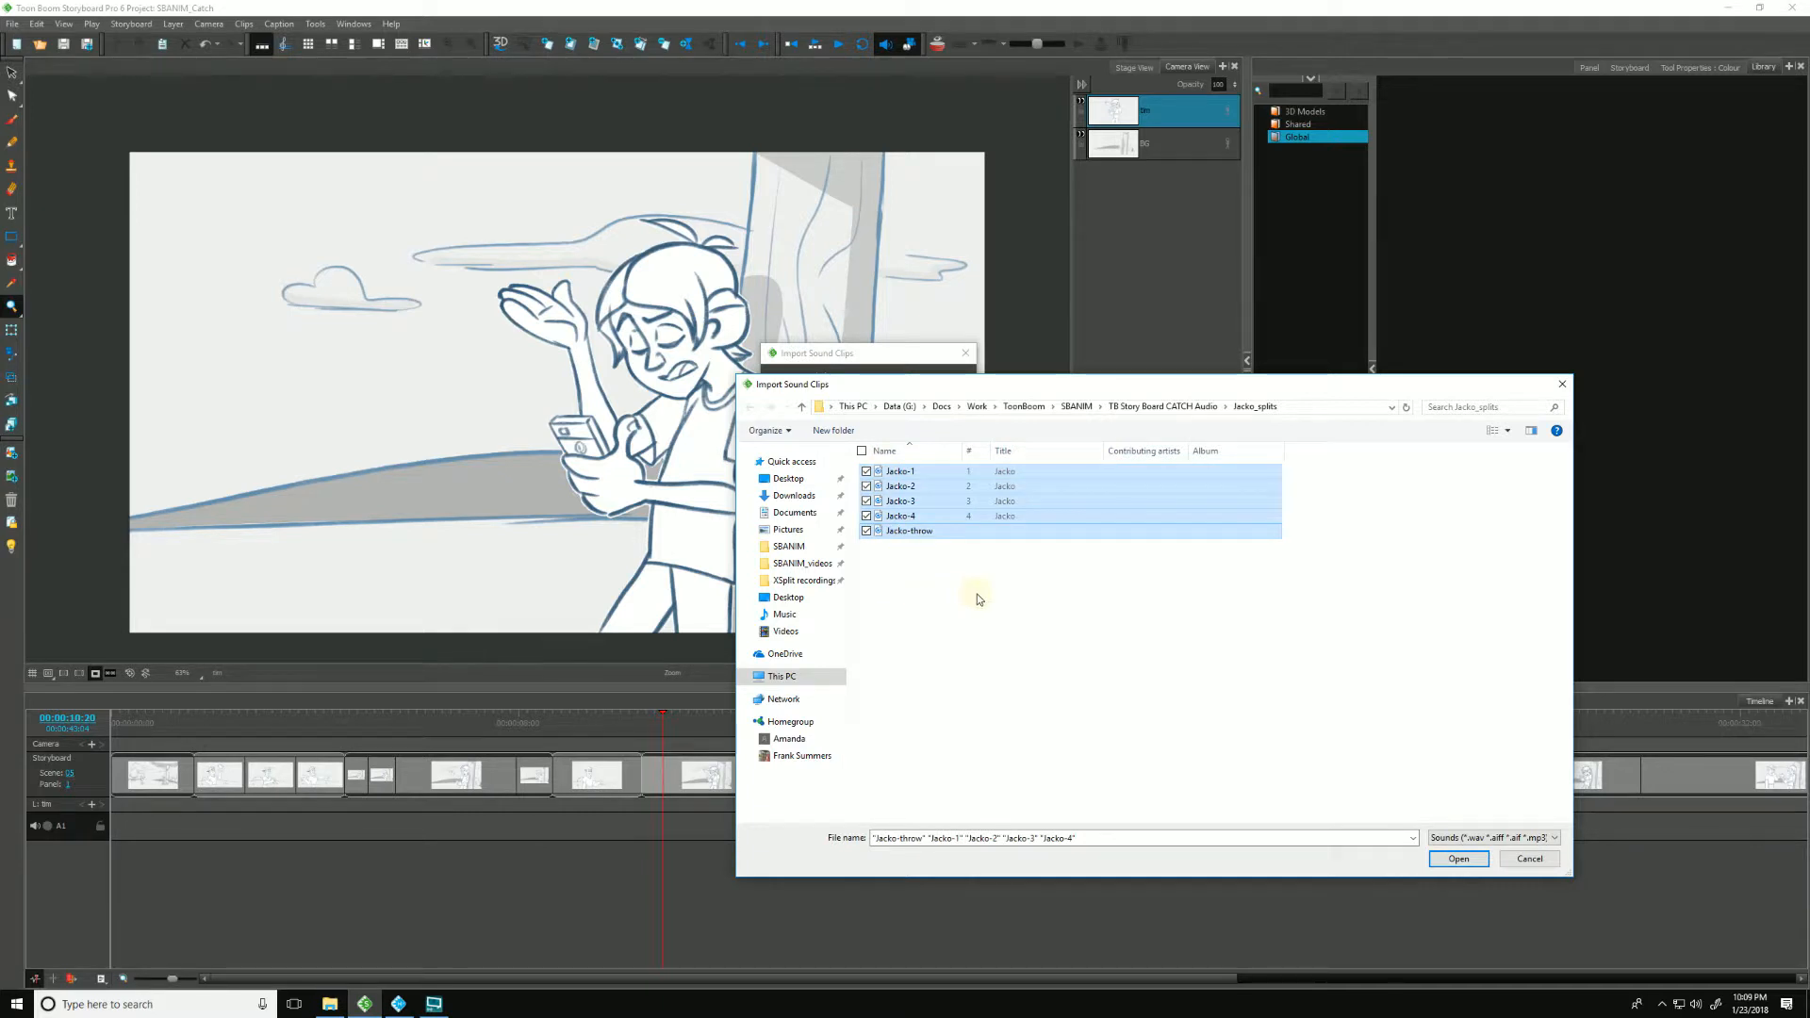
left_click(1458, 858)
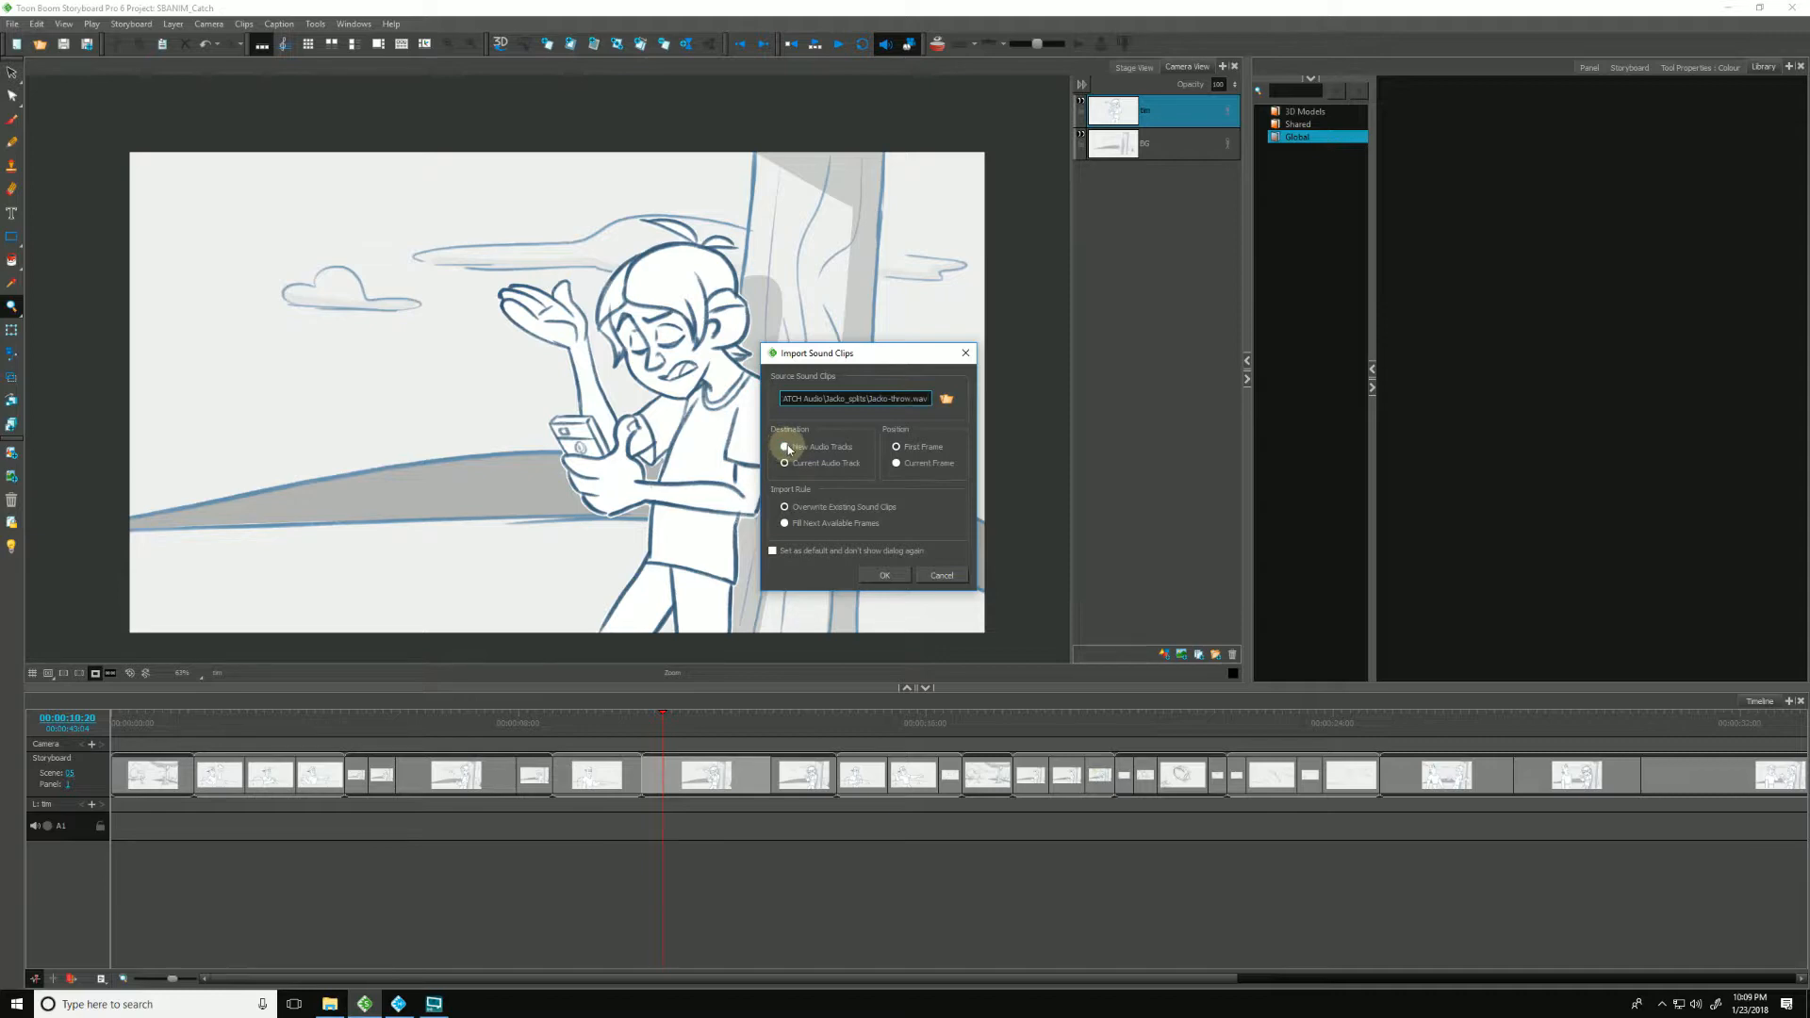
Step: Import the clips onto the current audio track from the first frame with the chosen import rule
left_click(784, 464)
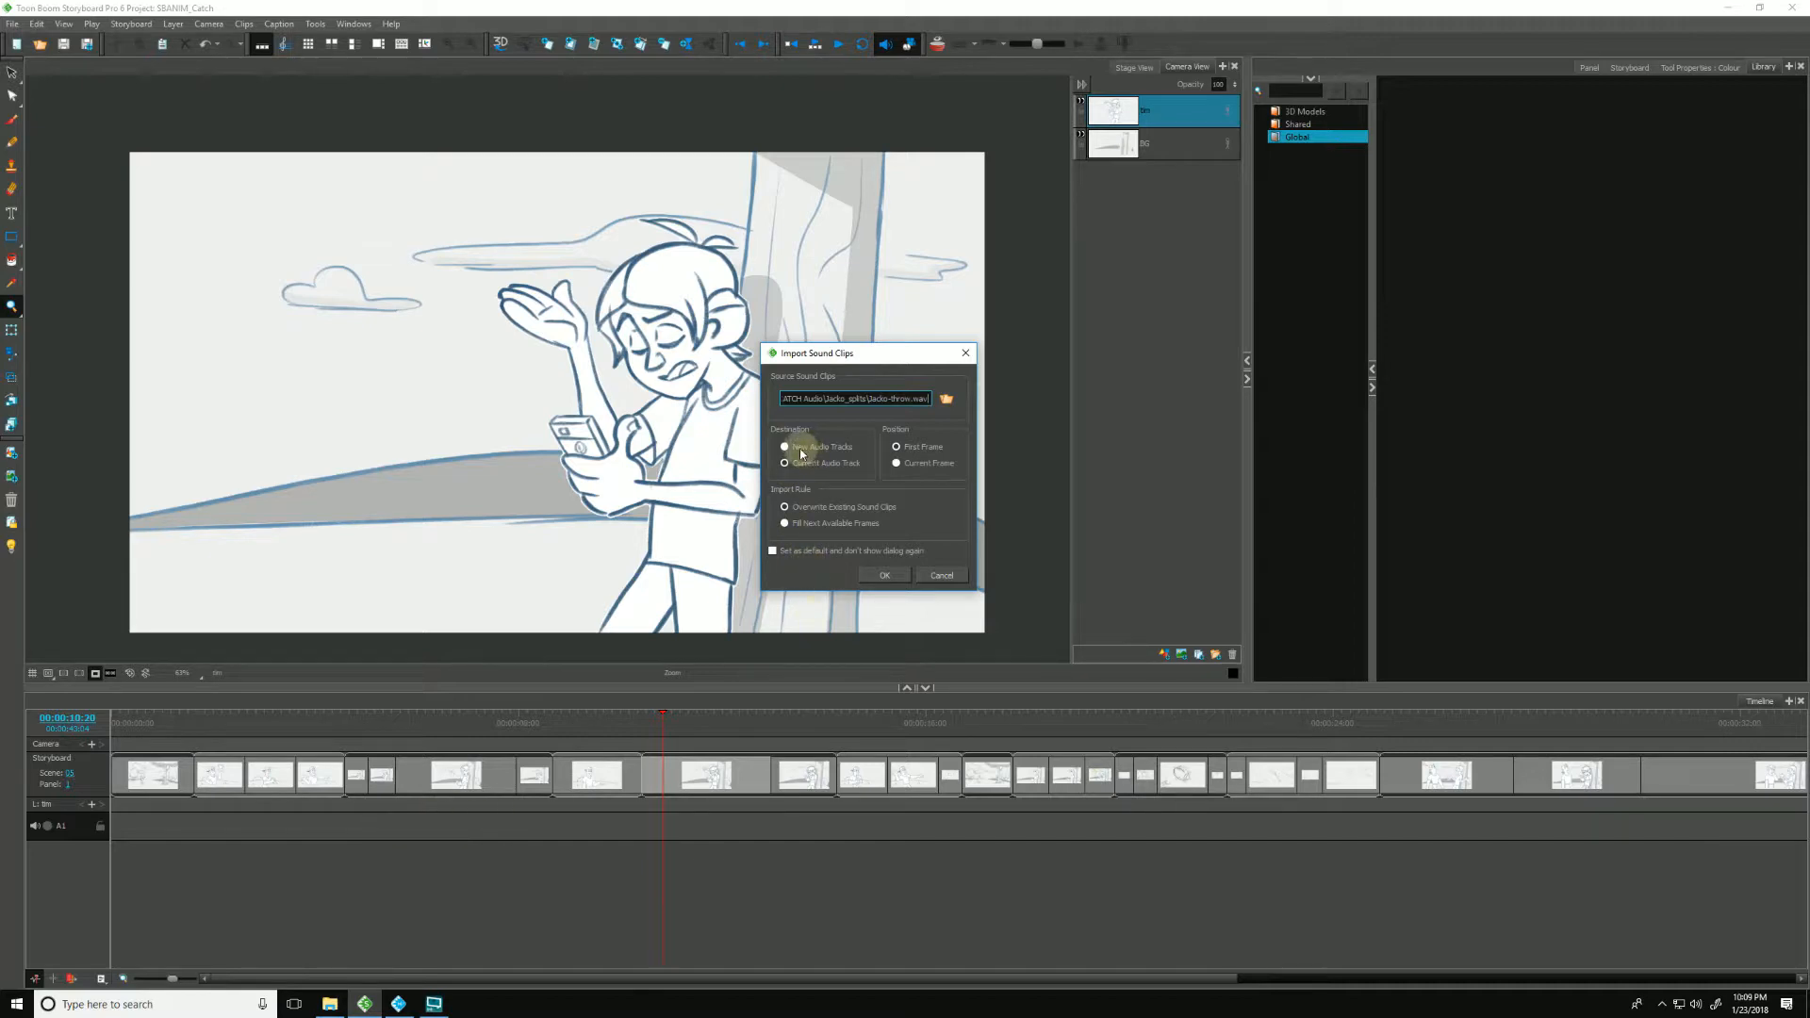
left_click(897, 446)
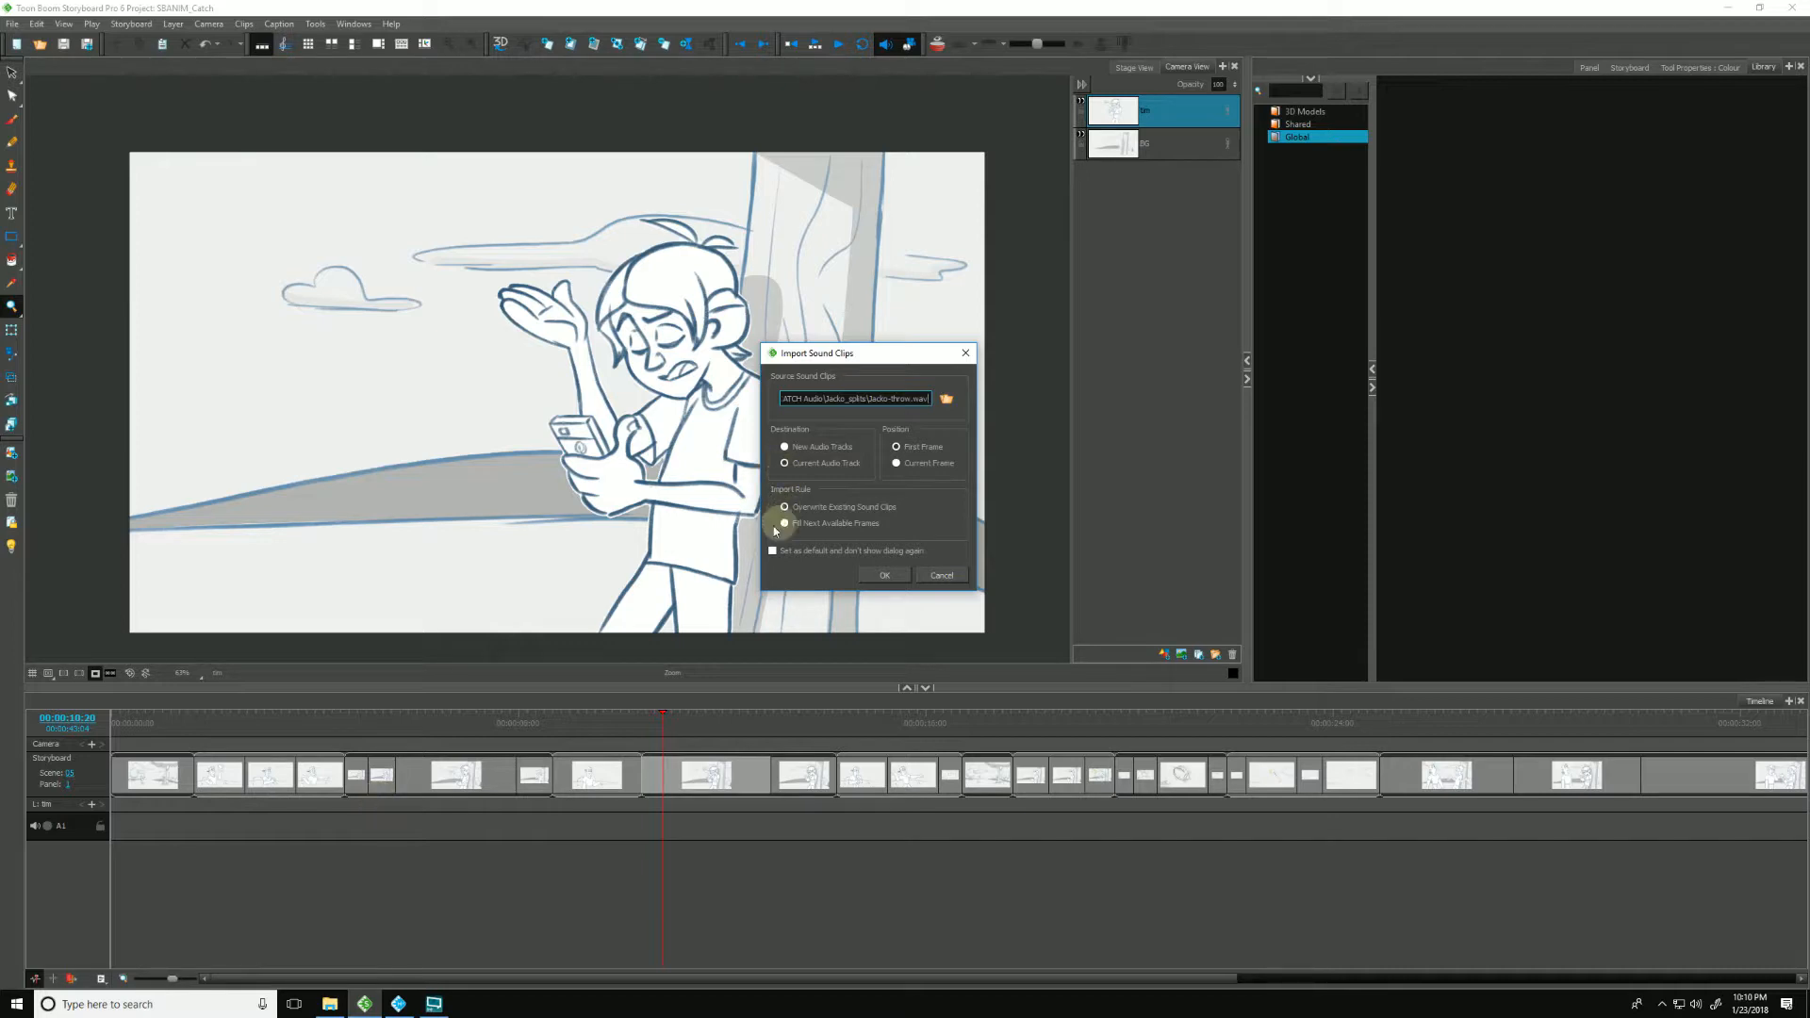
left_click(785, 507)
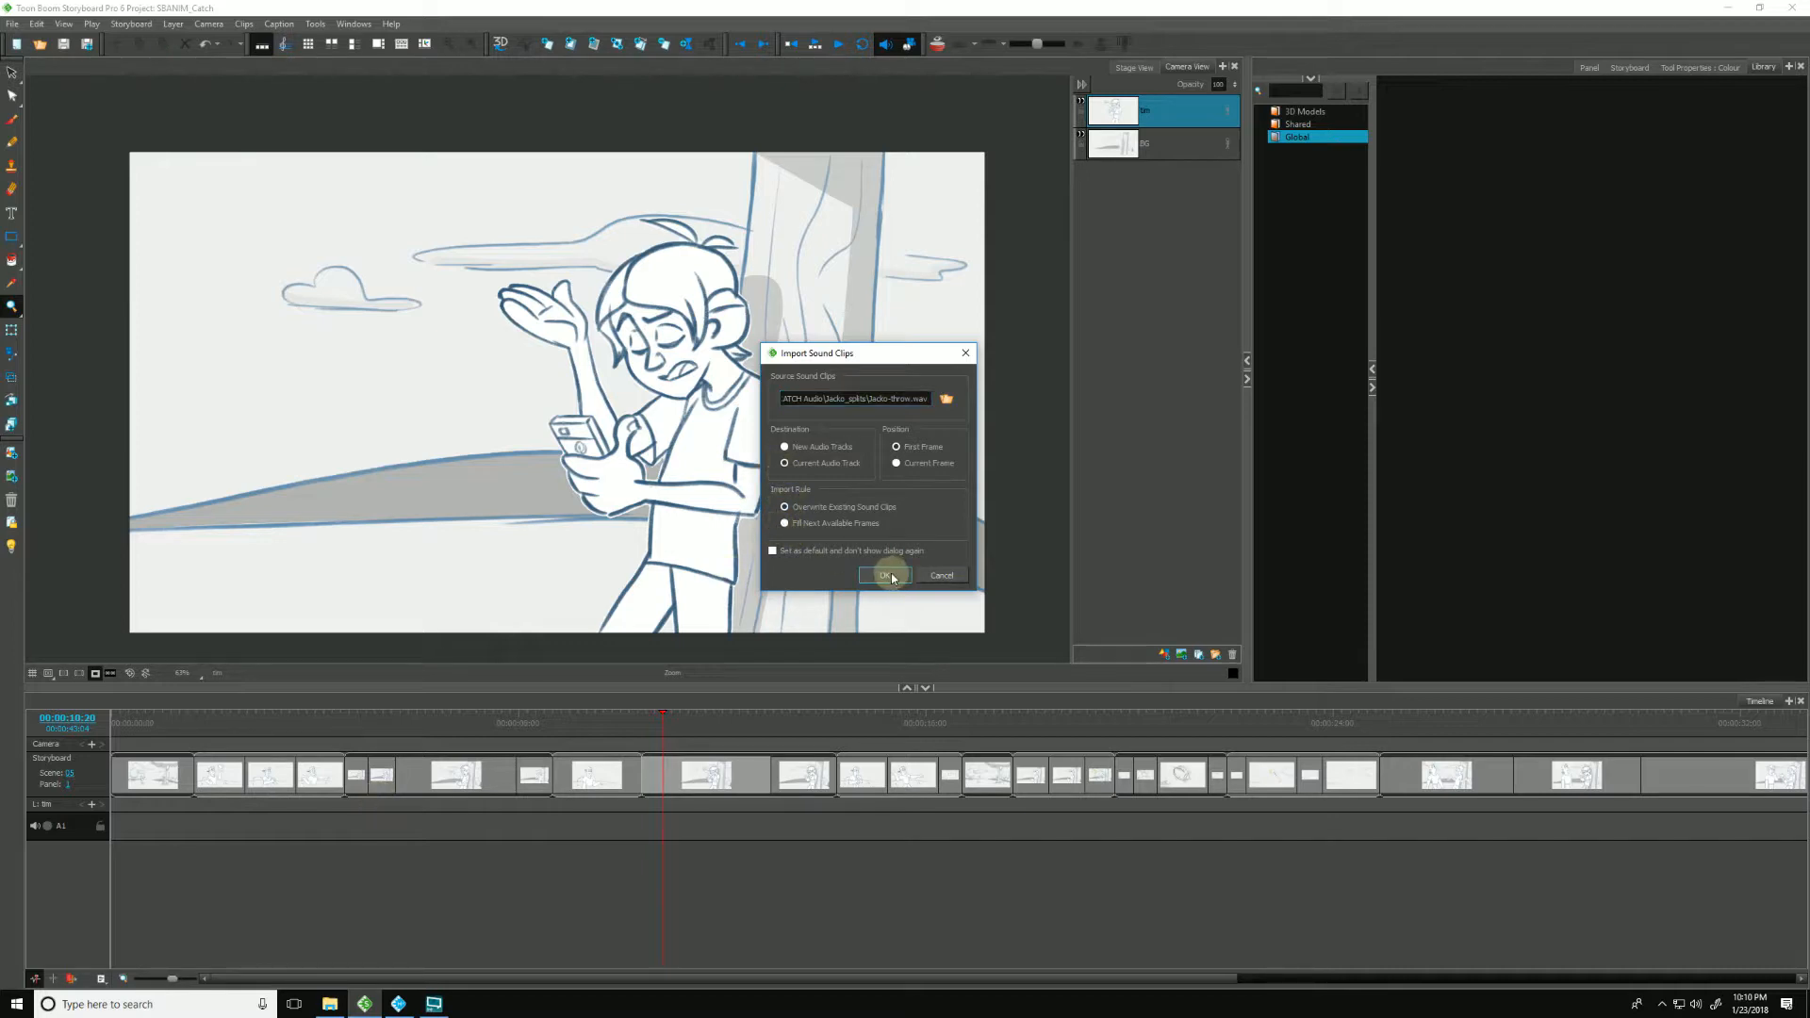
left_click(882, 575)
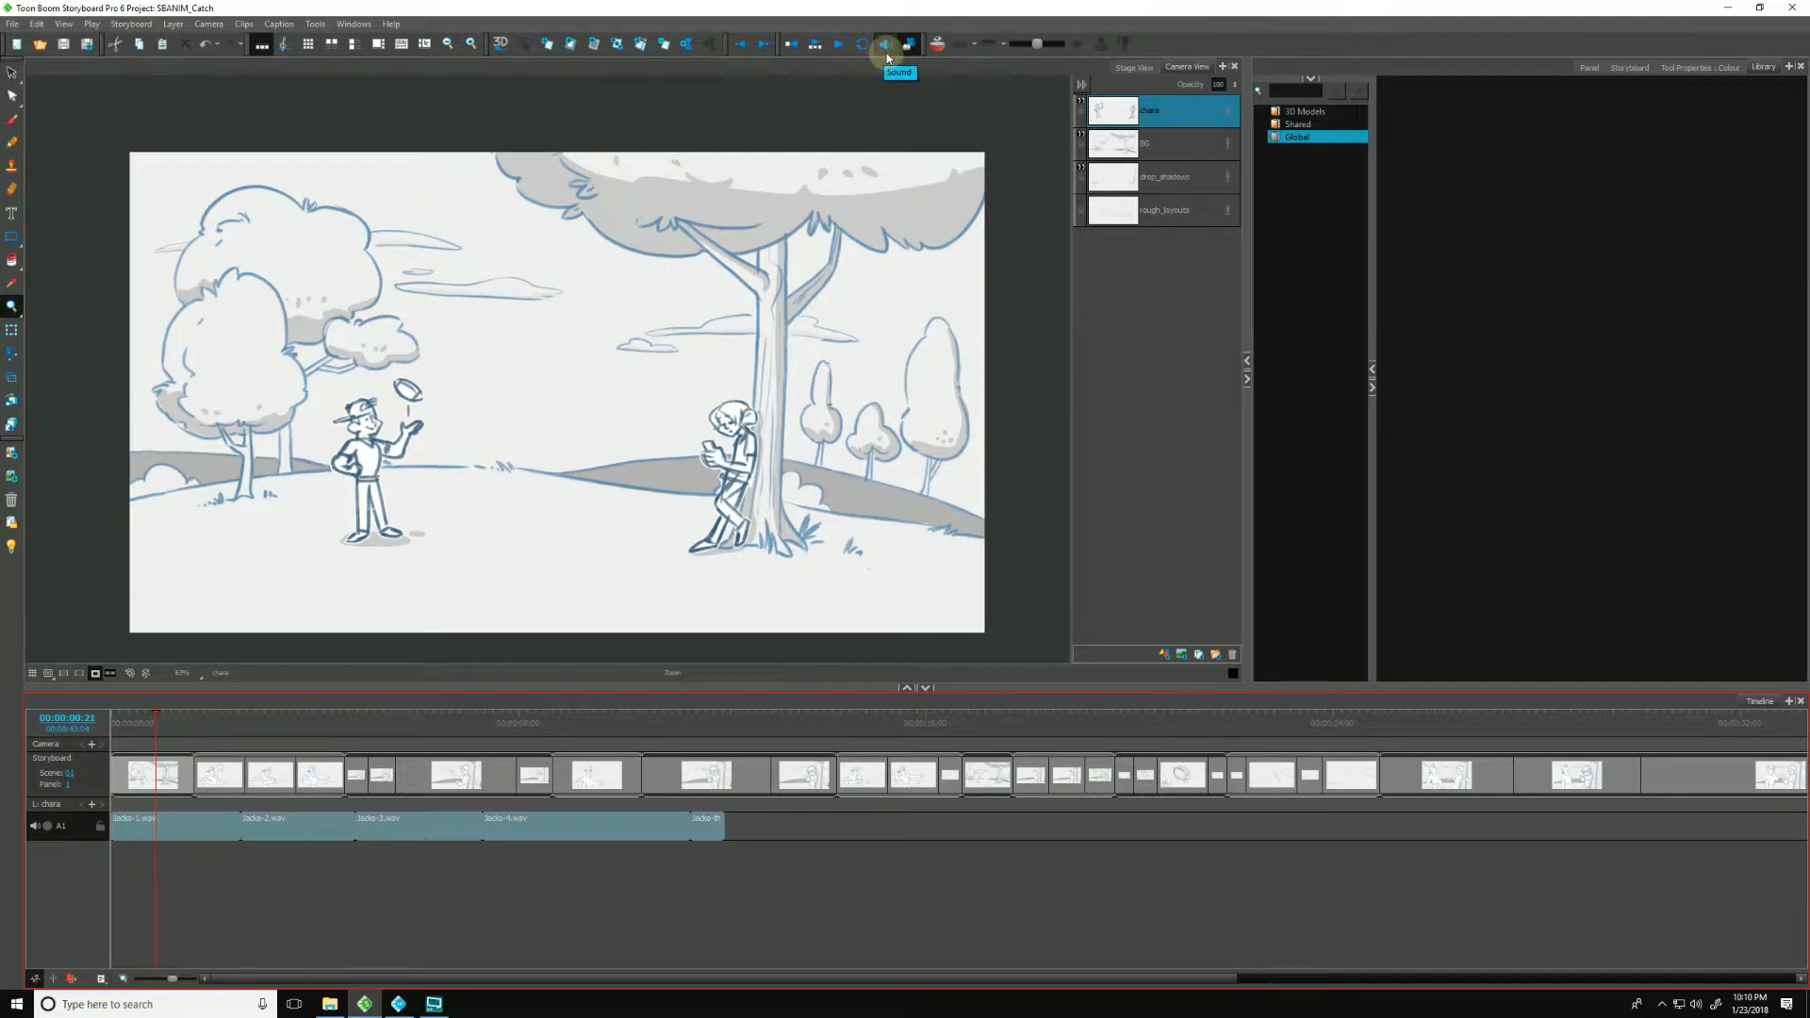
Step: Toggle Audio Scrubbing on the sound track and scrub the playhead near the clip start
right_click(173, 496)
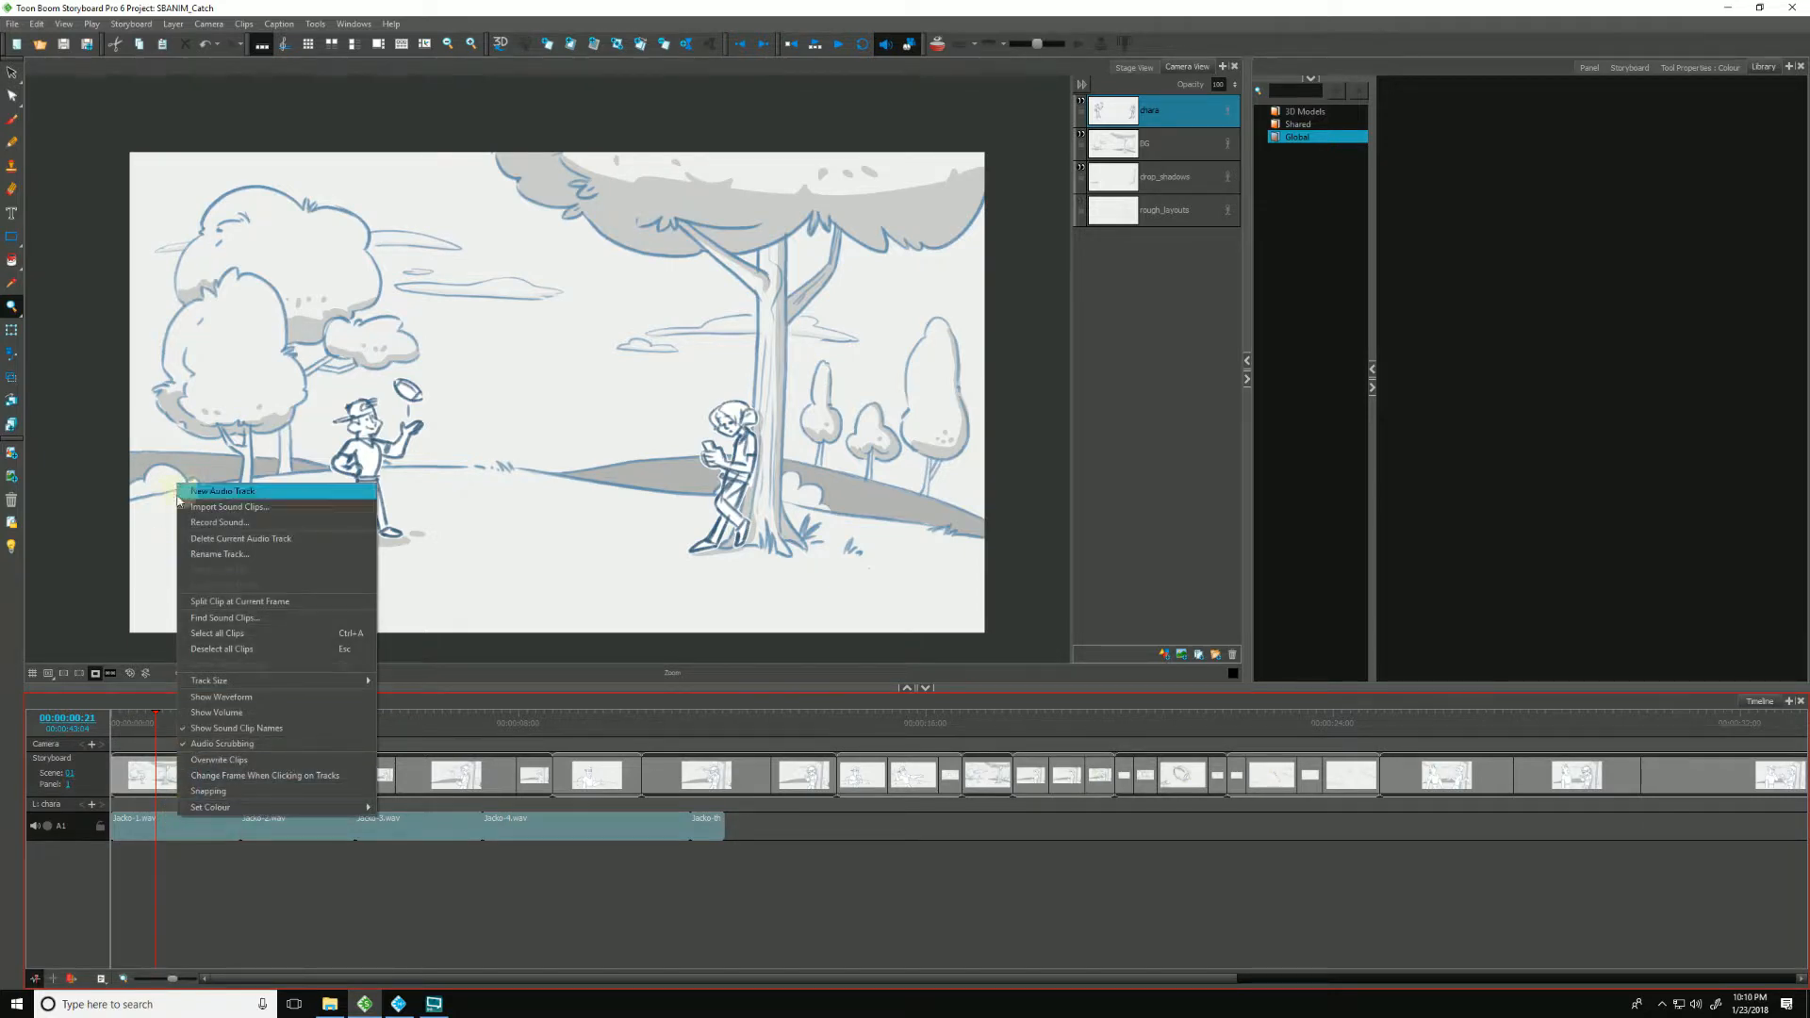
mouse_move(221, 743)
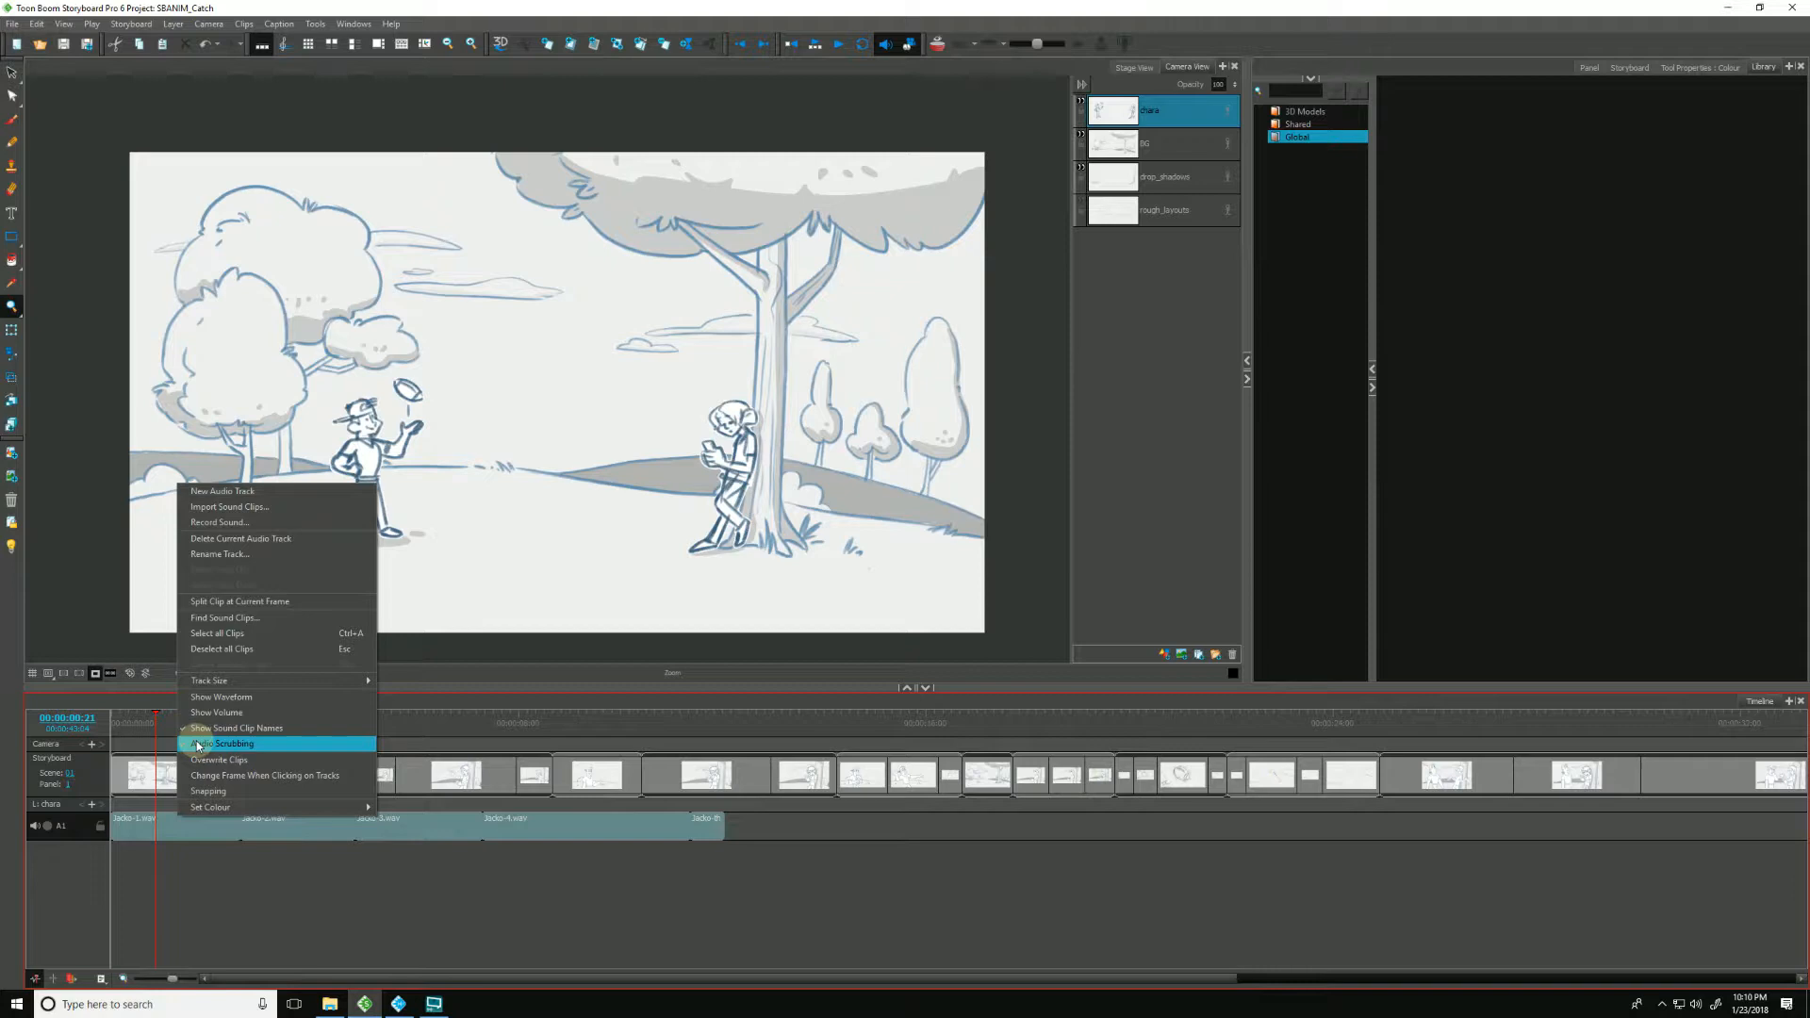
left_click(222, 743)
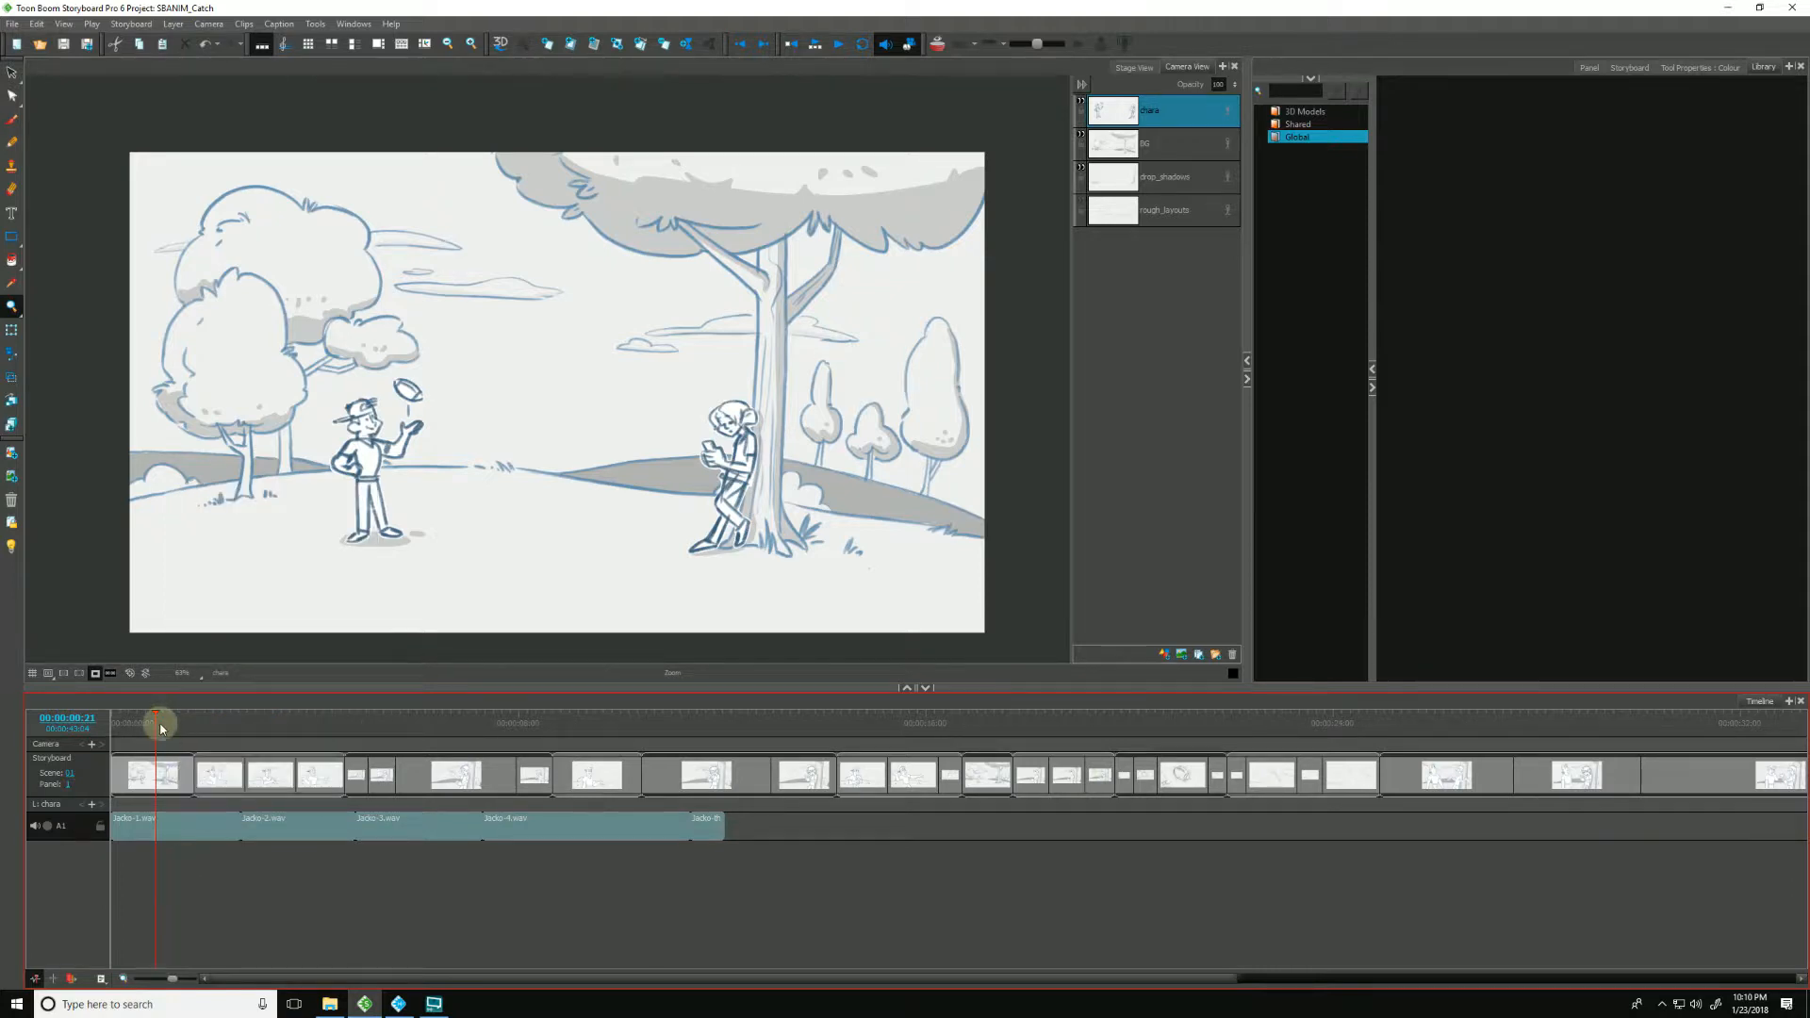
left_click_drag(159, 724, 185, 731)
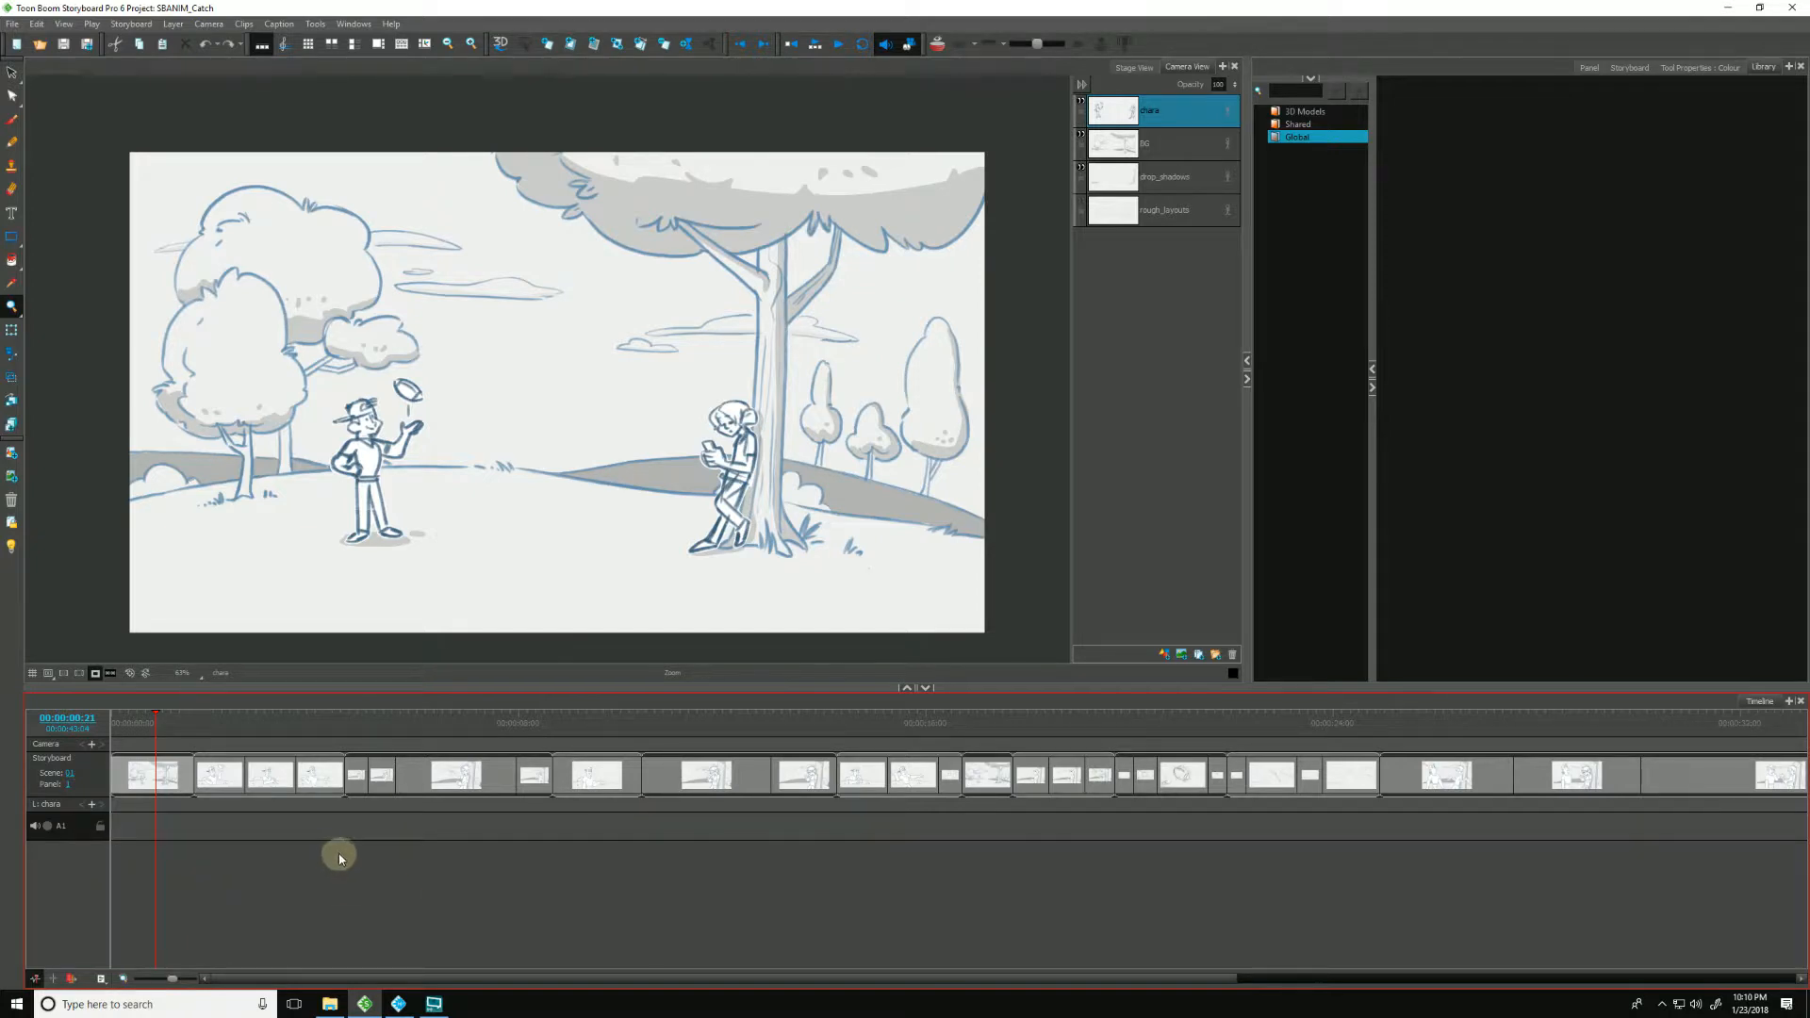
mouse_move(183, 836)
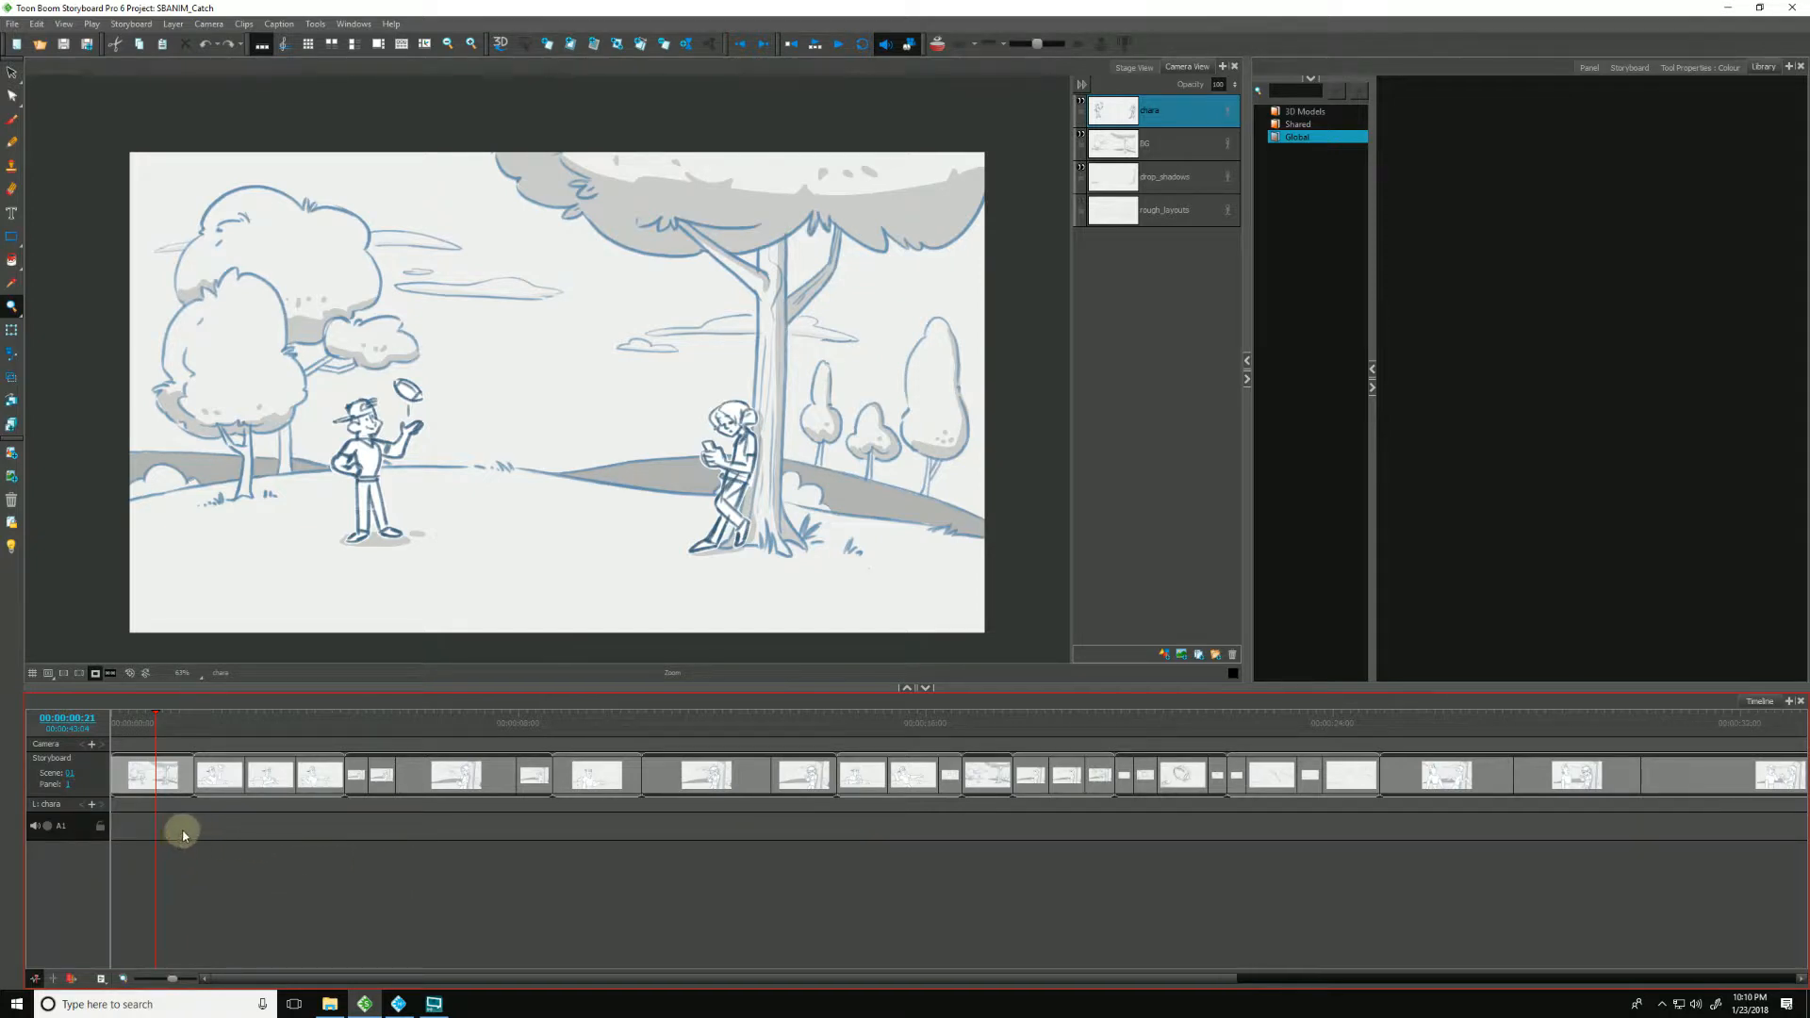
Step: Reopen the audio track's context menu and dismiss it without choosing anything
right_click(183, 835)
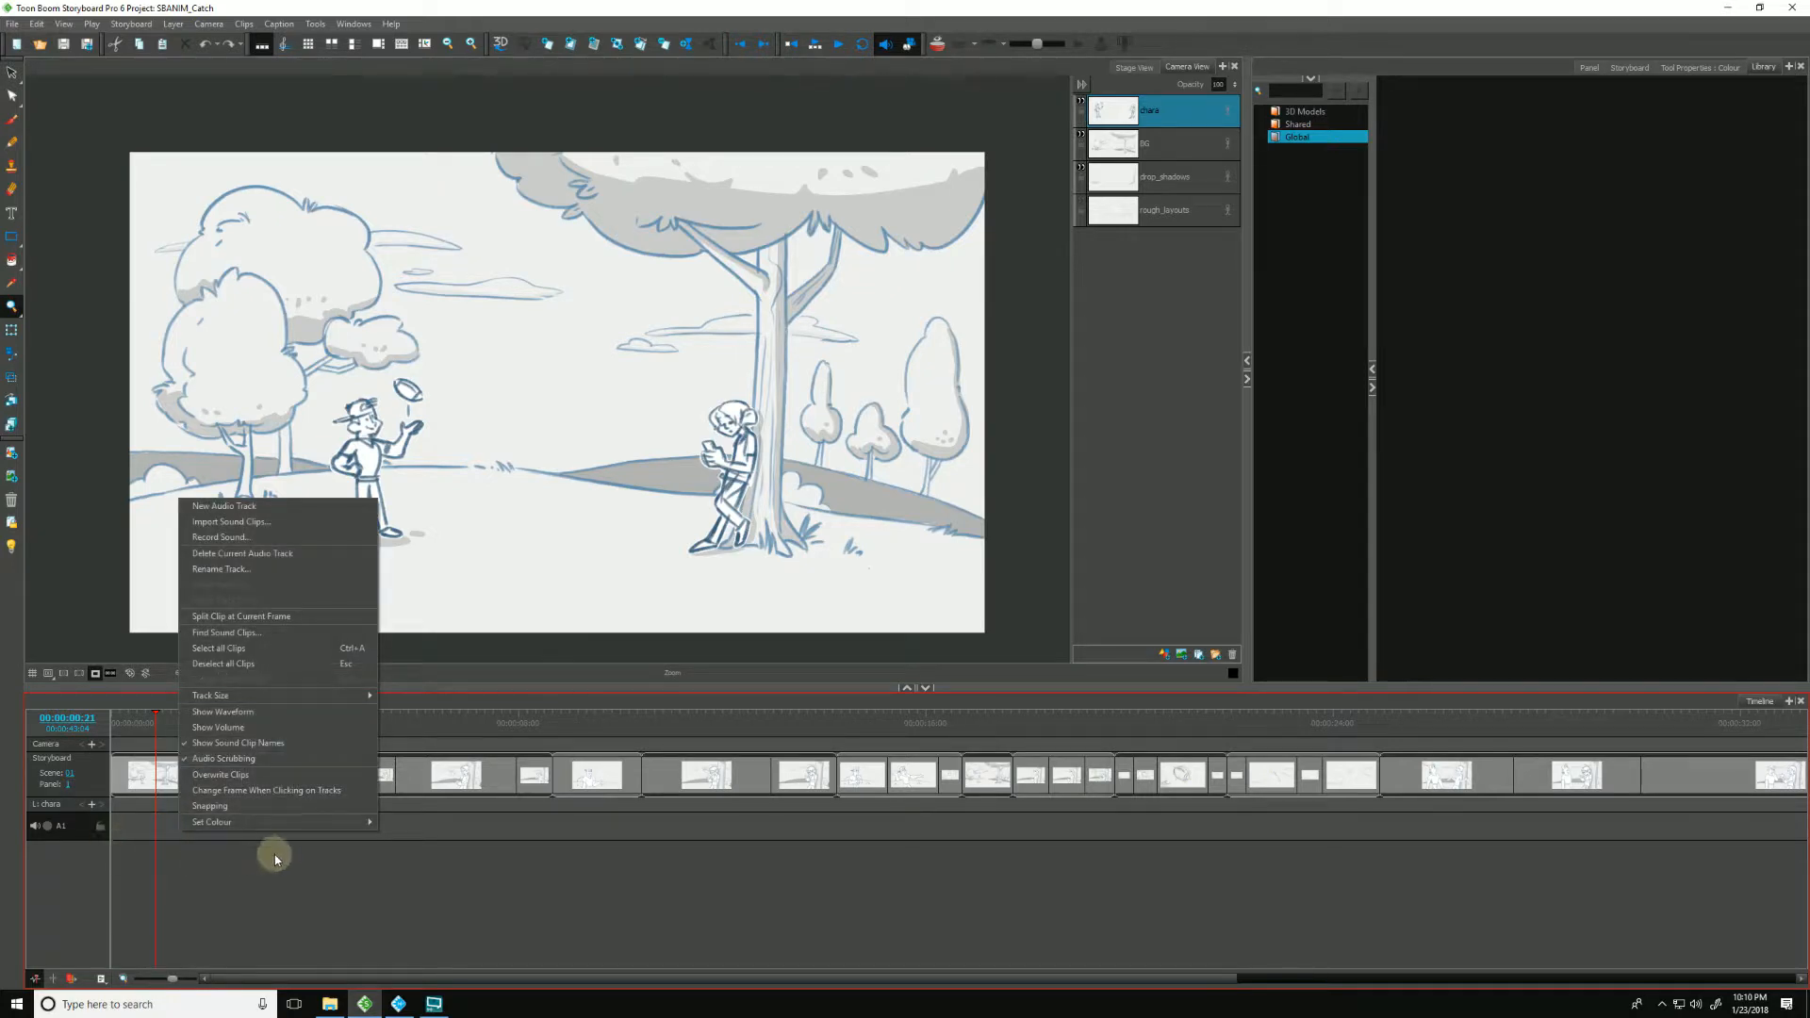
left_click(230, 521)
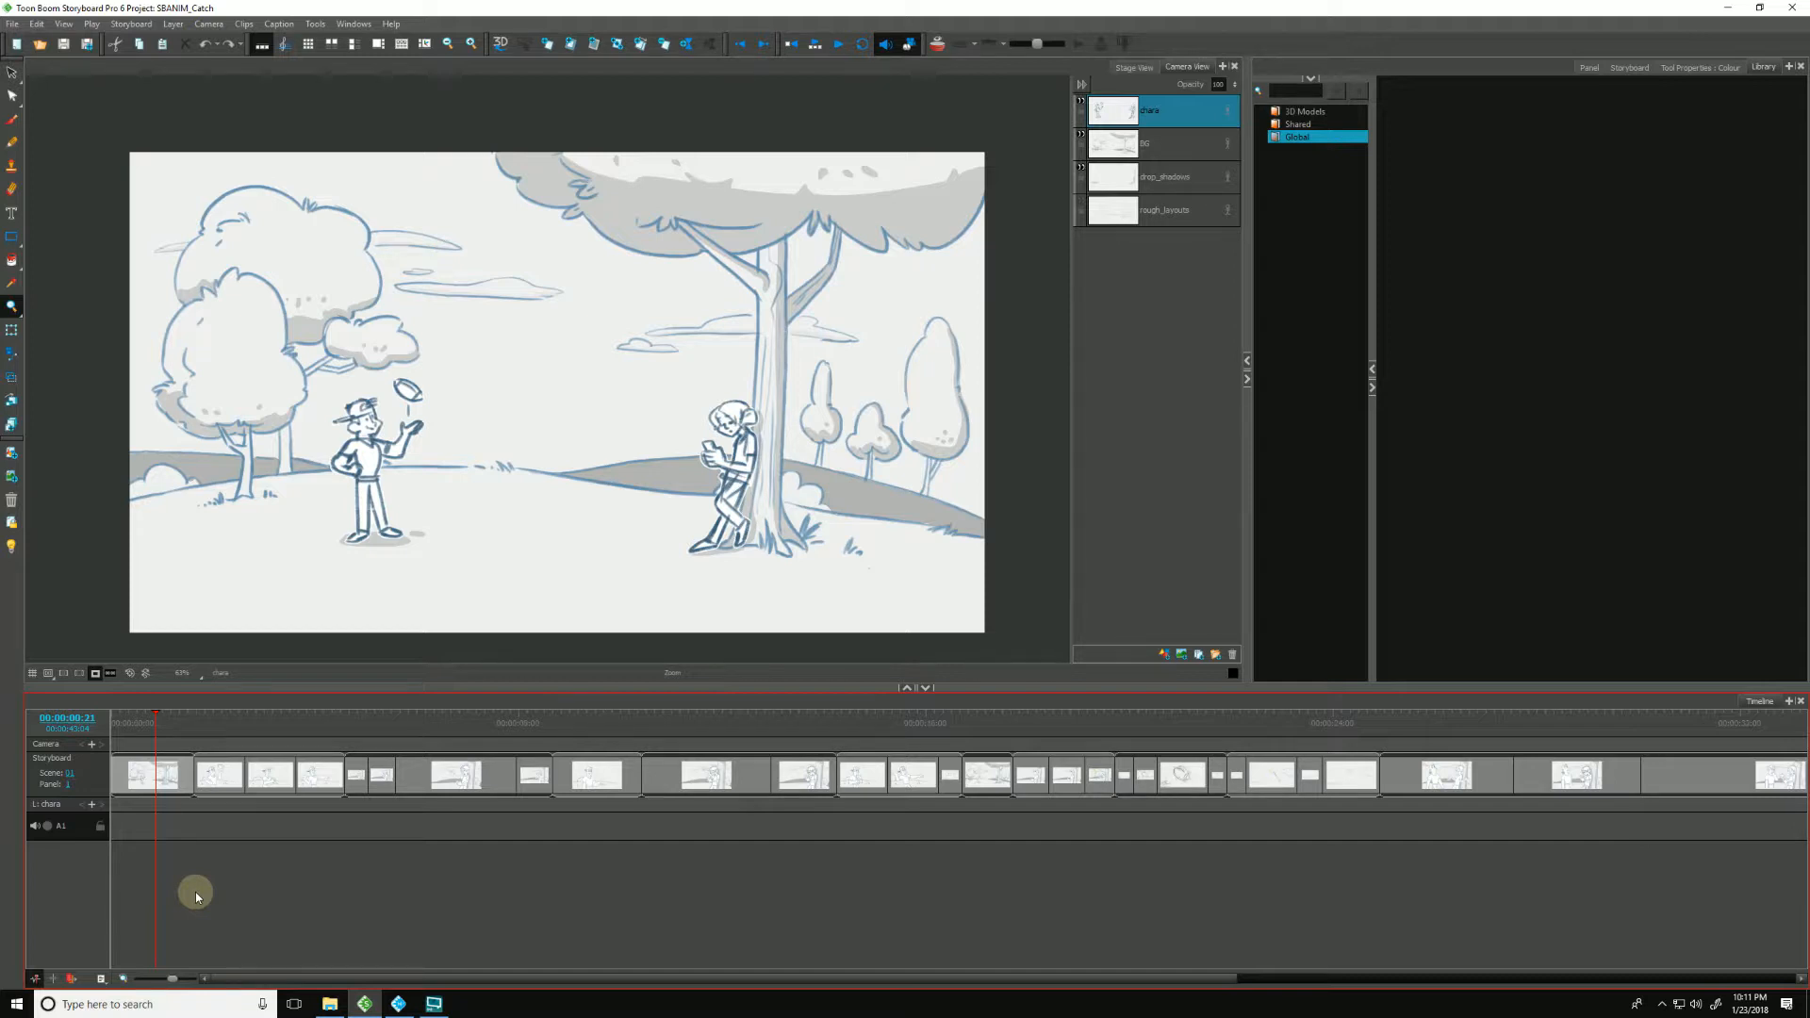
mouse_move(1759, 74)
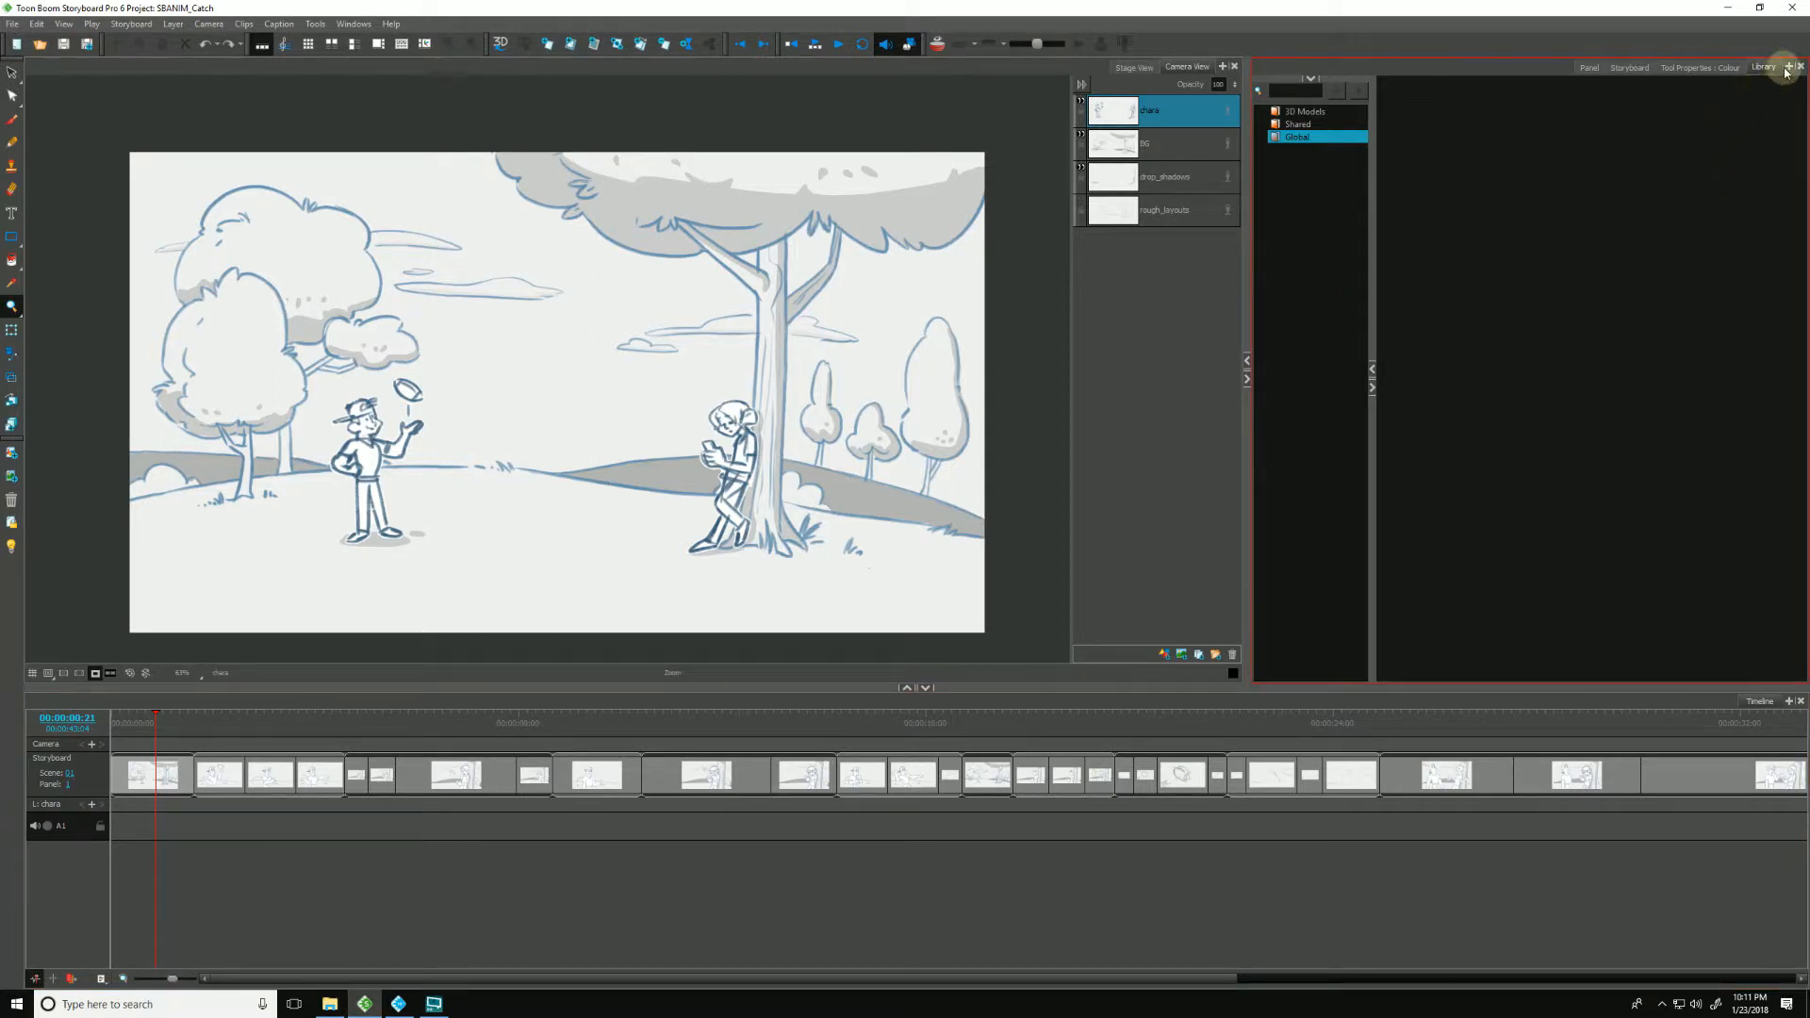
Step: Bring up the Library panel's folder options for adding a library
left_click(1797, 66)
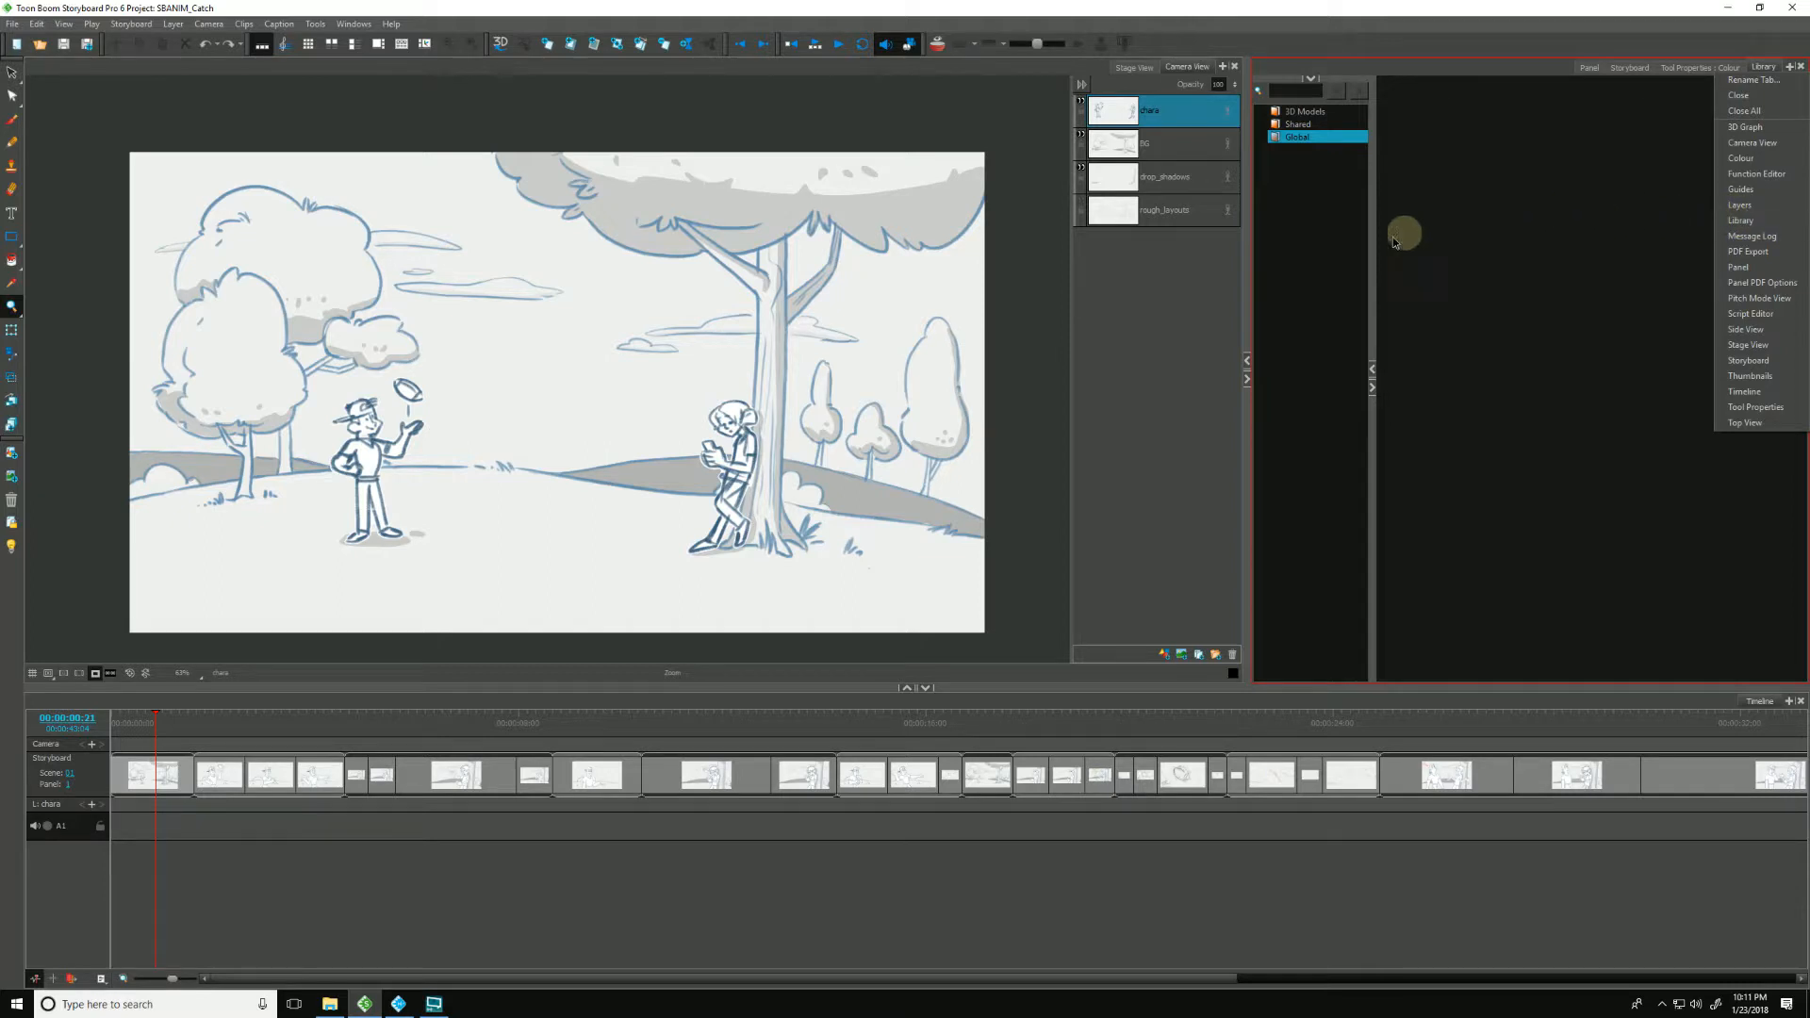
left_click(1318, 290)
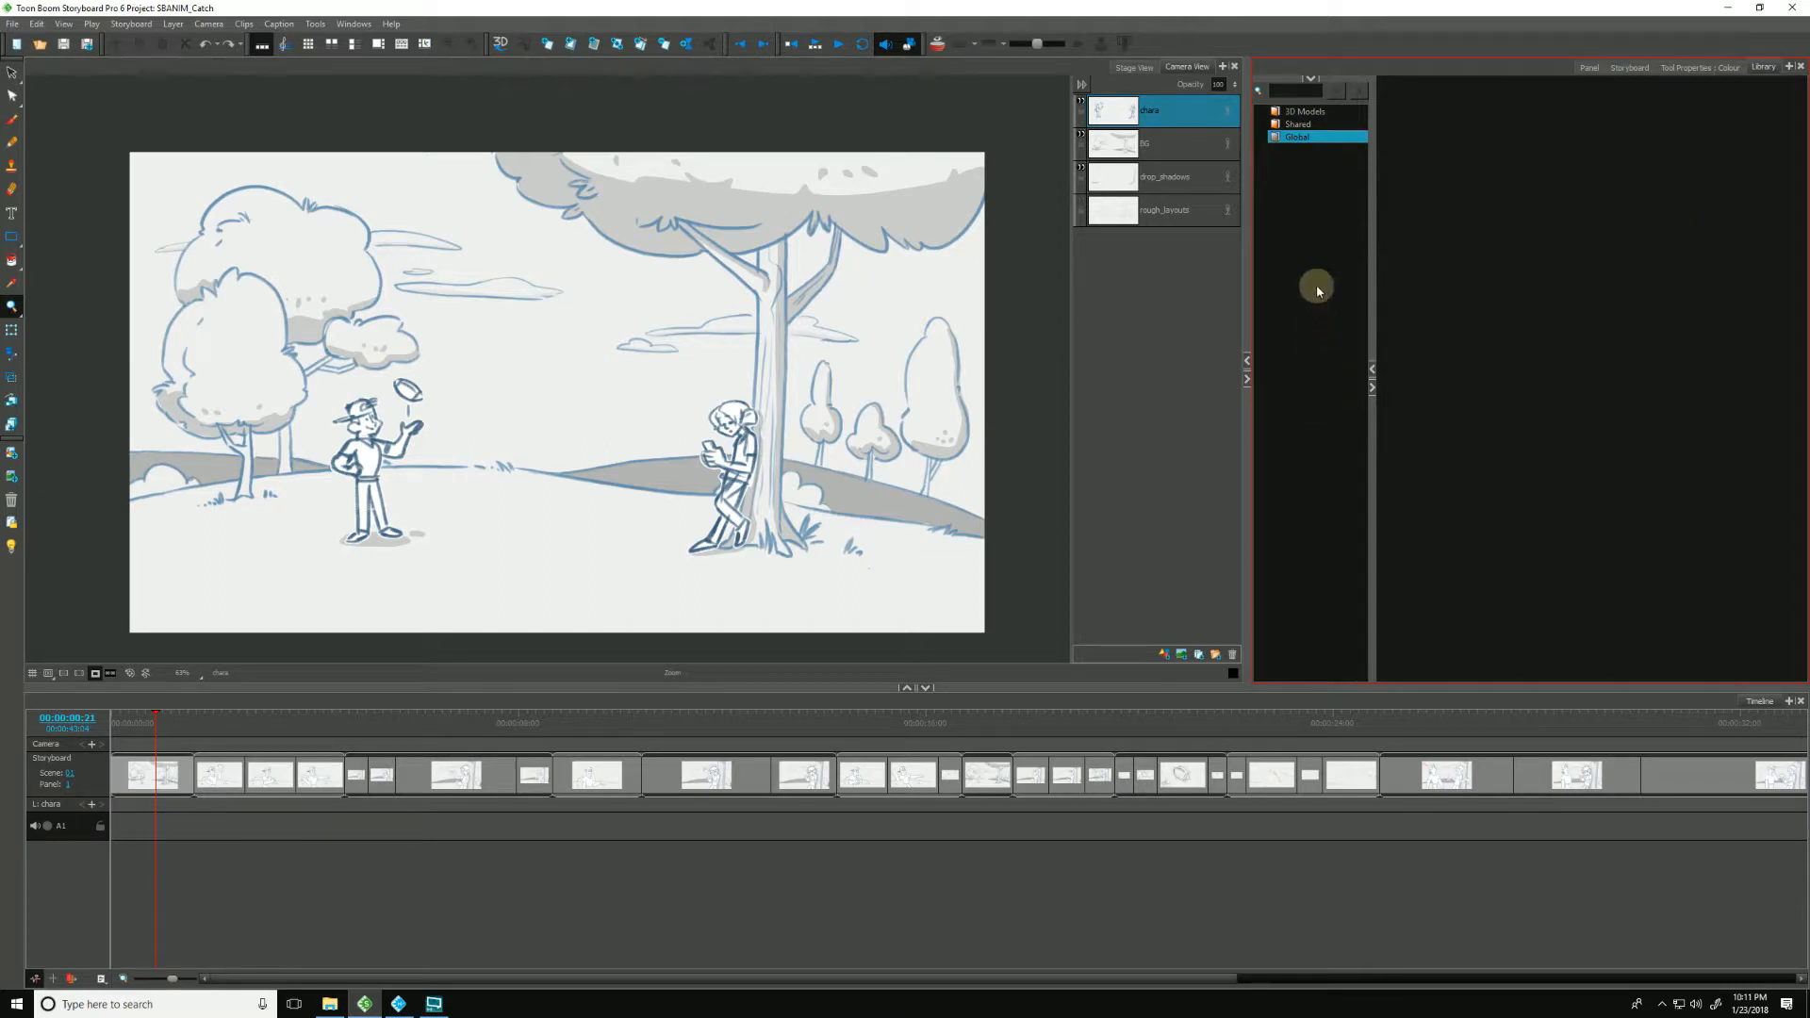
right_click(1310, 287)
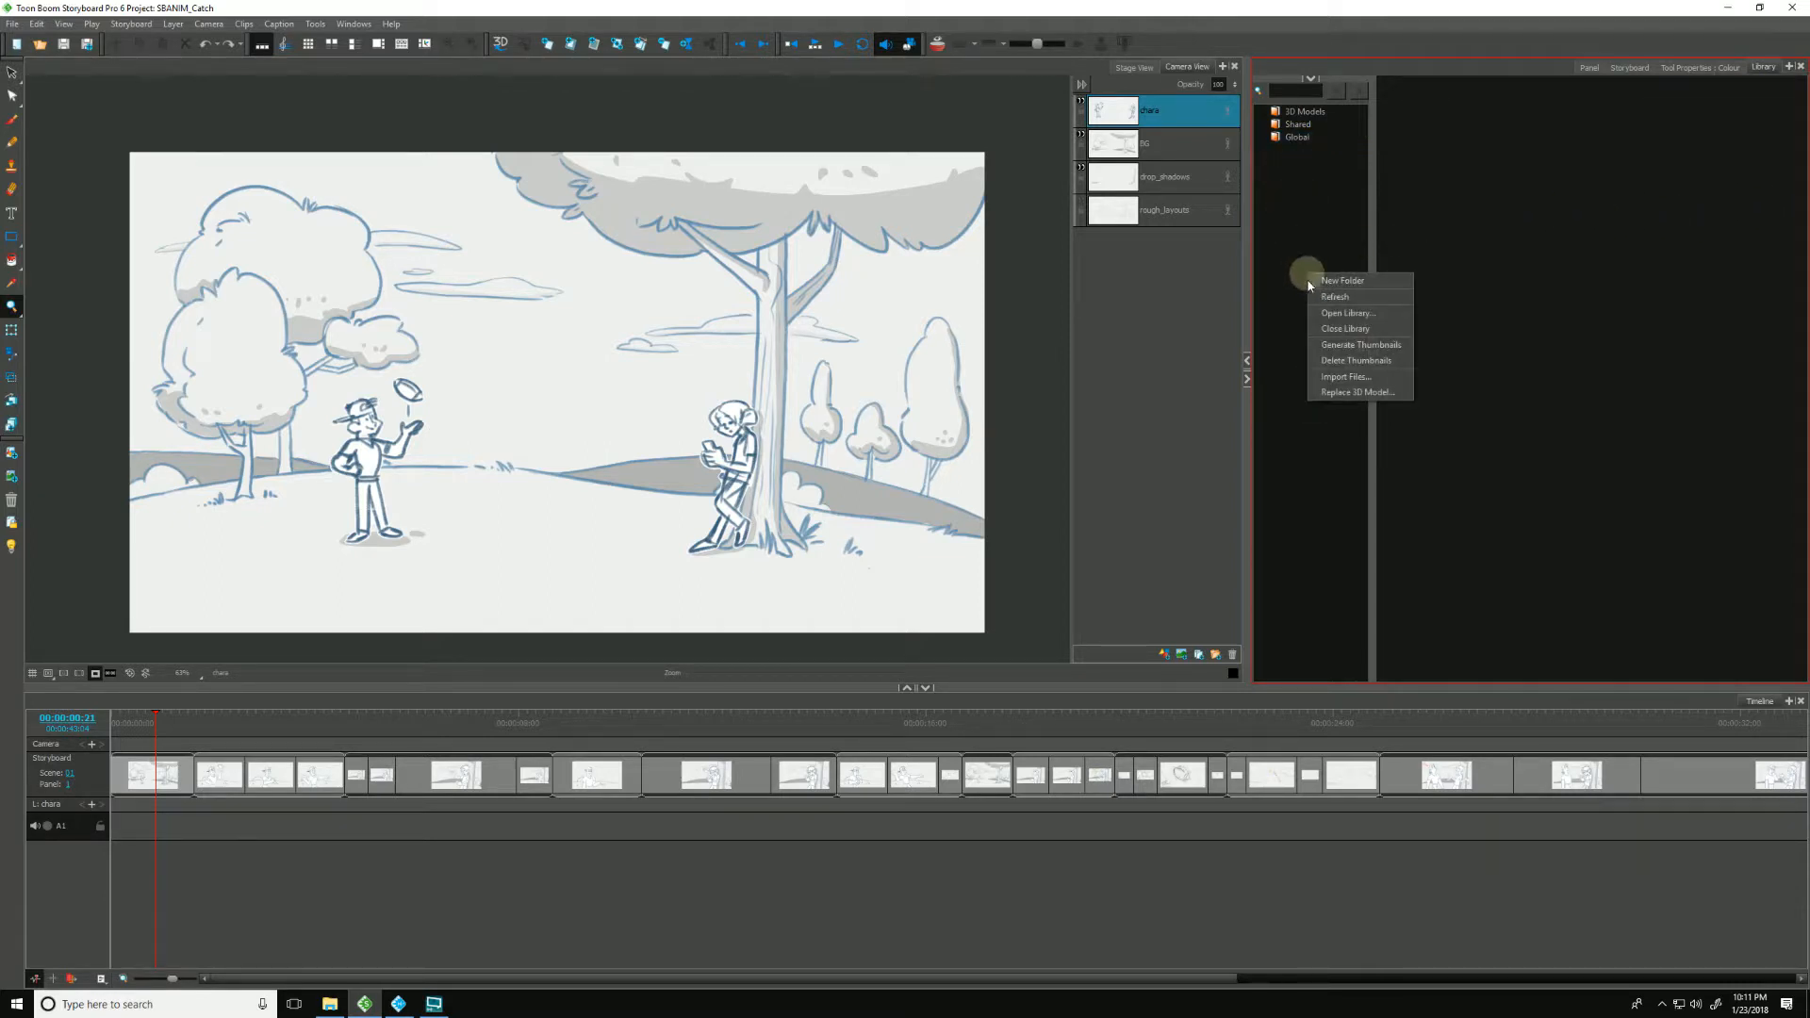
mouse_move(1346, 313)
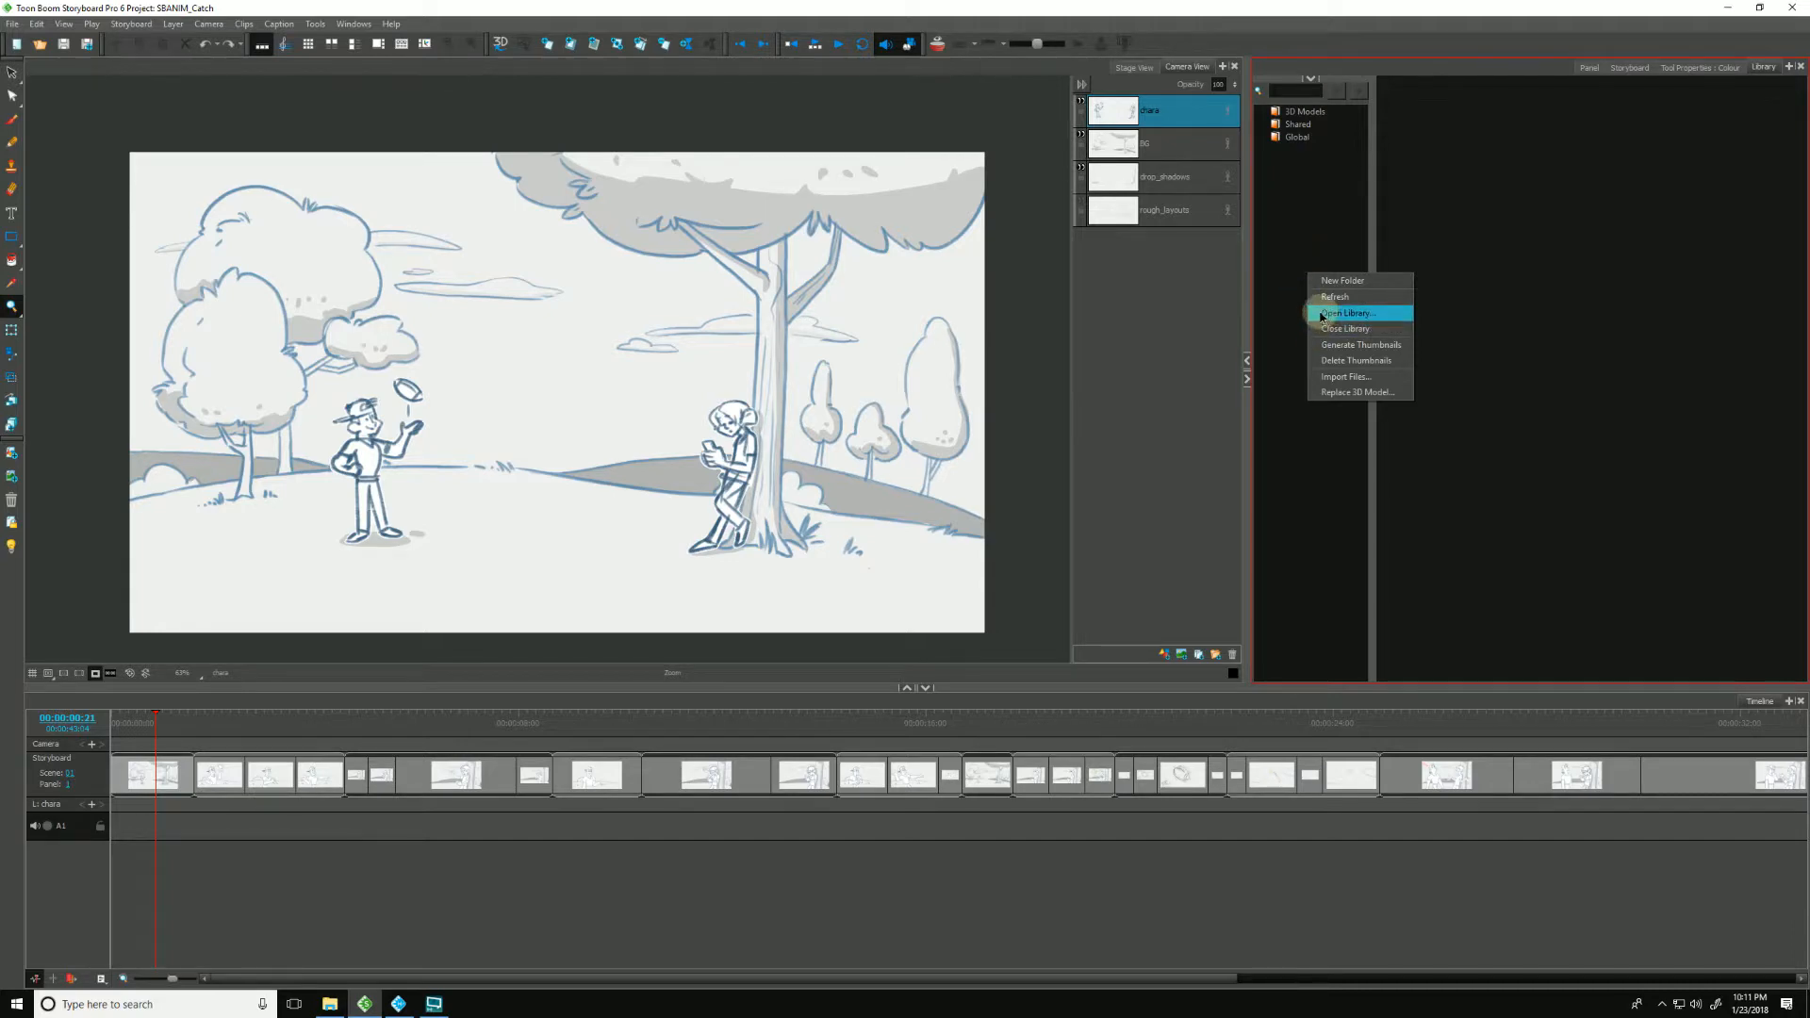
Step: Open the jacko_splits folder as a library via Open Library
left_click(1346, 313)
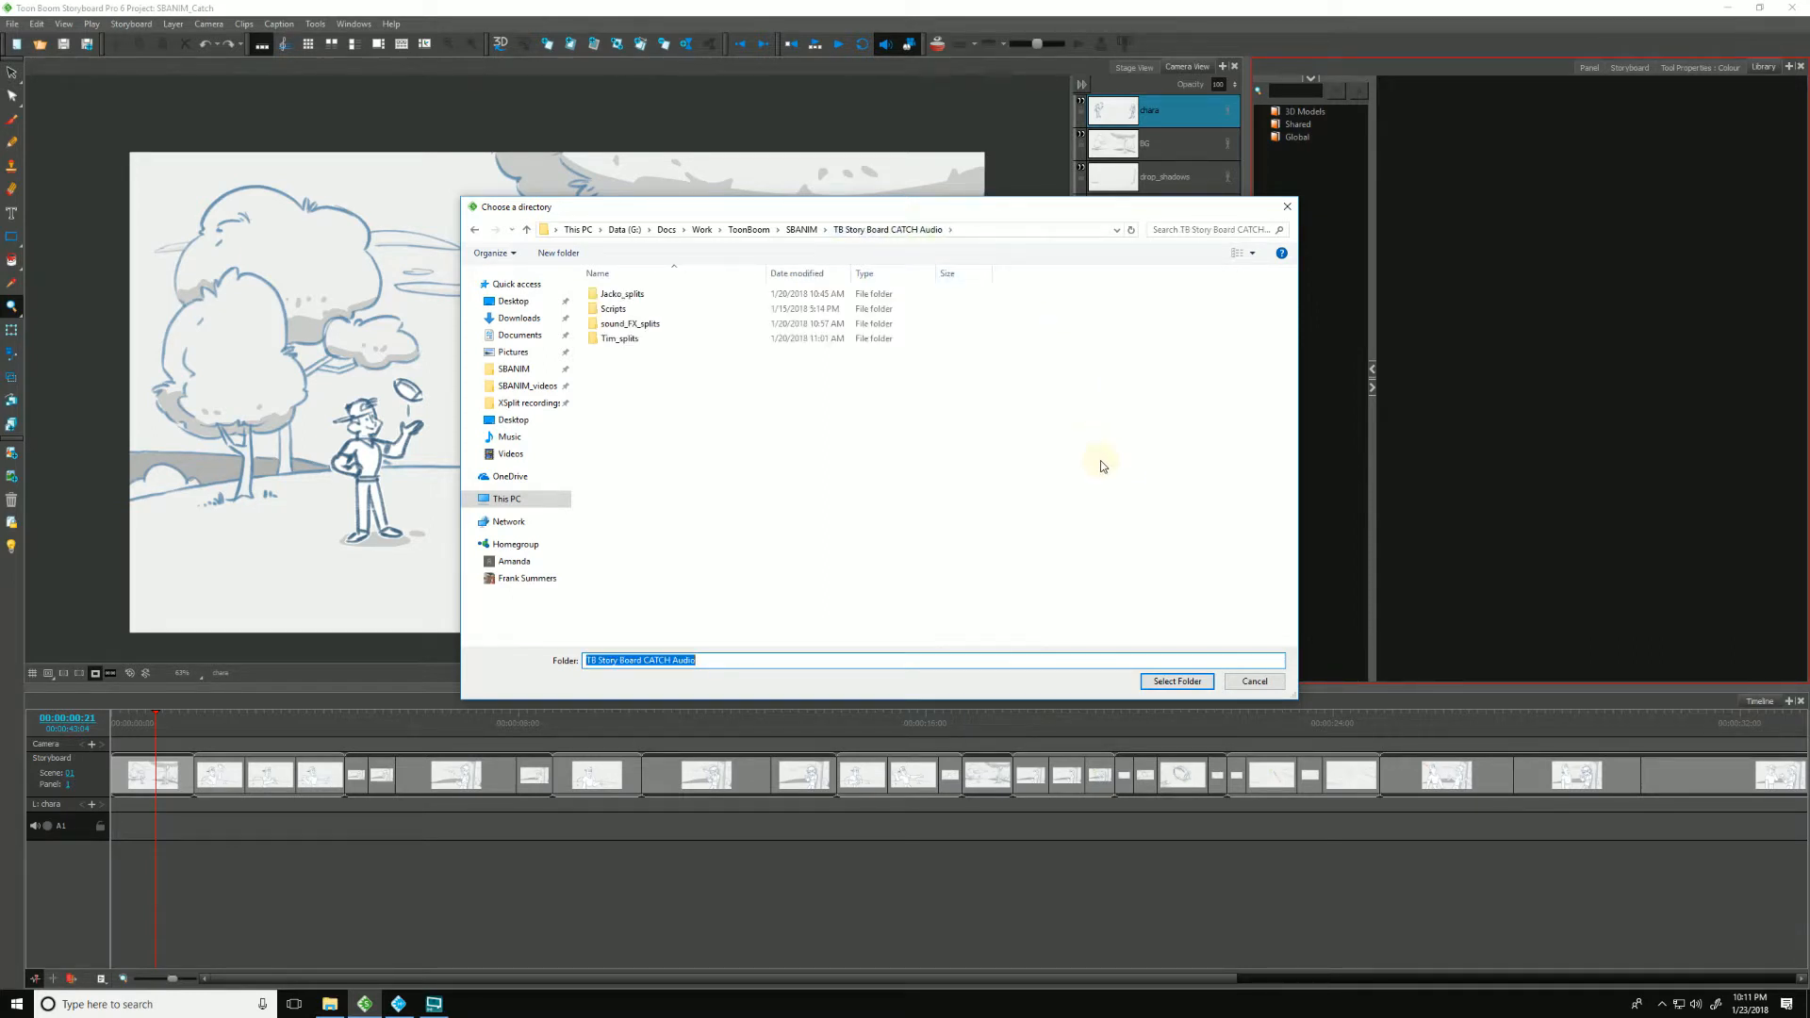
left_click(623, 294)
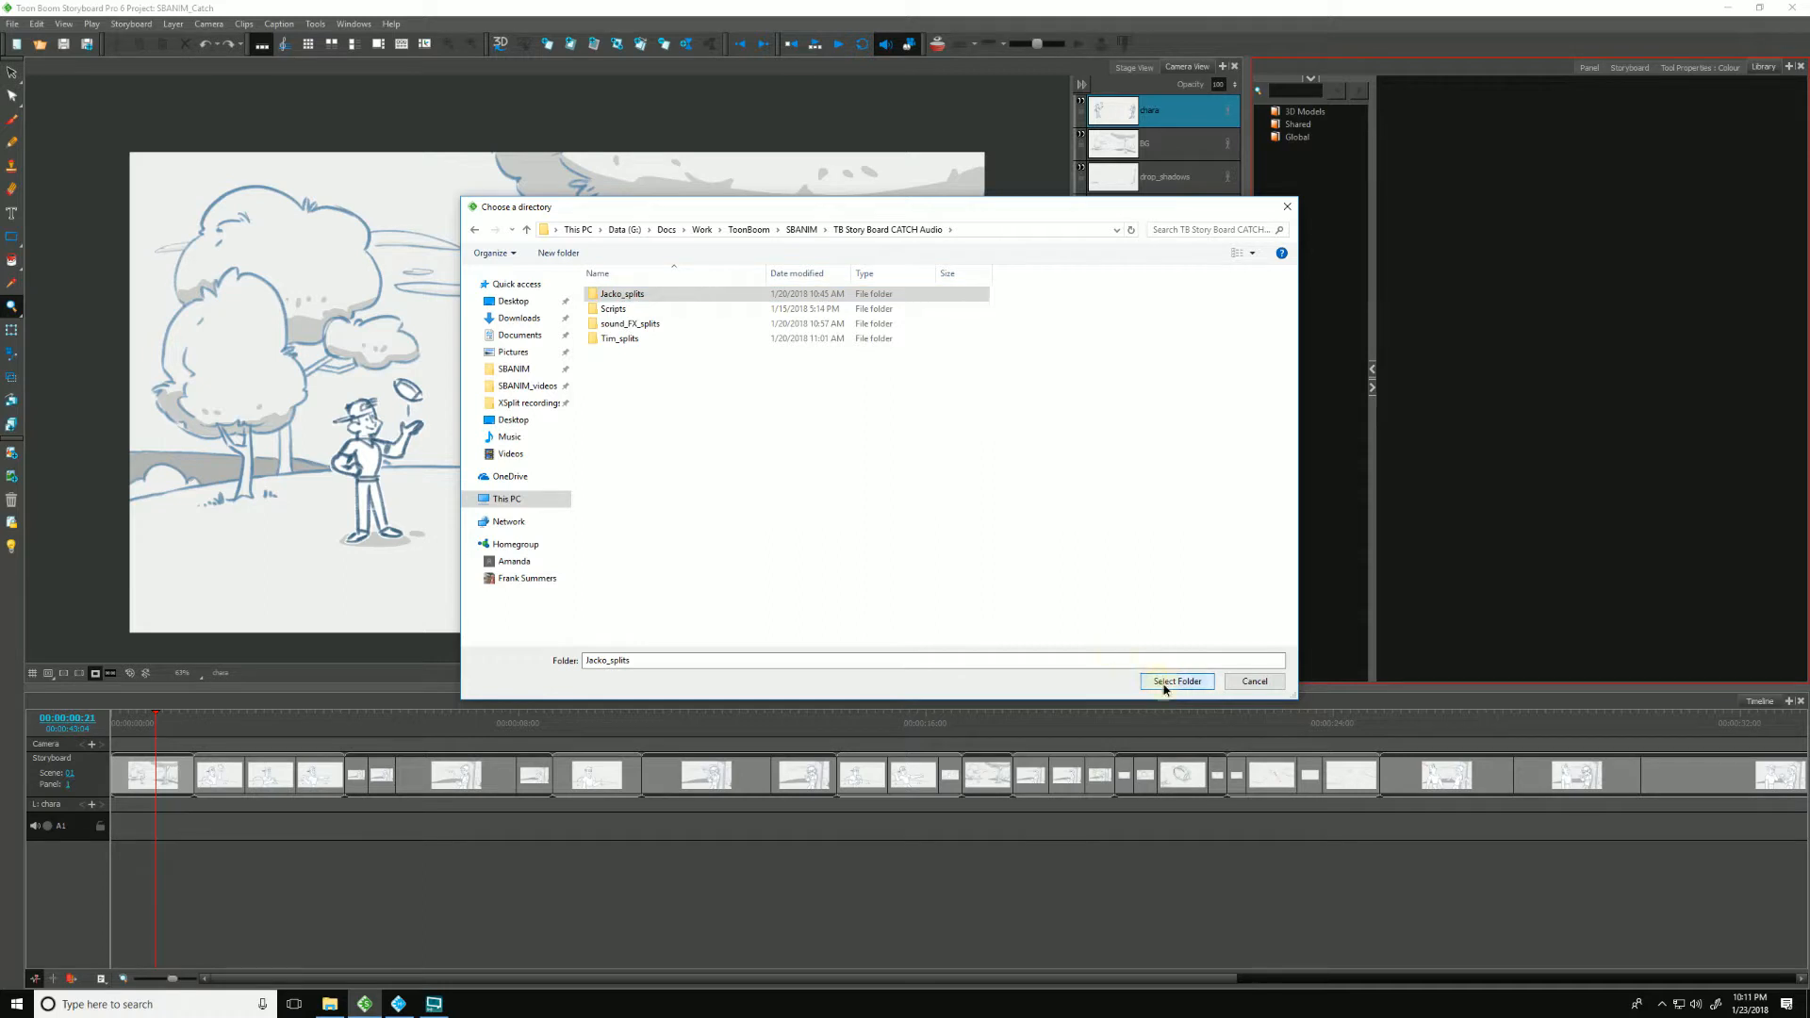
left_click(1176, 680)
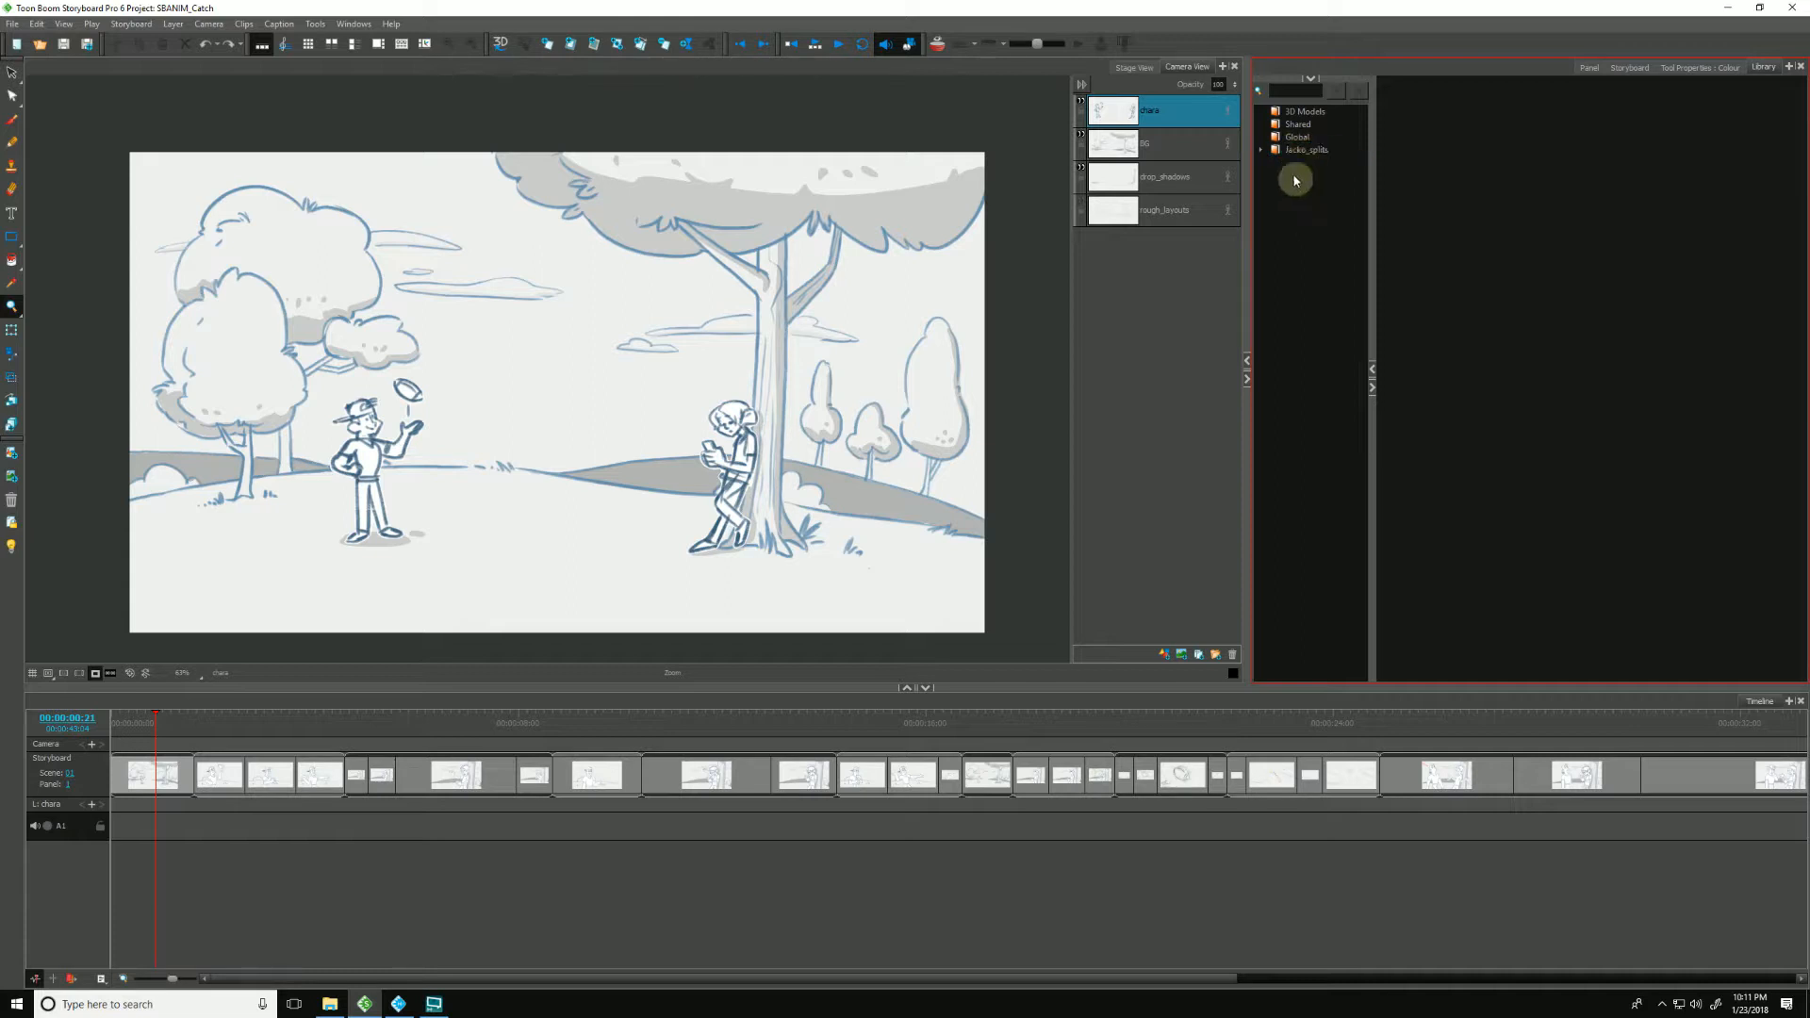
Step: Select the jacko_splits library folder and highlight its Jacko WAV clips
left_click(1305, 151)
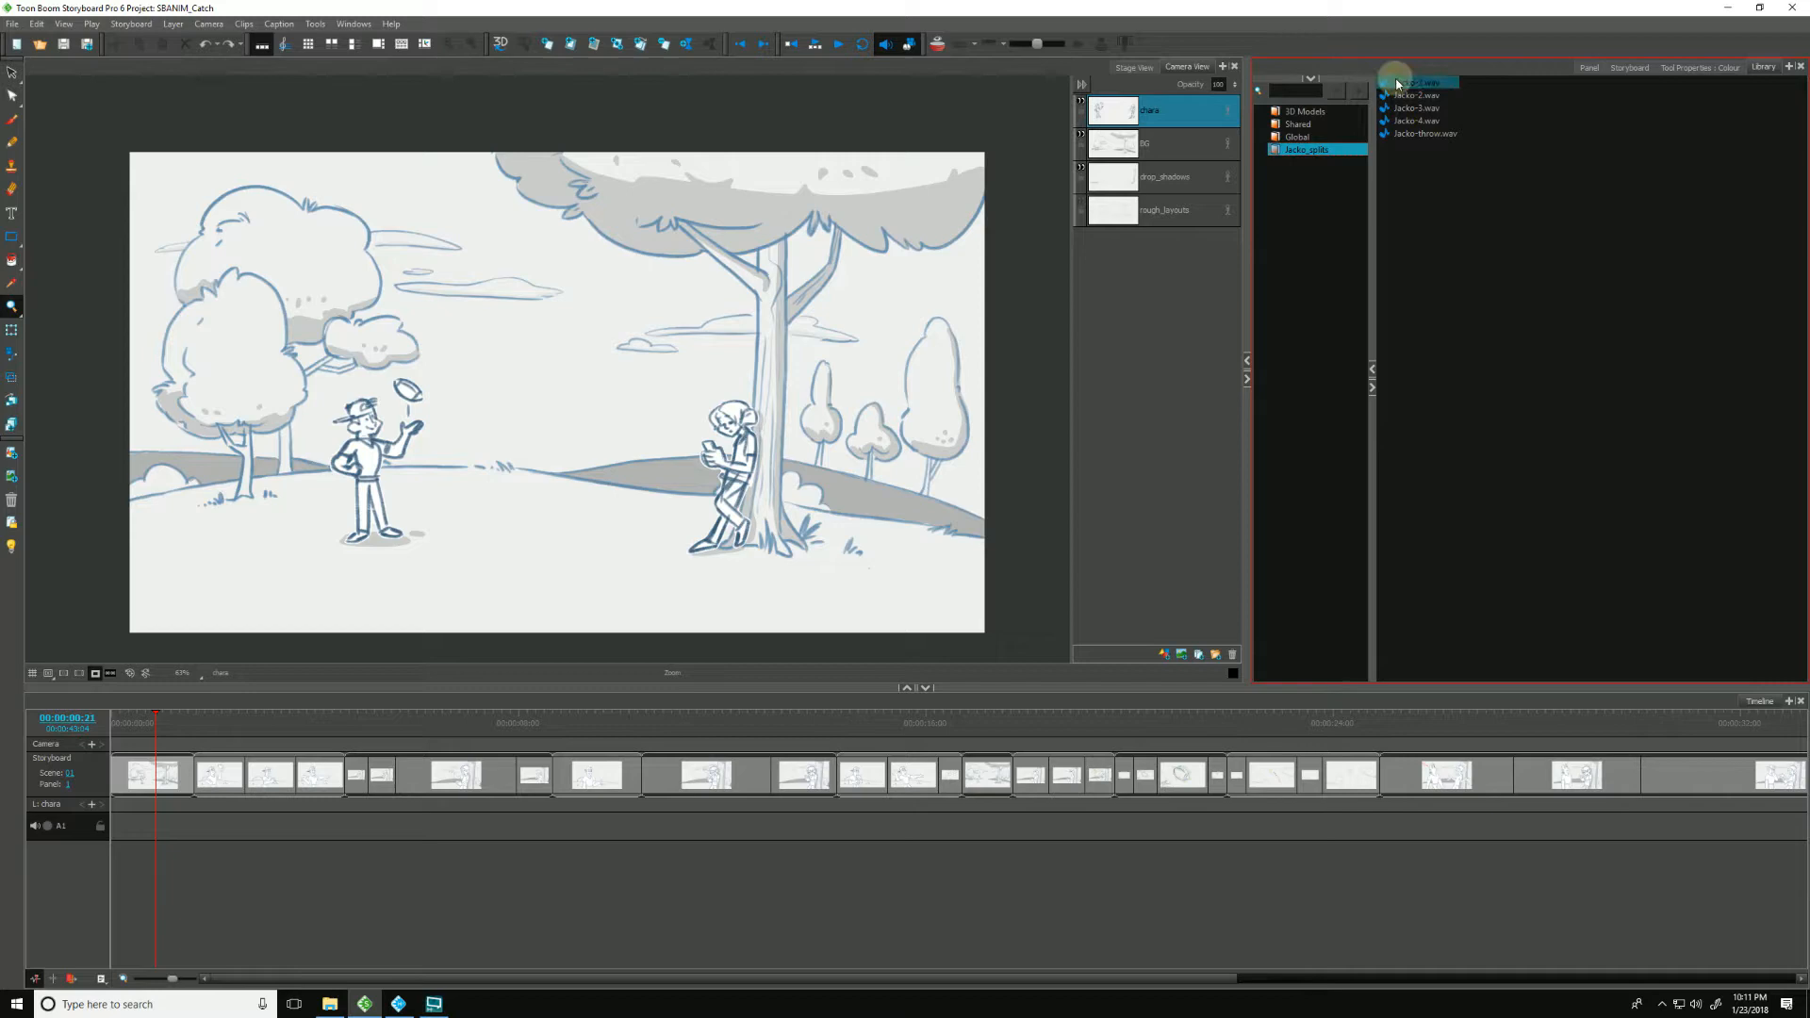
left_click(1418, 81)
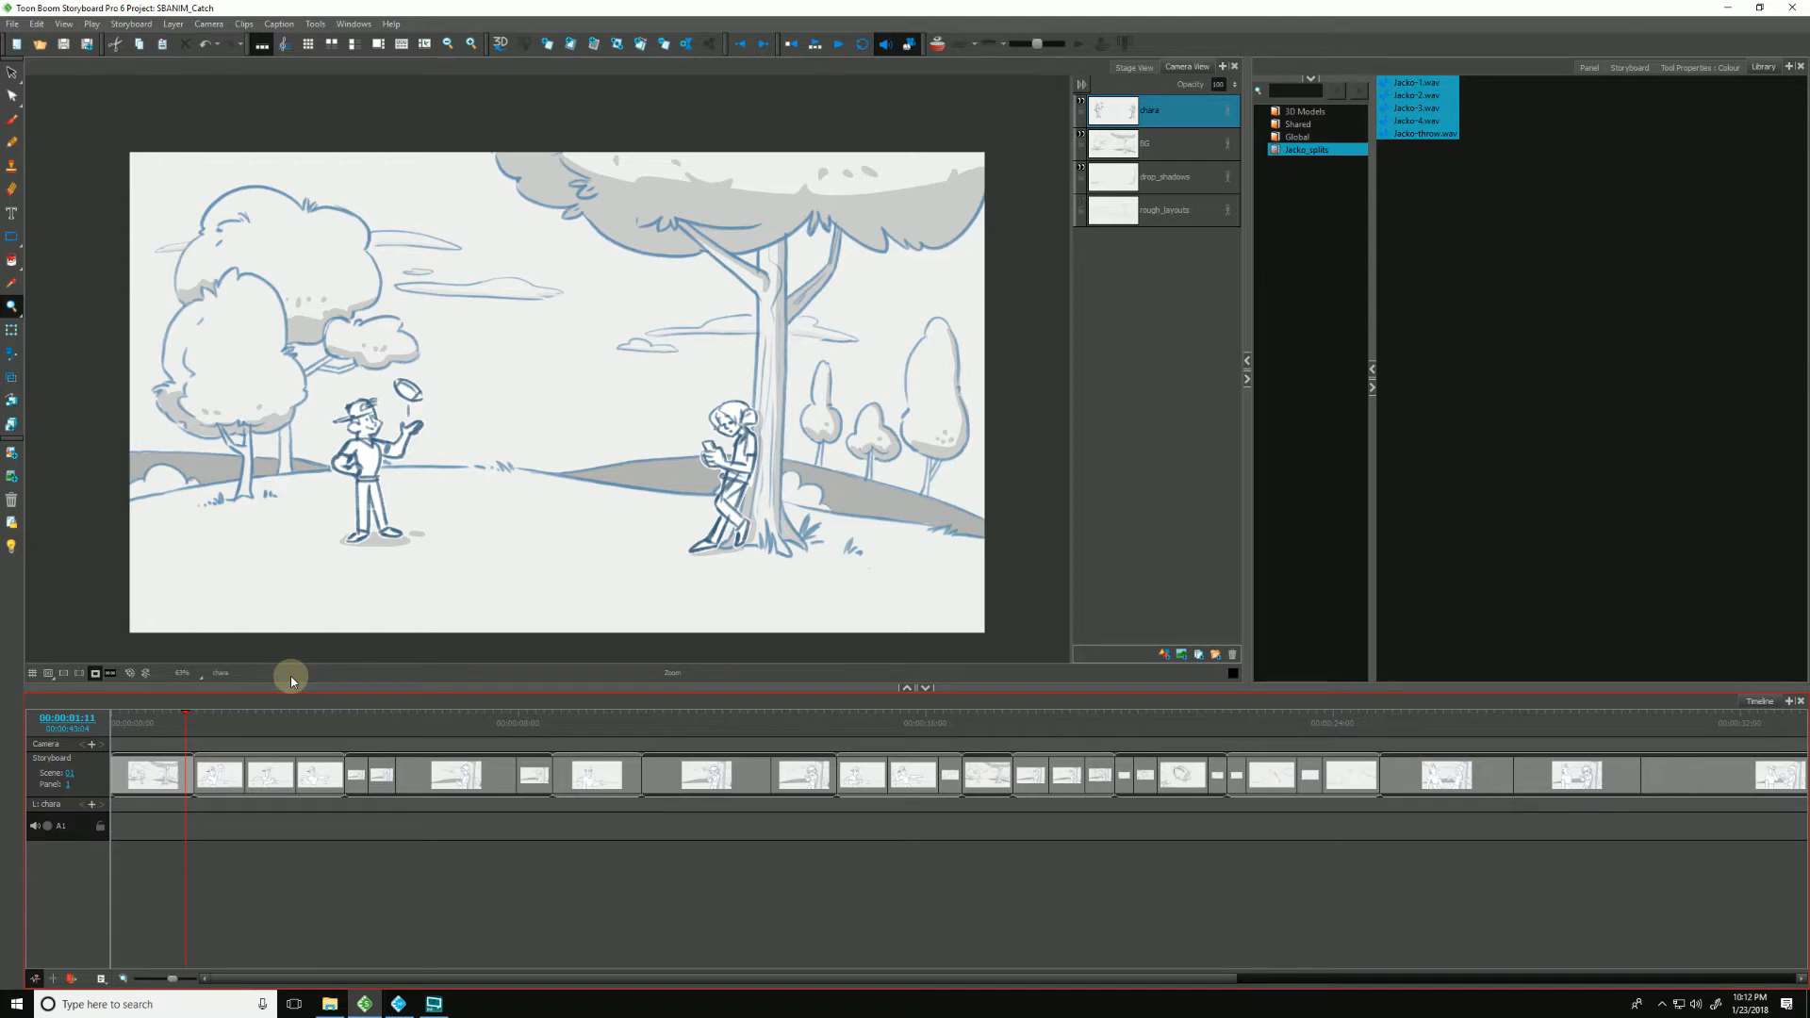
Step: Start an animatic project import and choose SBANIM_Catch.xml as its source file
left_click(11, 22)
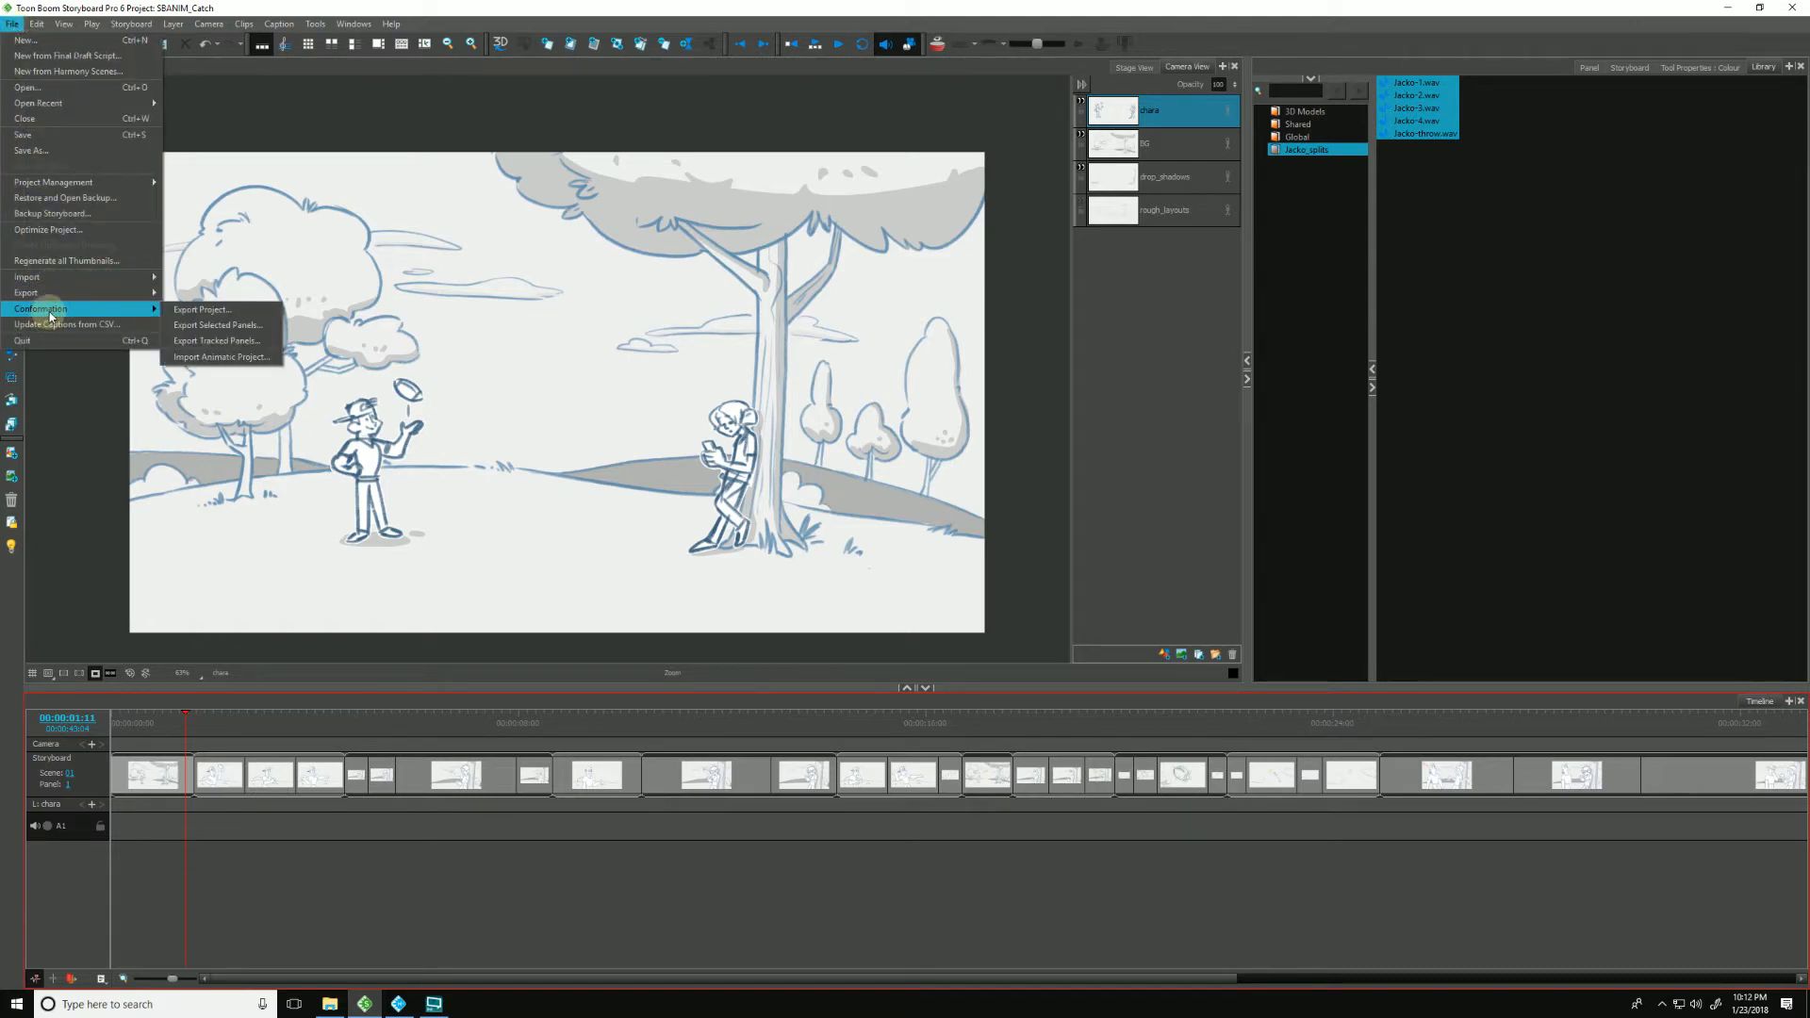
mouse_move(218, 356)
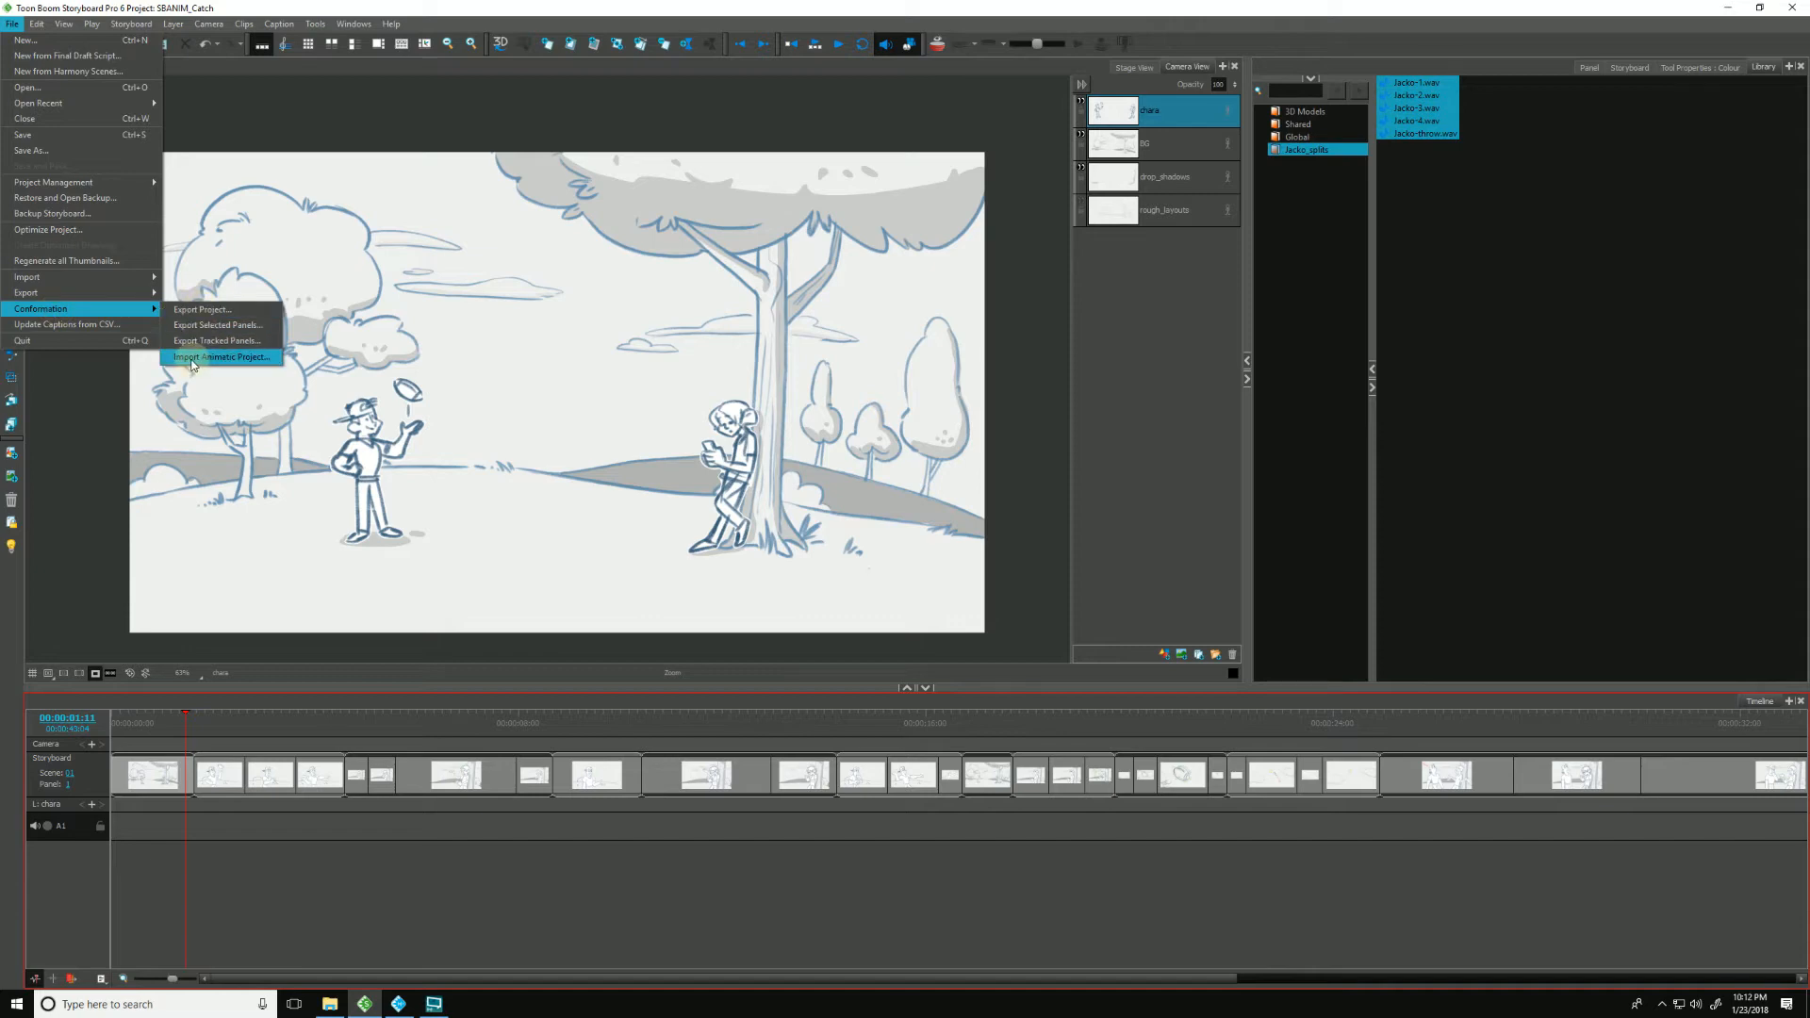
left_click(222, 357)
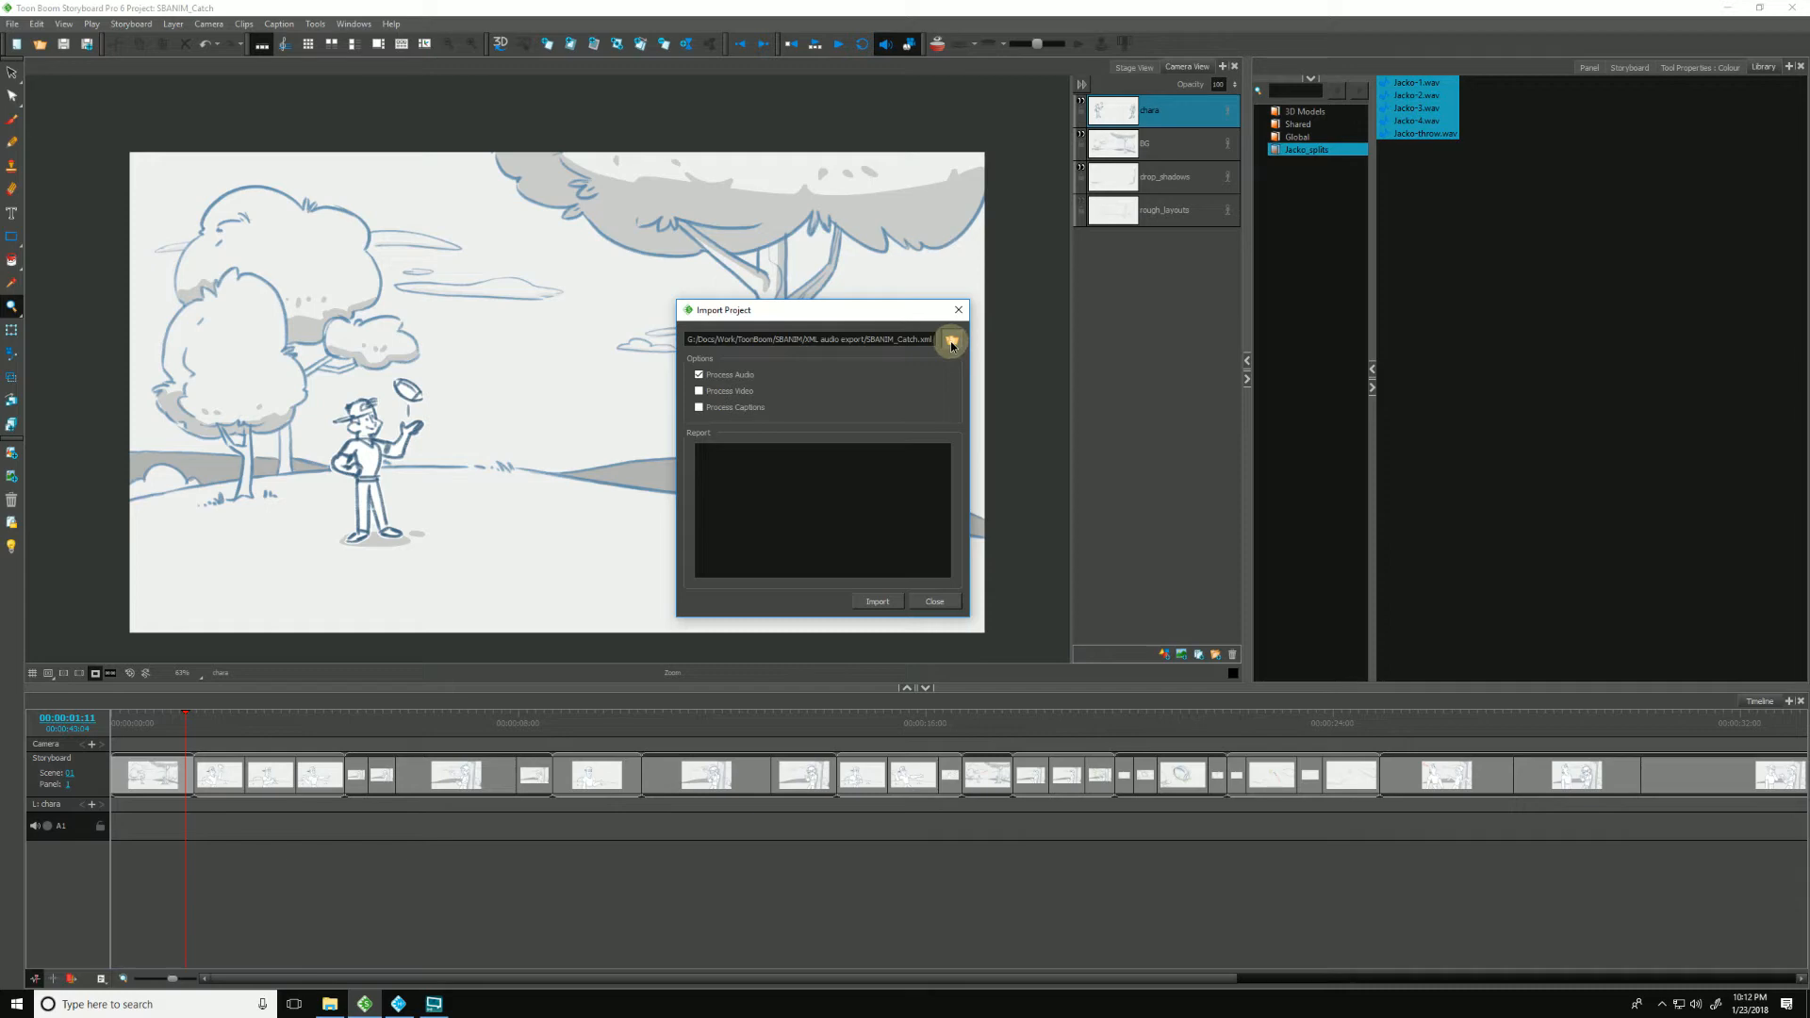
left_click(950, 340)
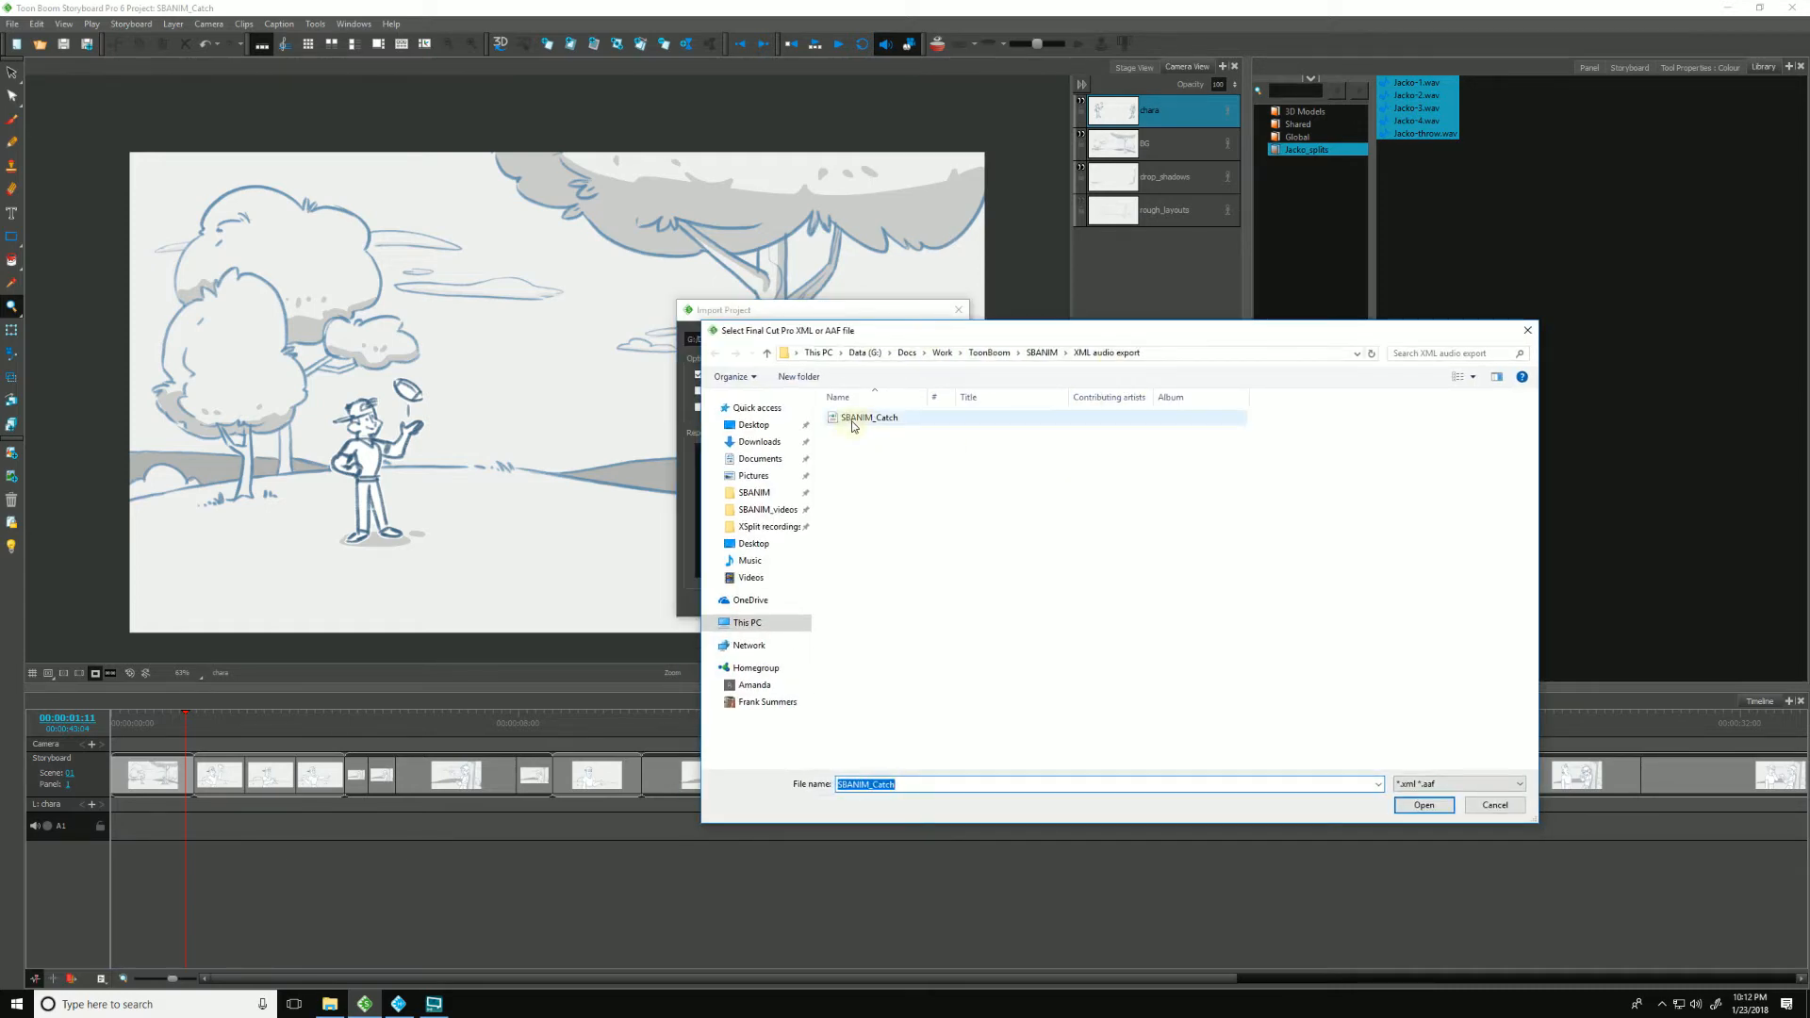
left_click(1422, 805)
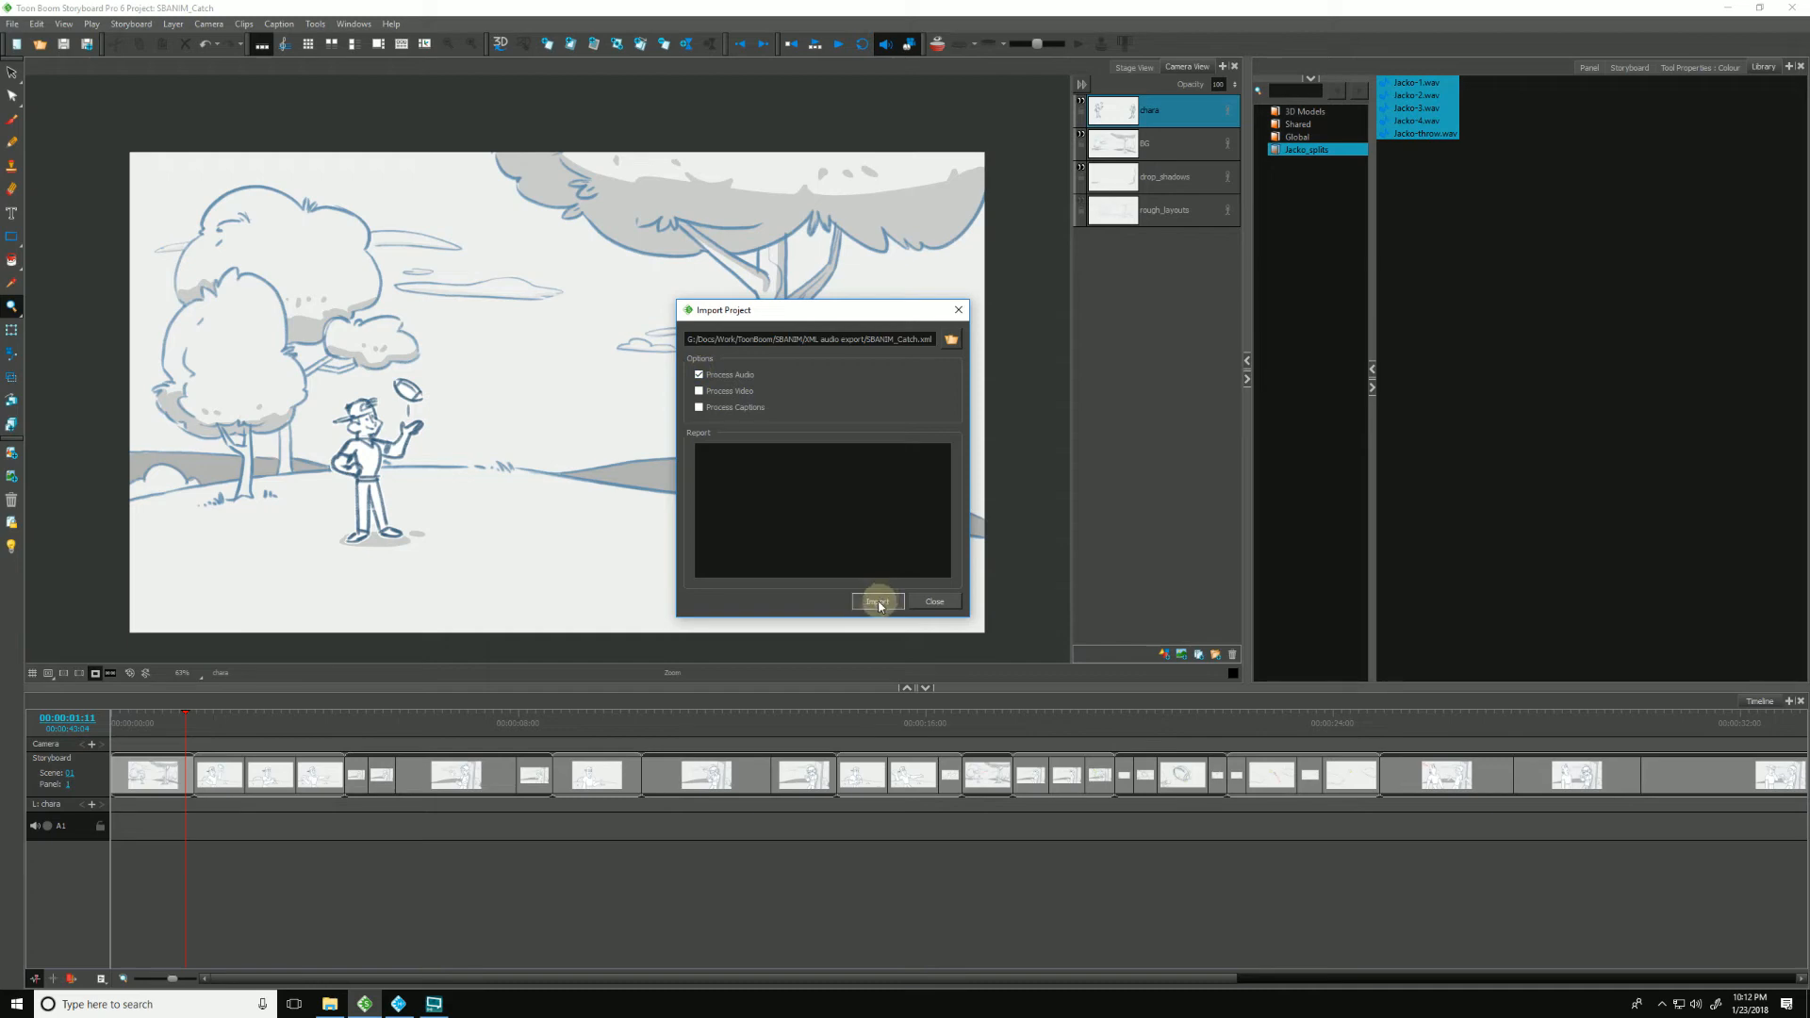
Step: Run the XML import, acknowledge its success and close the import window
left_click(876, 601)
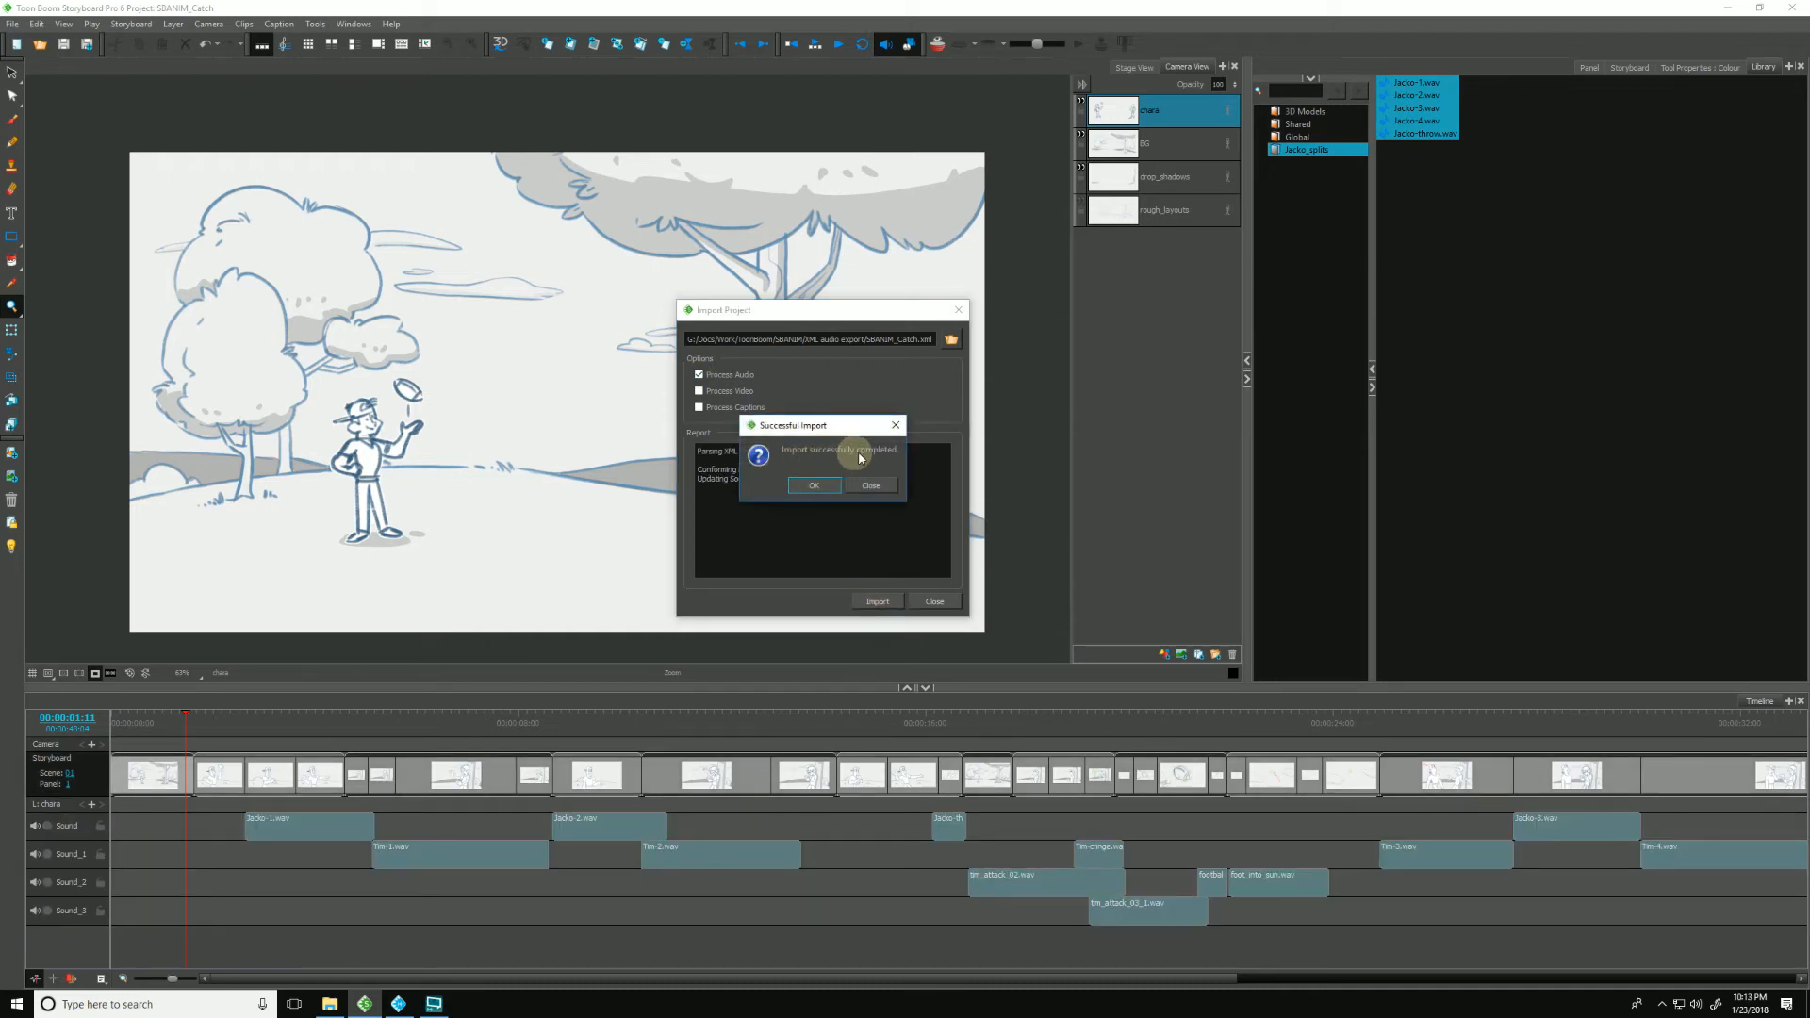
left_click(813, 484)
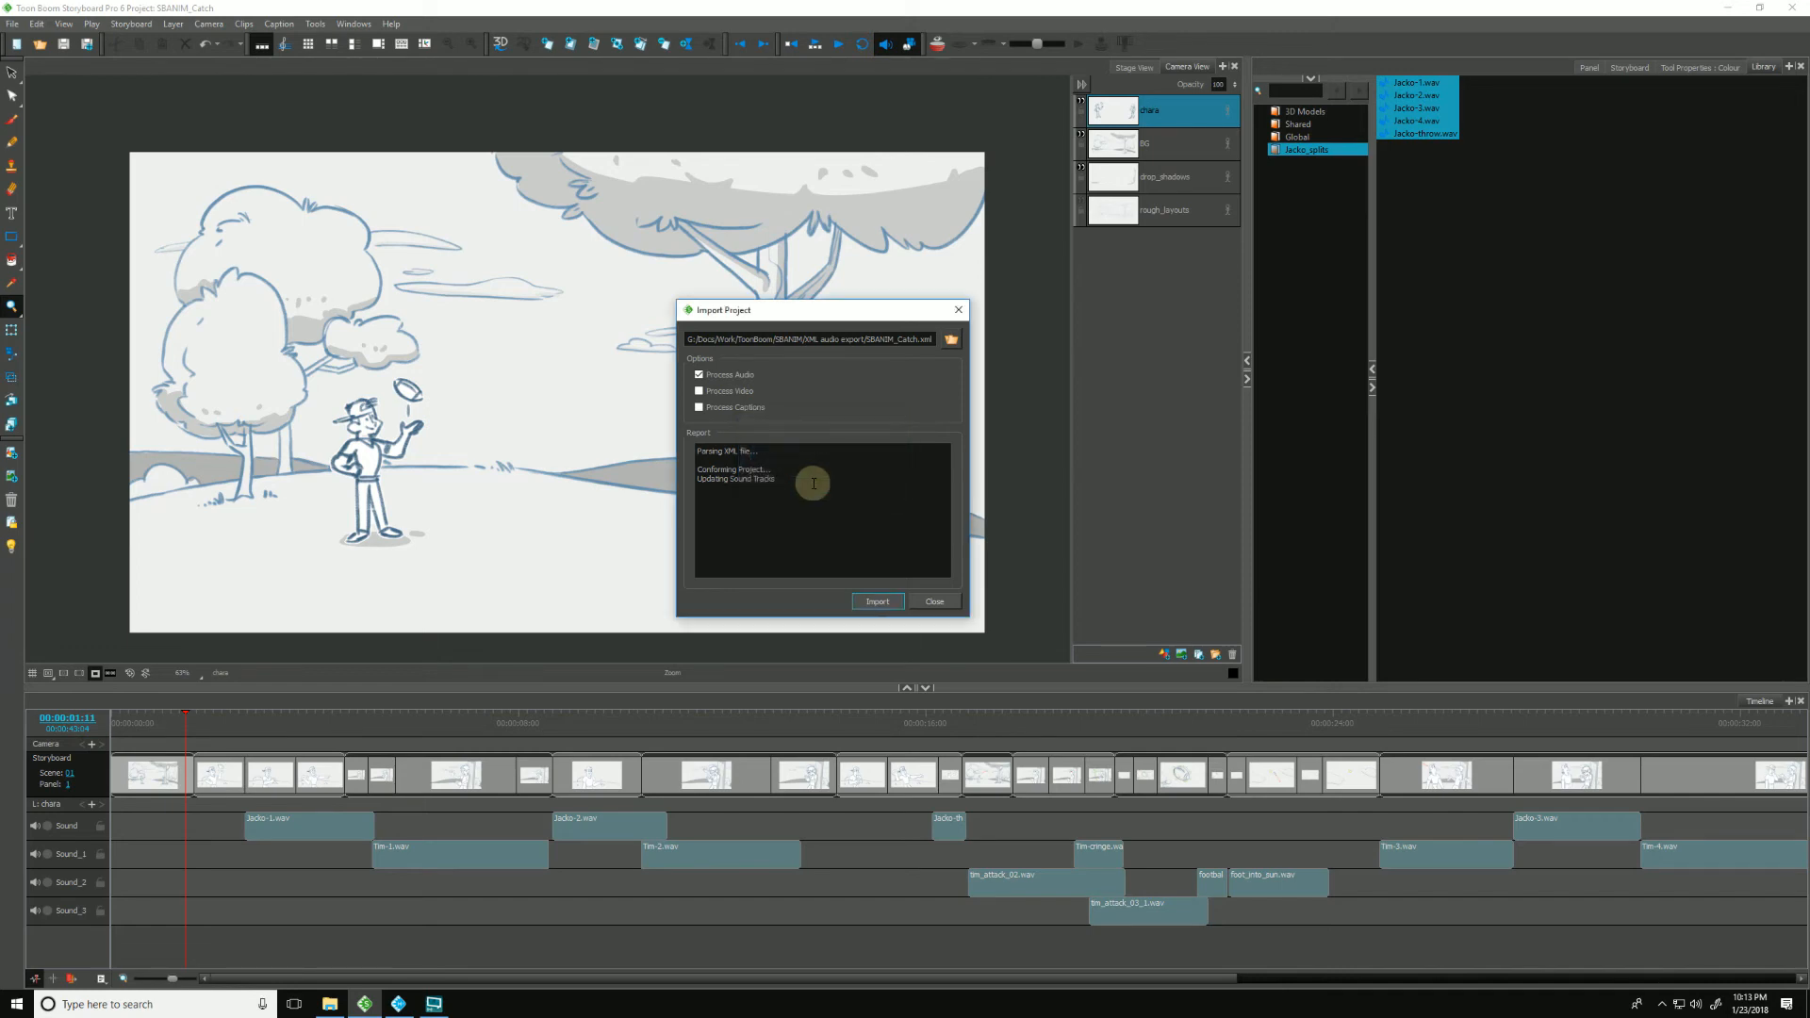
left_click(936, 600)
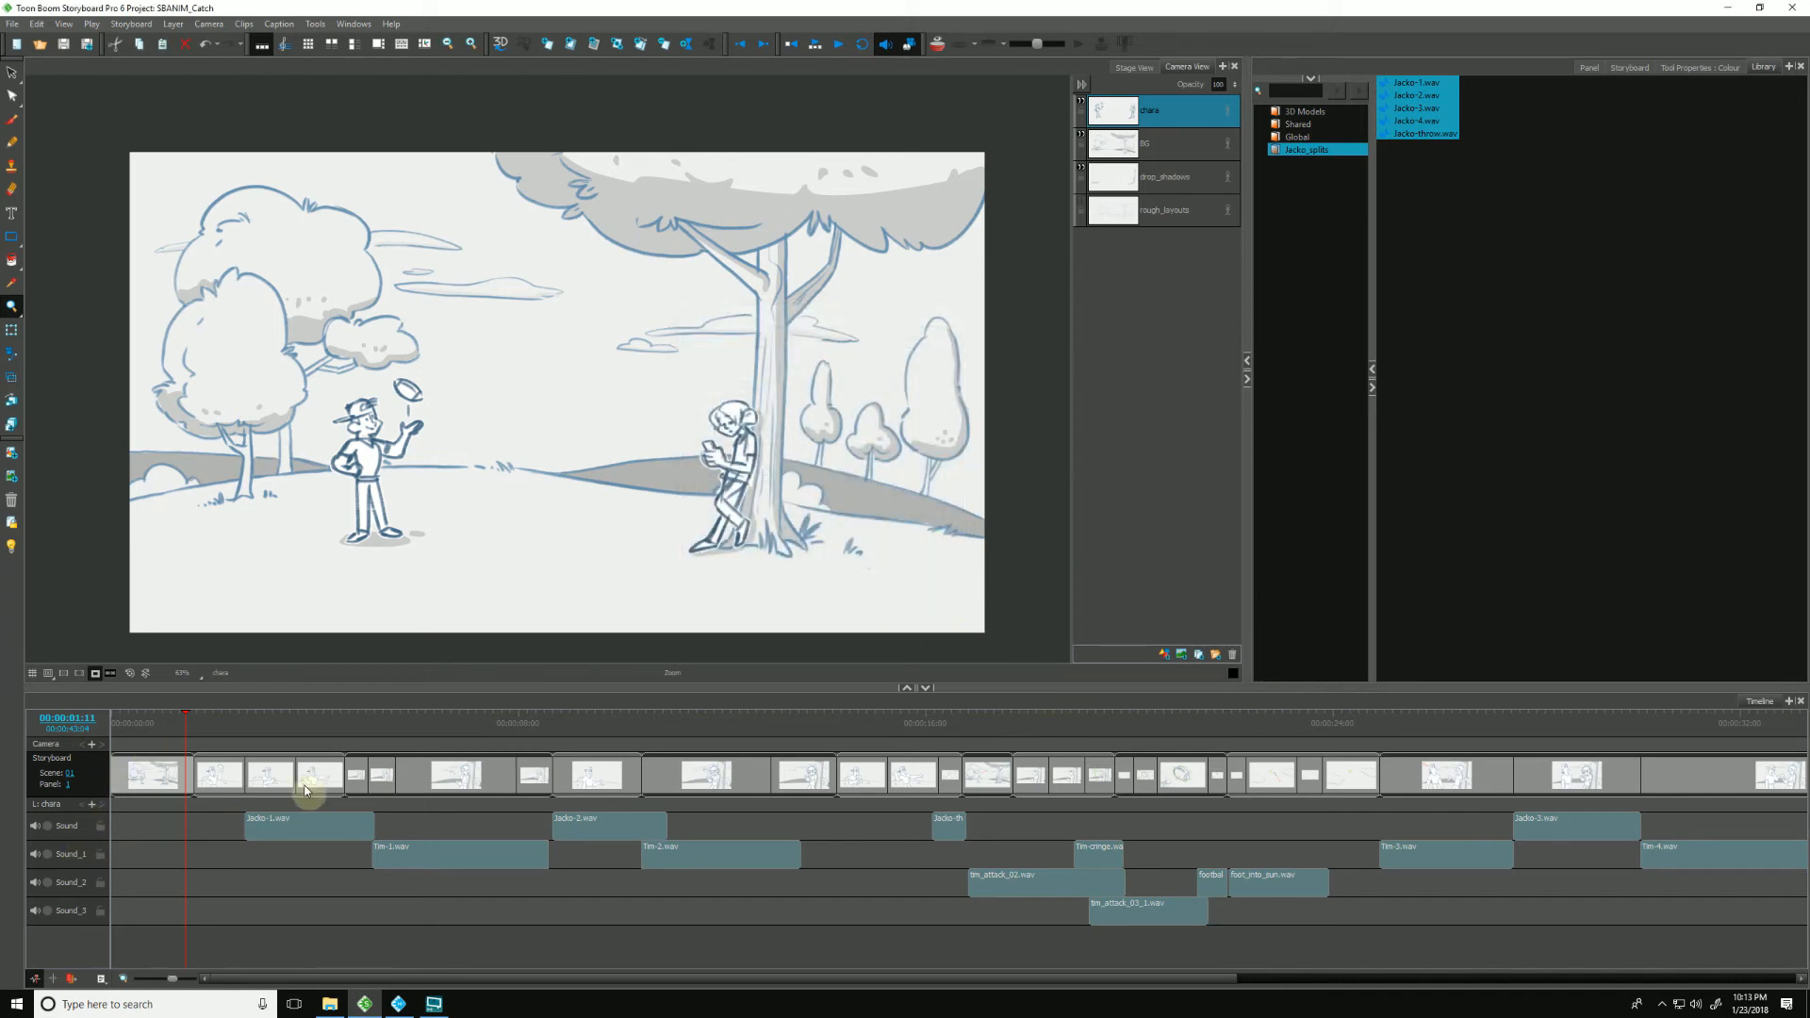
Step: Scrub the timeline playhead to check the imported sound tracks
left_click(582, 724)
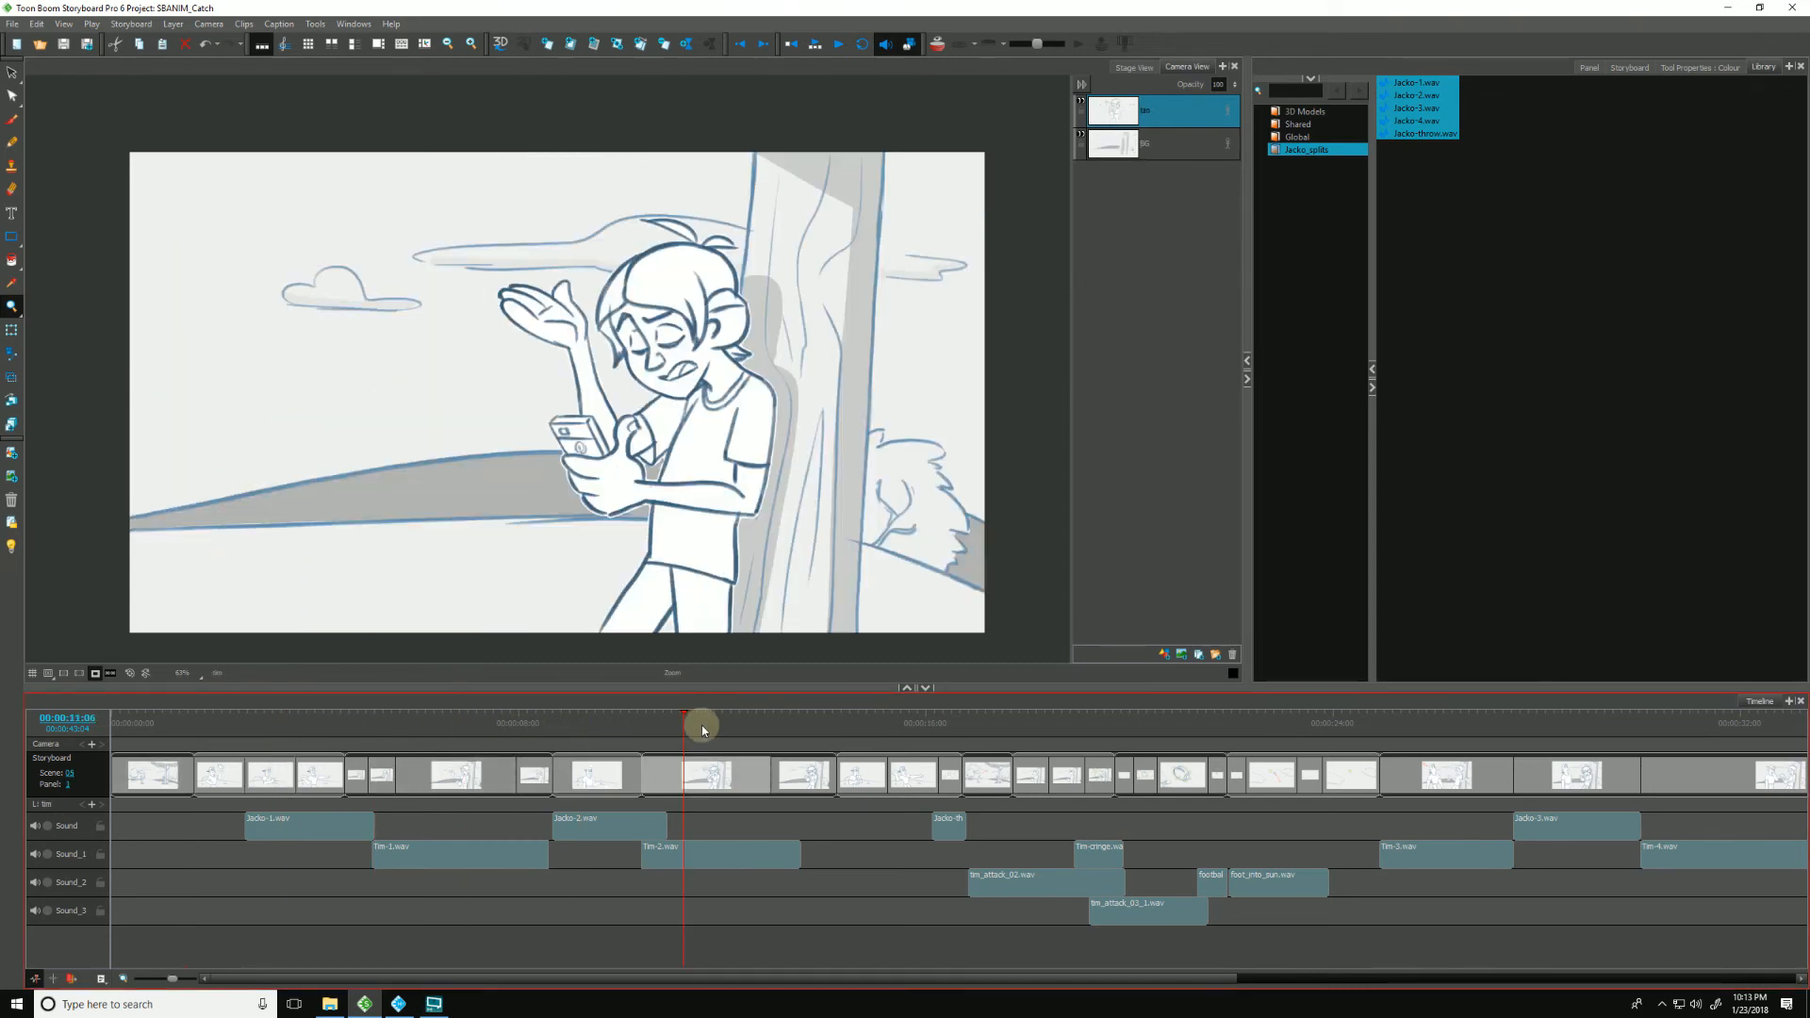
left_click_drag(702, 724, 323, 724)
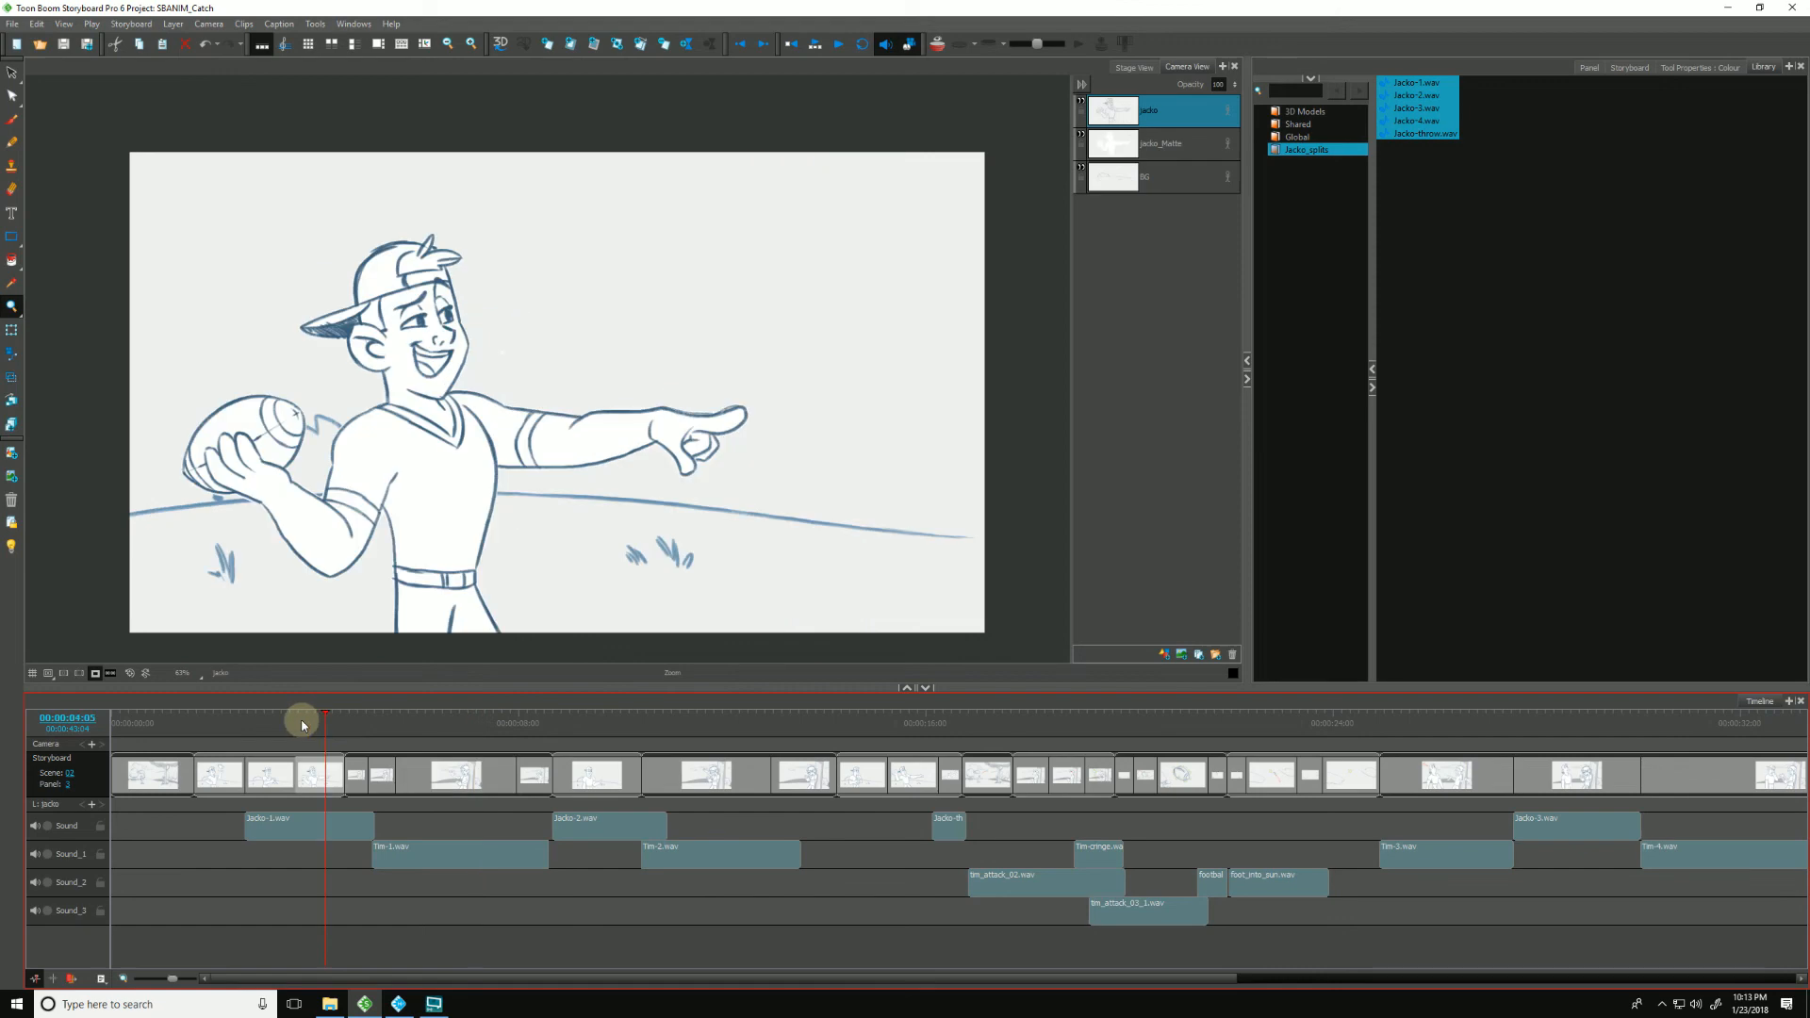